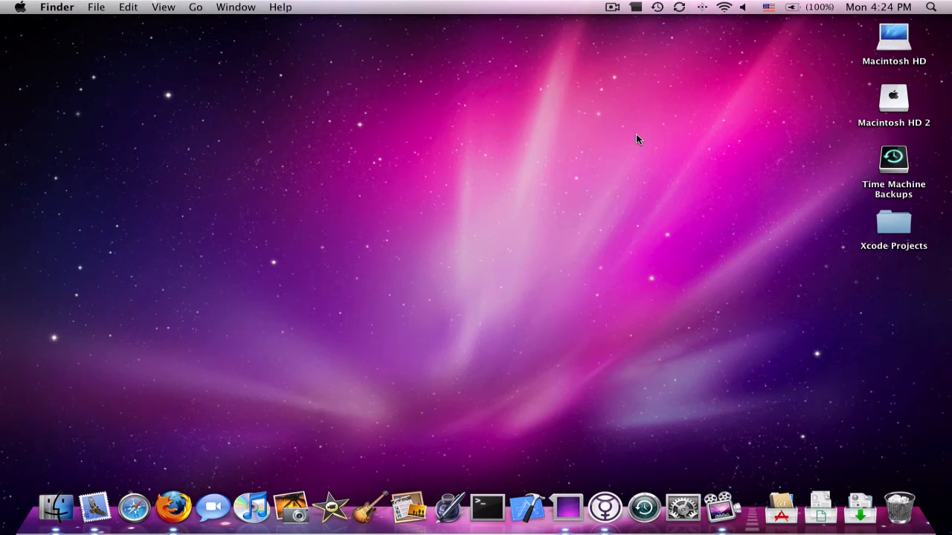
mouse_move(609, 152)
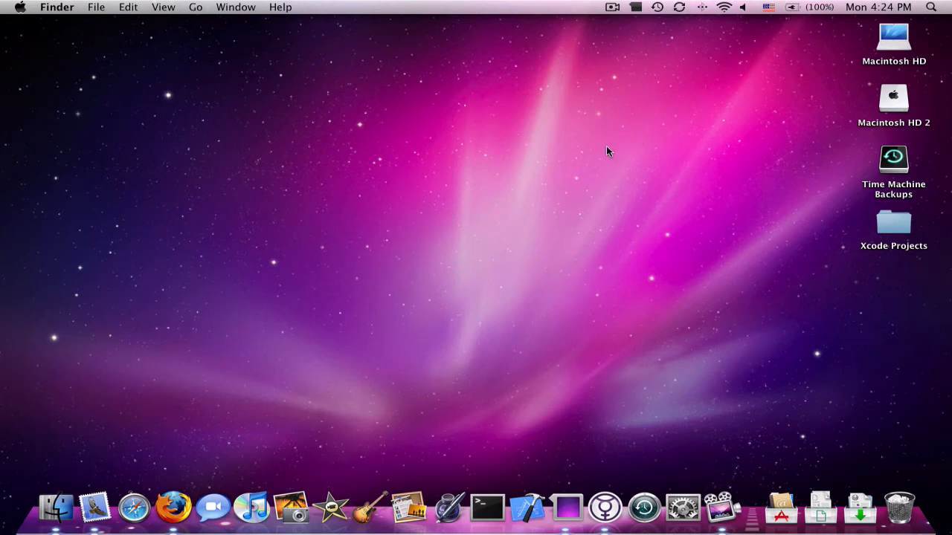
mouse_move(589, 173)
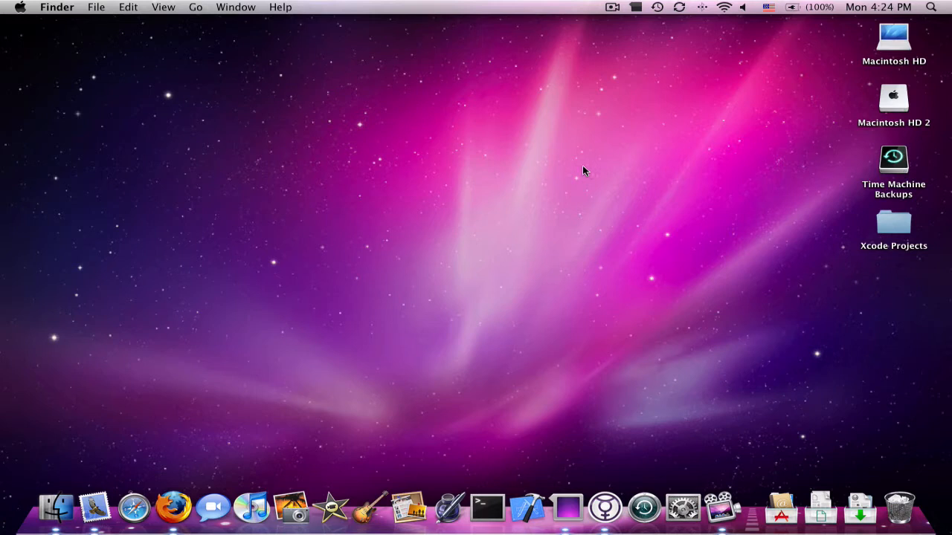
mouse_move(116, 422)
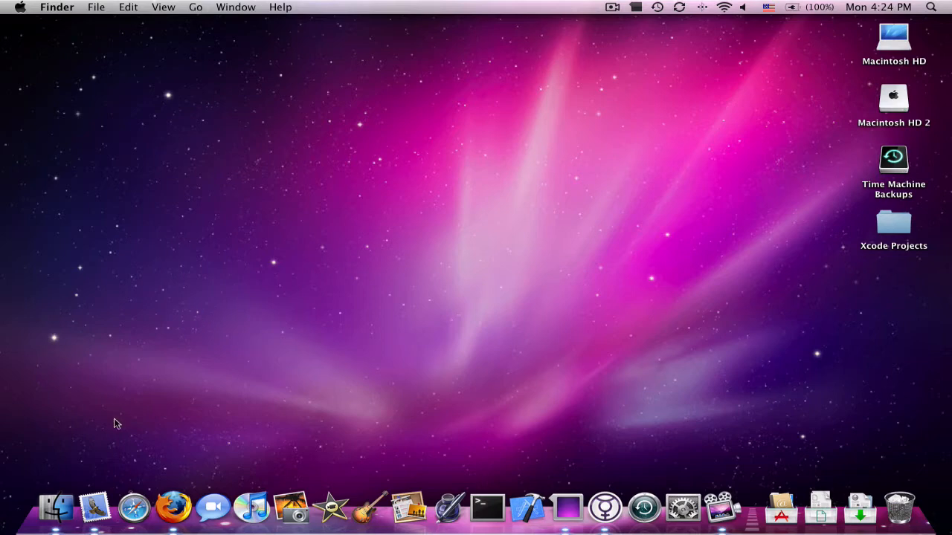
- Go to developer.apple.com/iphone and scroll through the iPhone Dev Center page
left_click(134, 509)
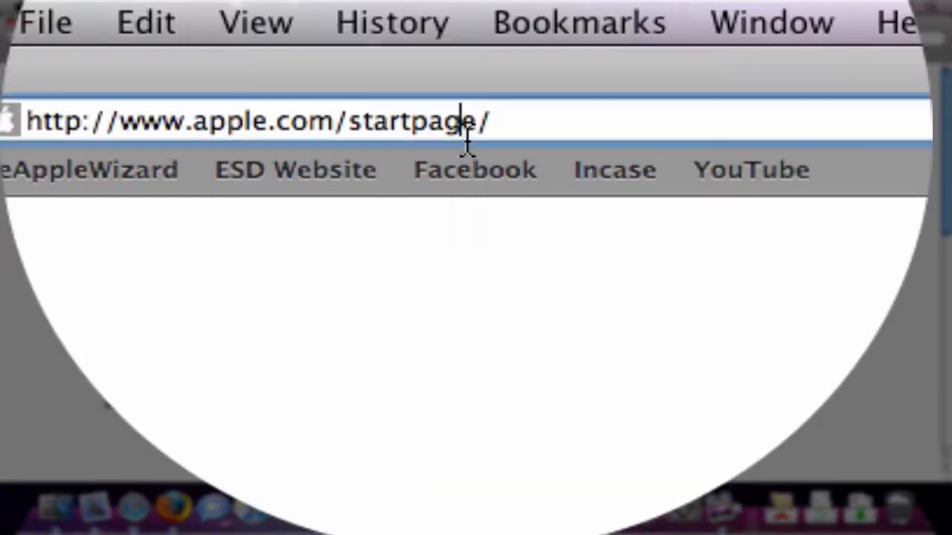
type("developer")
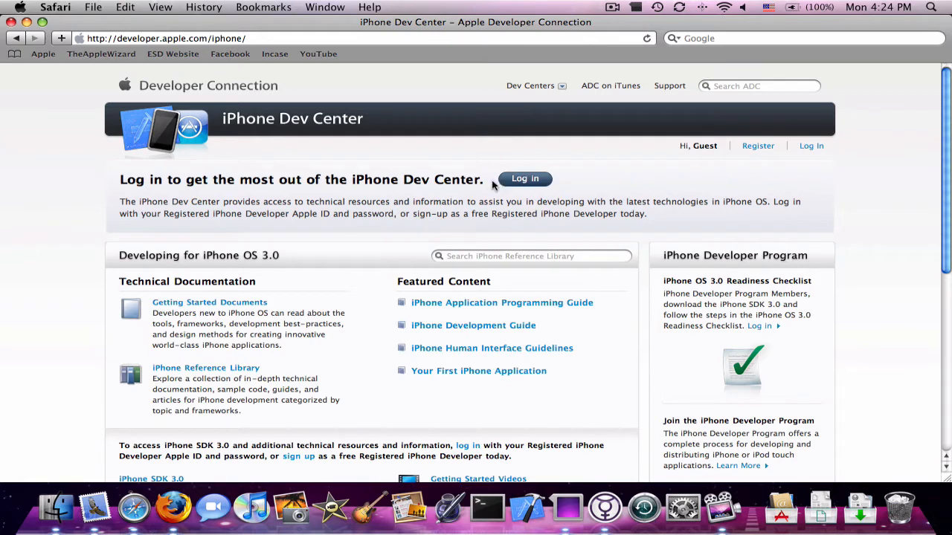
mouse_move(277, 173)
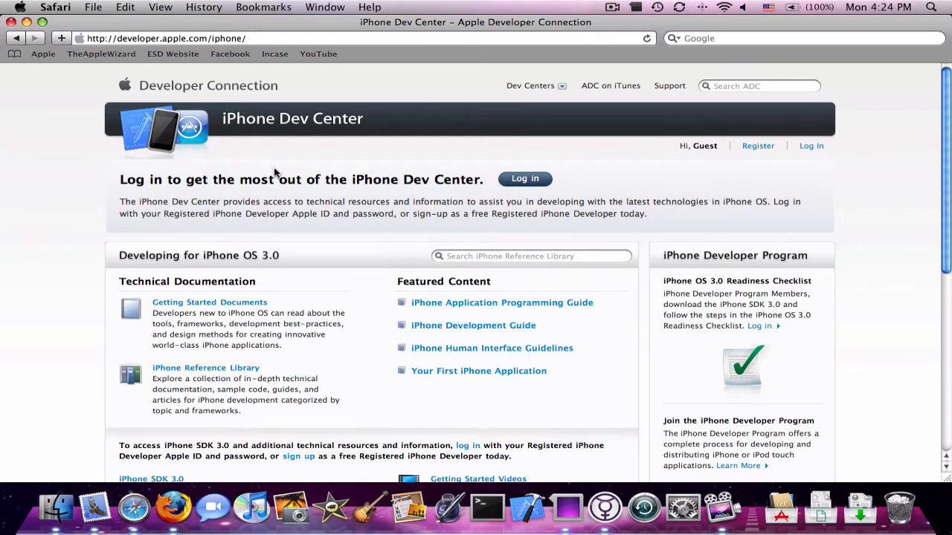
scroll("down", 3)
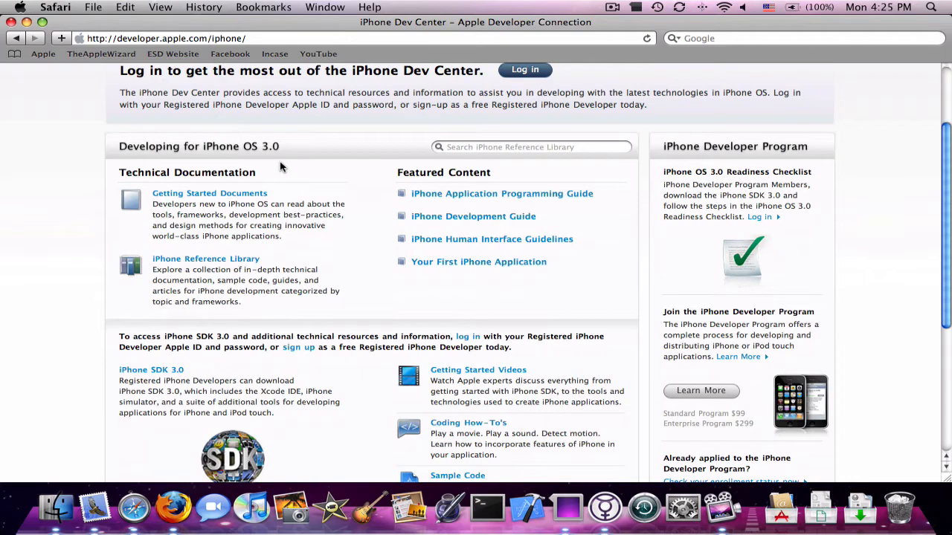
scroll("down", 3)
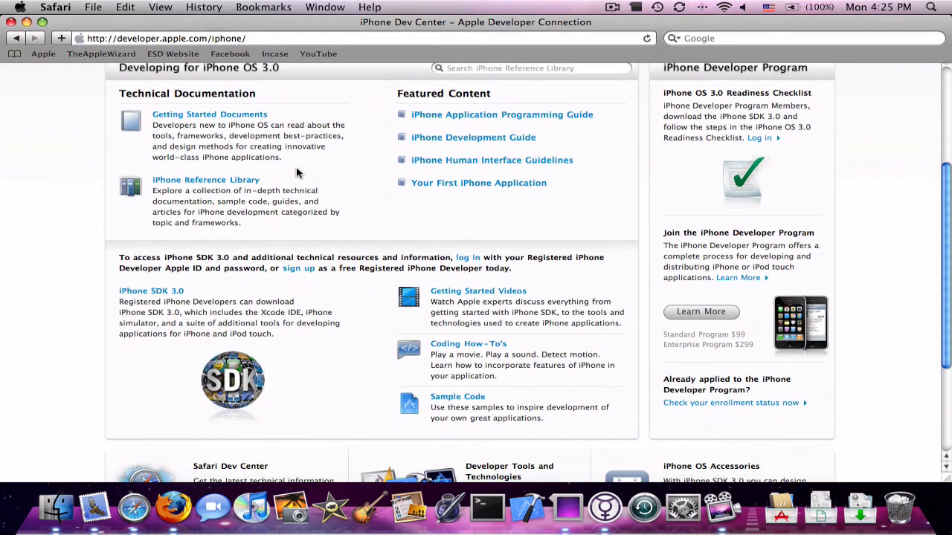
scroll("down", 3)
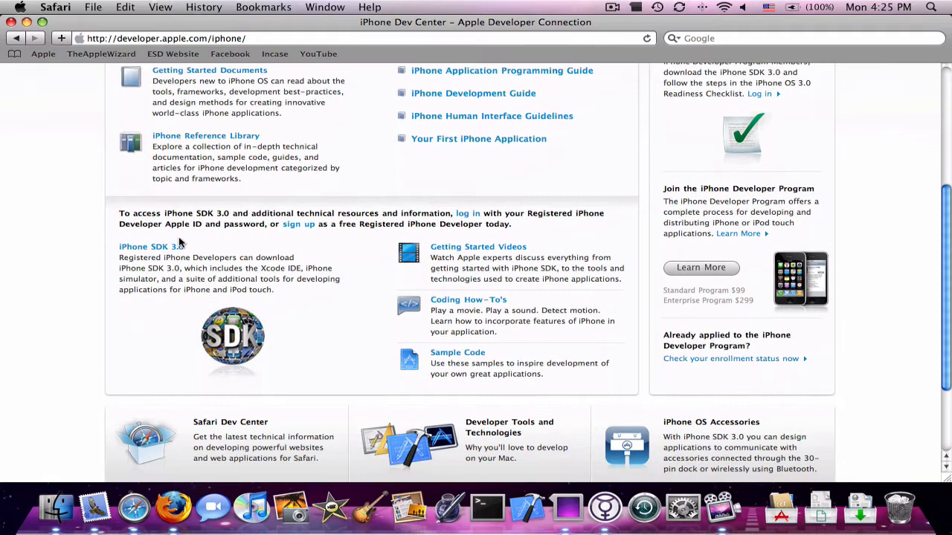
scroll("up", 3)
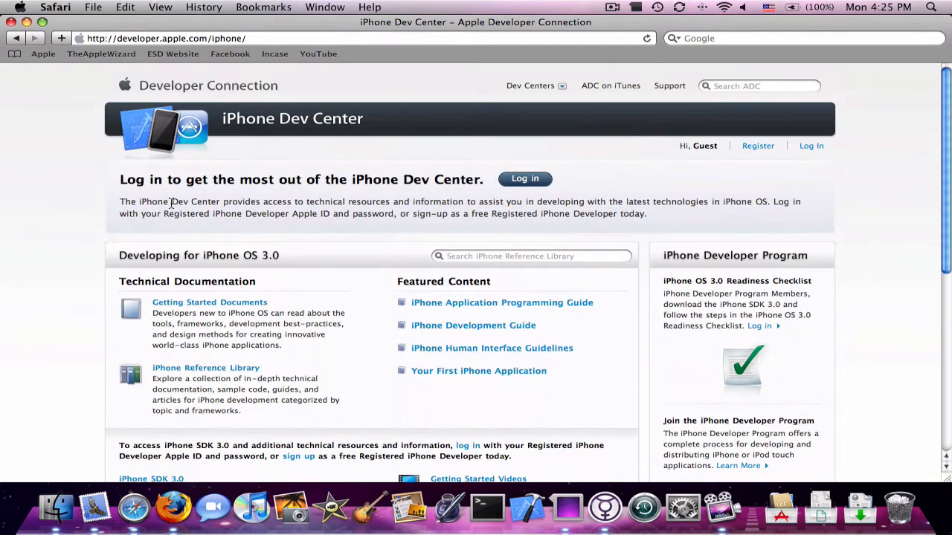
- Log in to the Dev Center and scroll down to the iPhone SDK 3.0 Downloads links
left_click(523, 179)
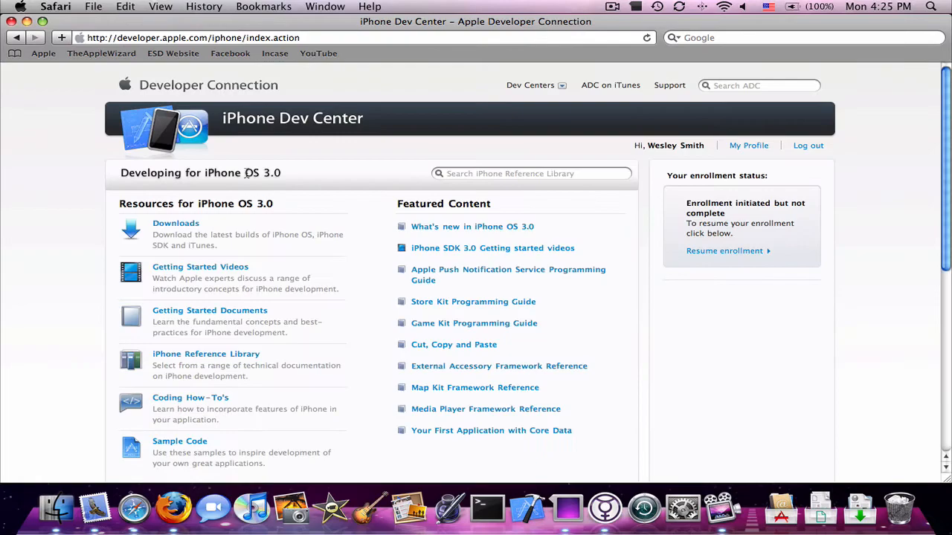
scroll("down", 3)
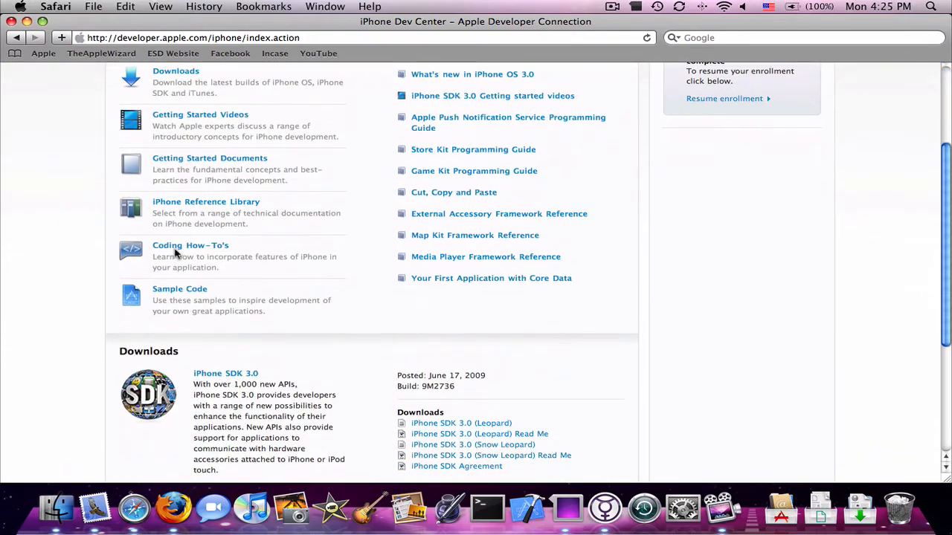
scroll("down", 3)
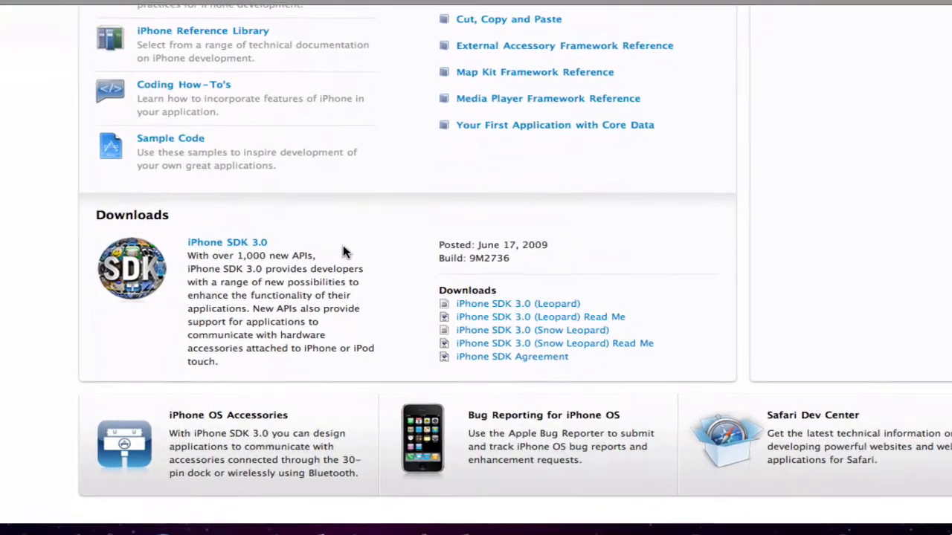
scroll("down", 3)
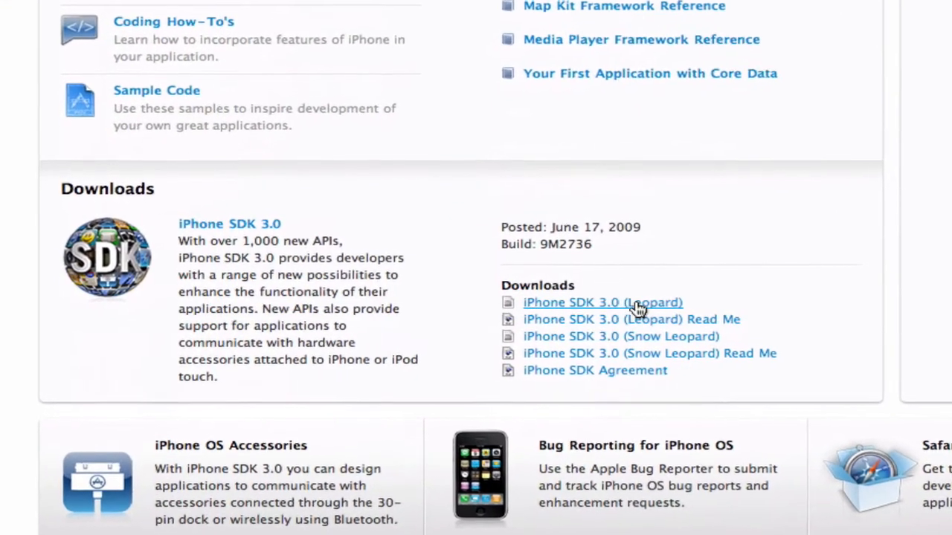
scroll("down", 3)
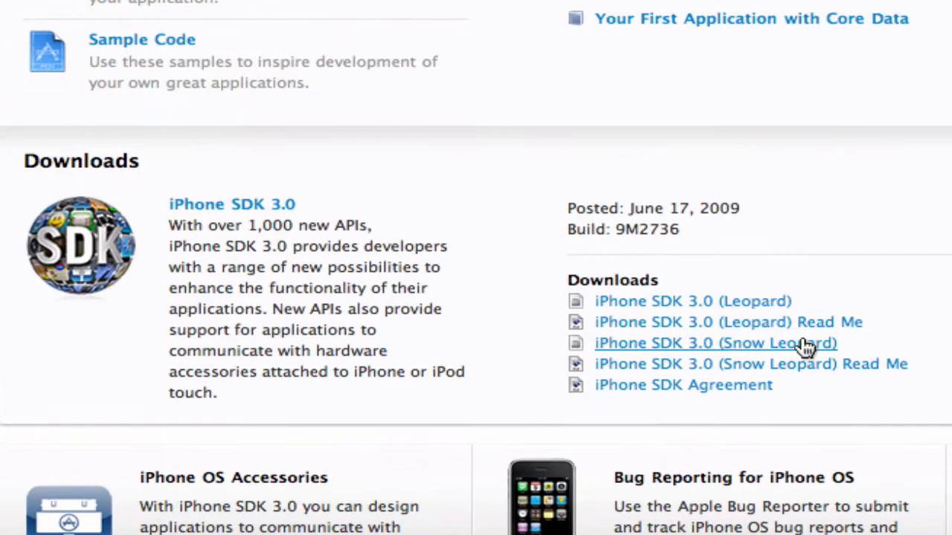
mouse_move(321, 99)
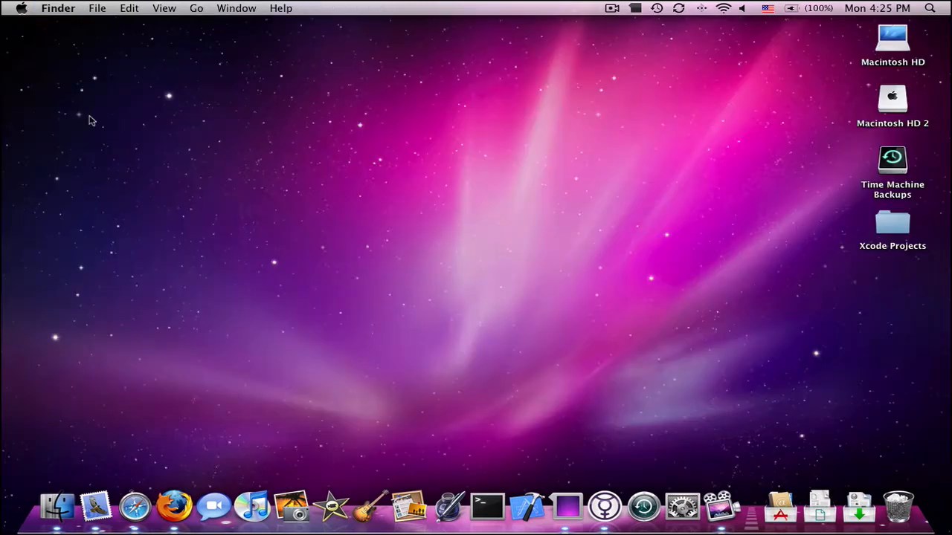
mouse_move(58, 208)
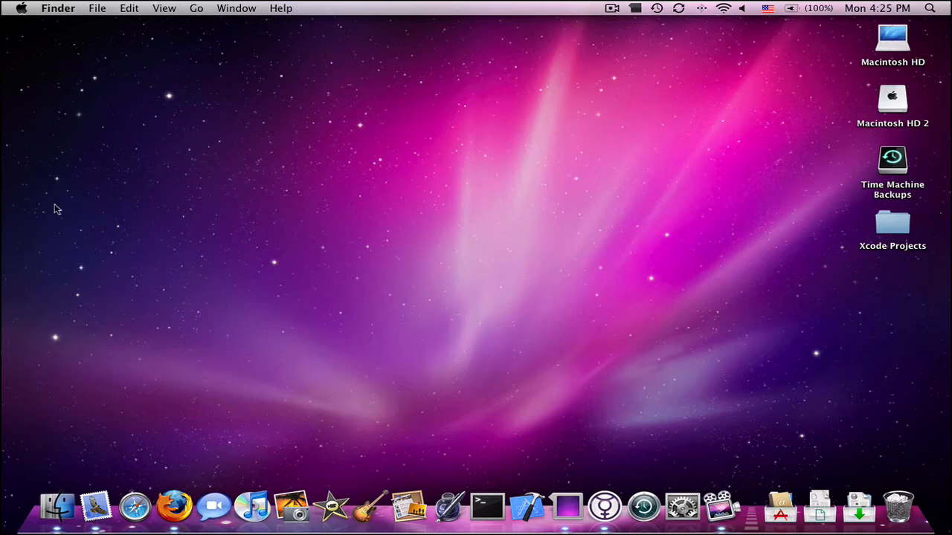
mouse_move(312, 330)
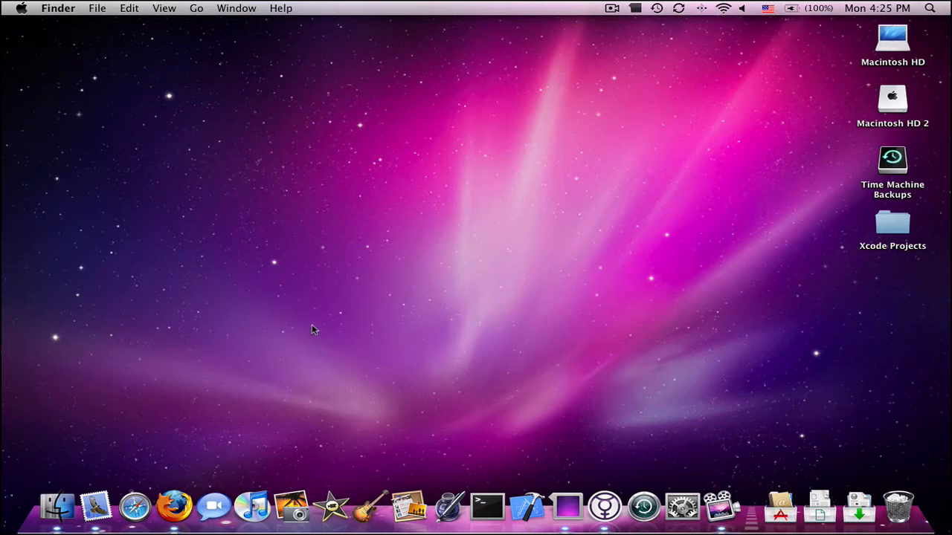
mouse_move(529, 508)
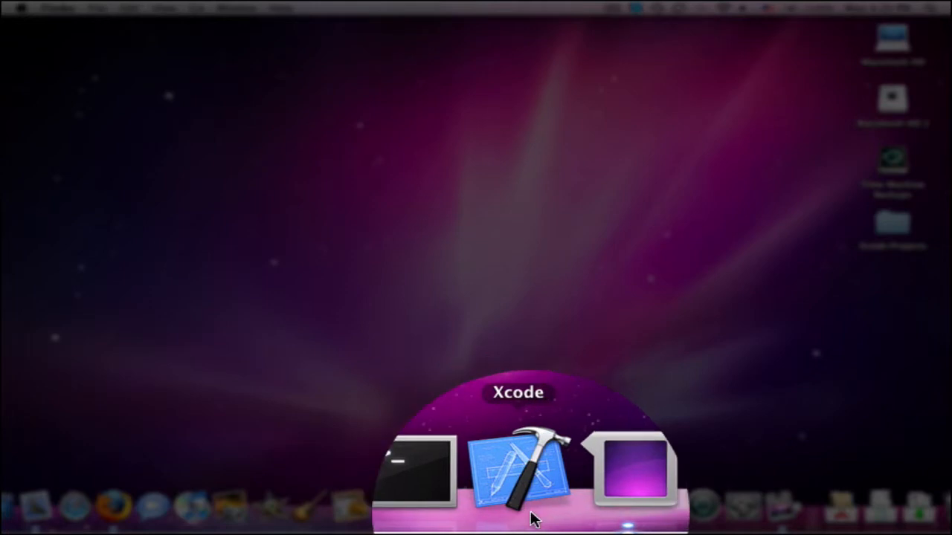
mouse_move(517, 468)
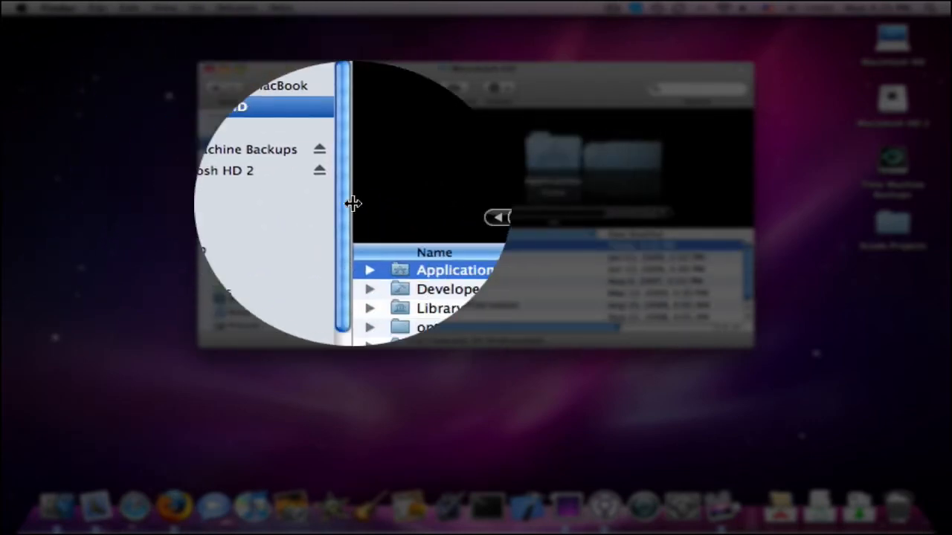
- Browse Macintosh HD > Developer > Applications in Finder and launch Xcode
left_click(425, 256)
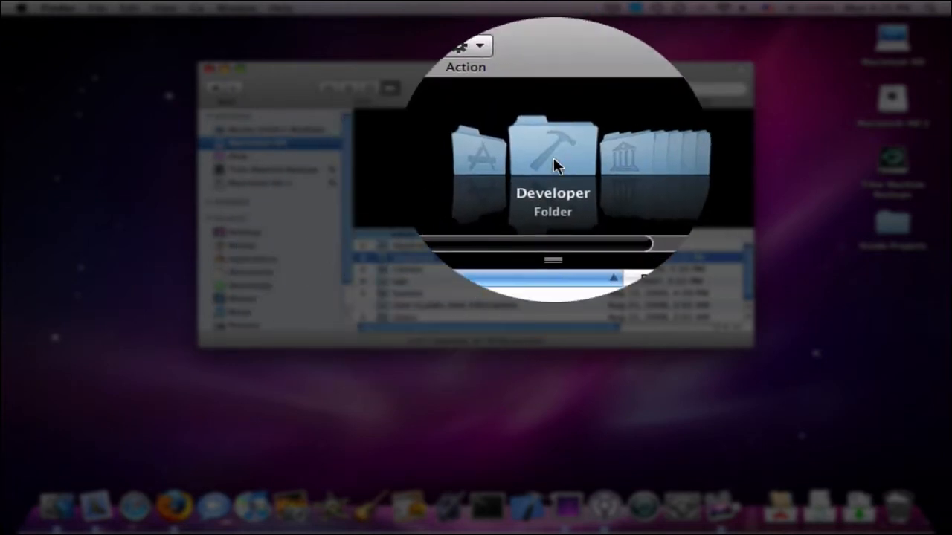
double_click(553, 164)
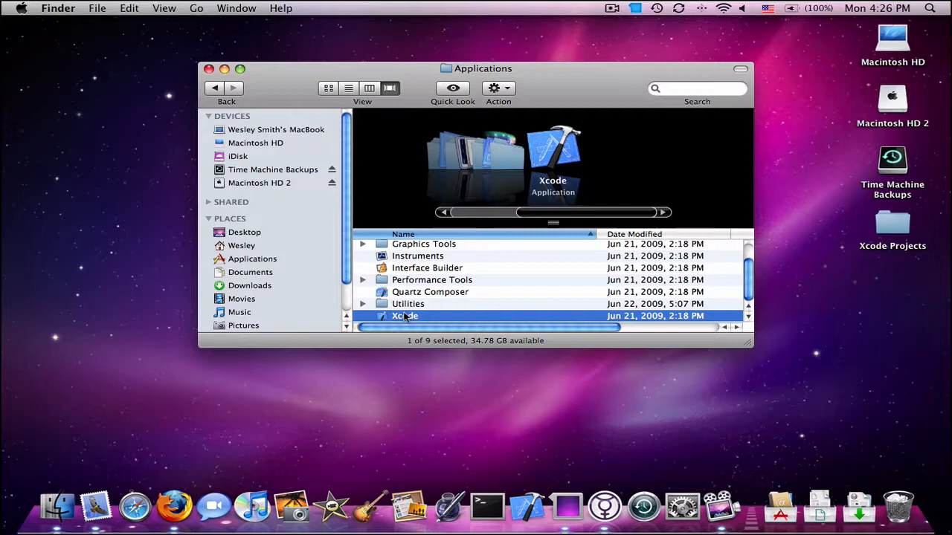
left_click(208, 68)
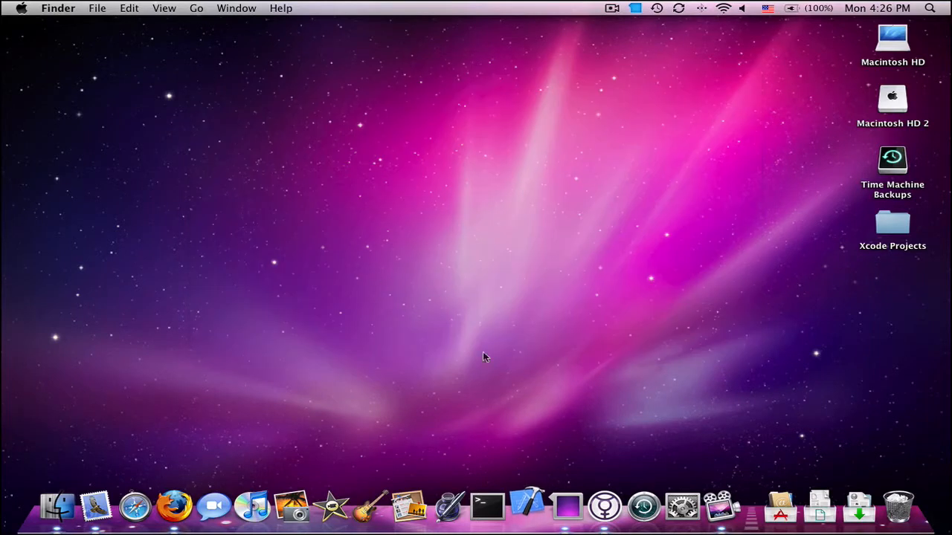
- Create a View-based Application project named iPhone Video Demo saved to the Desktop
left_click(528, 507)
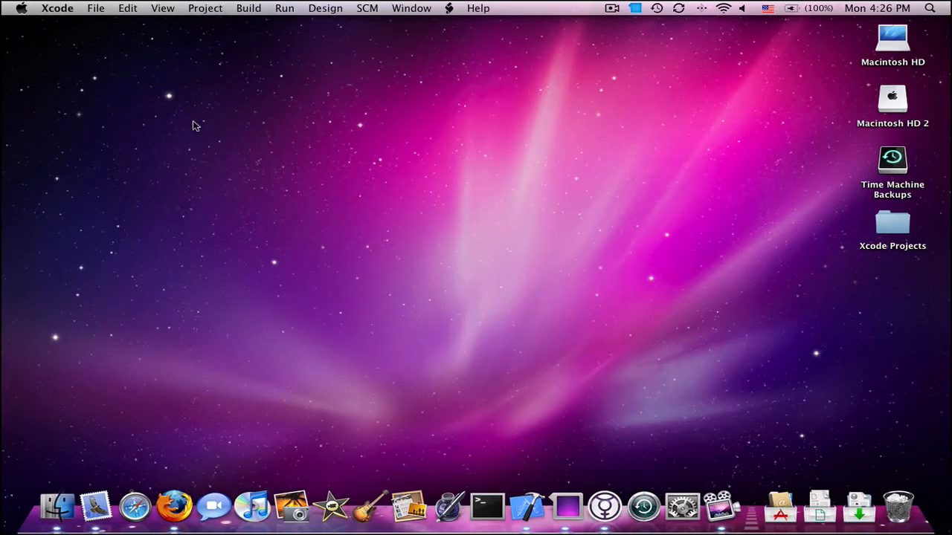
mouse_move(468, 156)
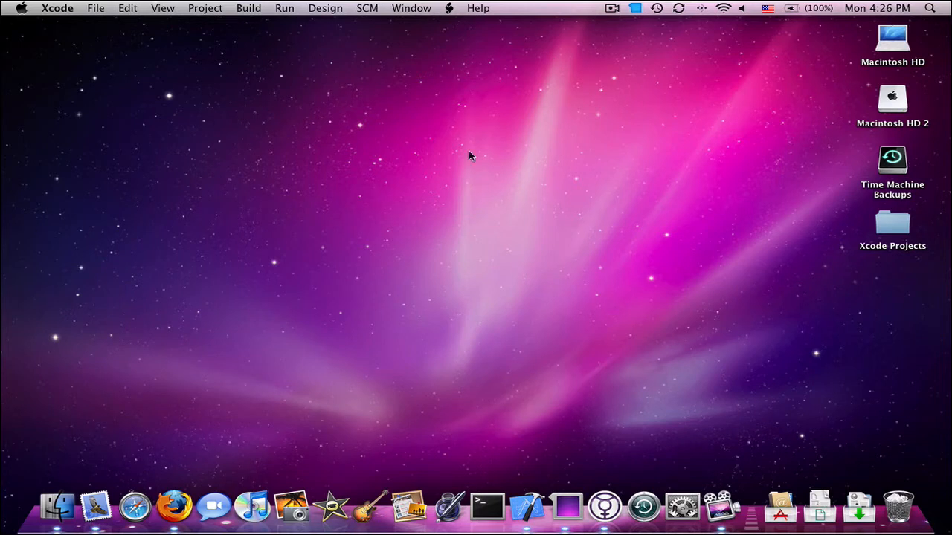
mouse_move(375, 24)
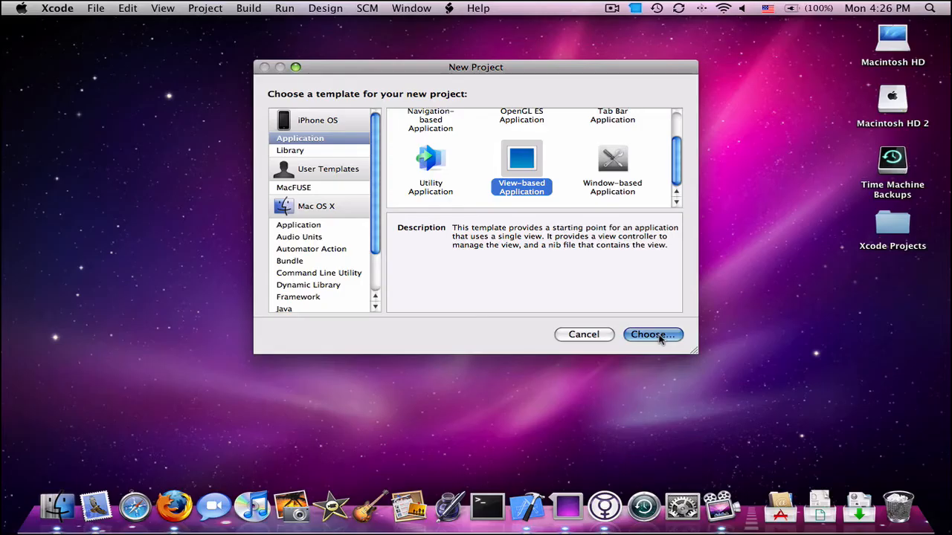
left_click(652, 334)
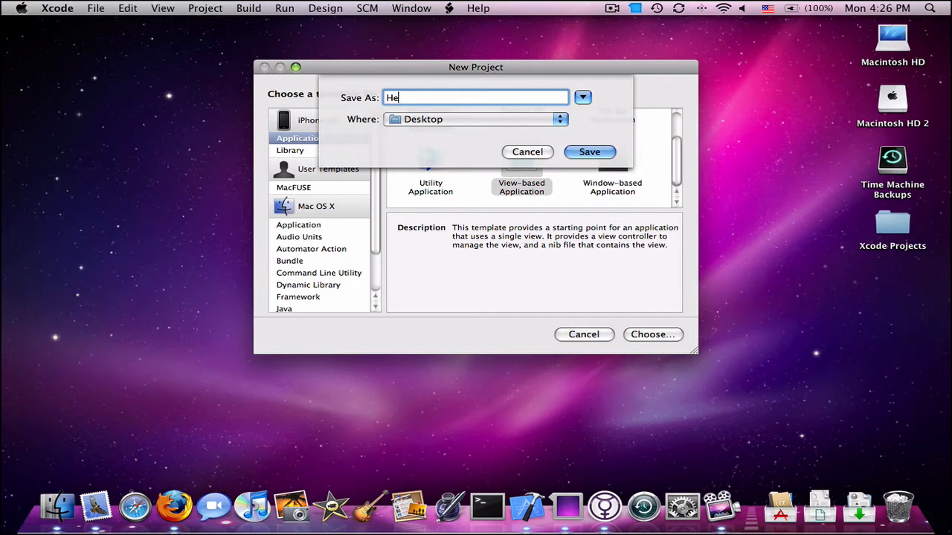
type("iPhone Video Dem")
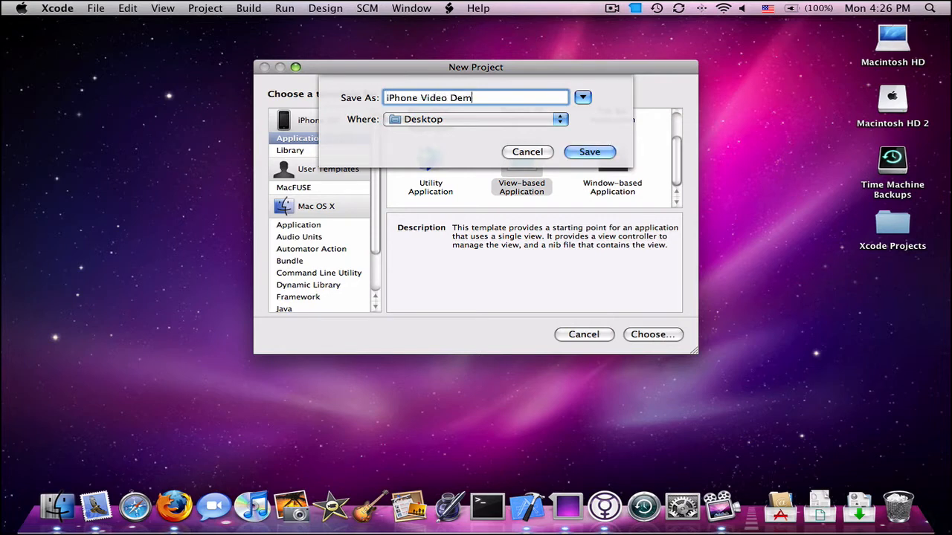
left_click(588, 152)
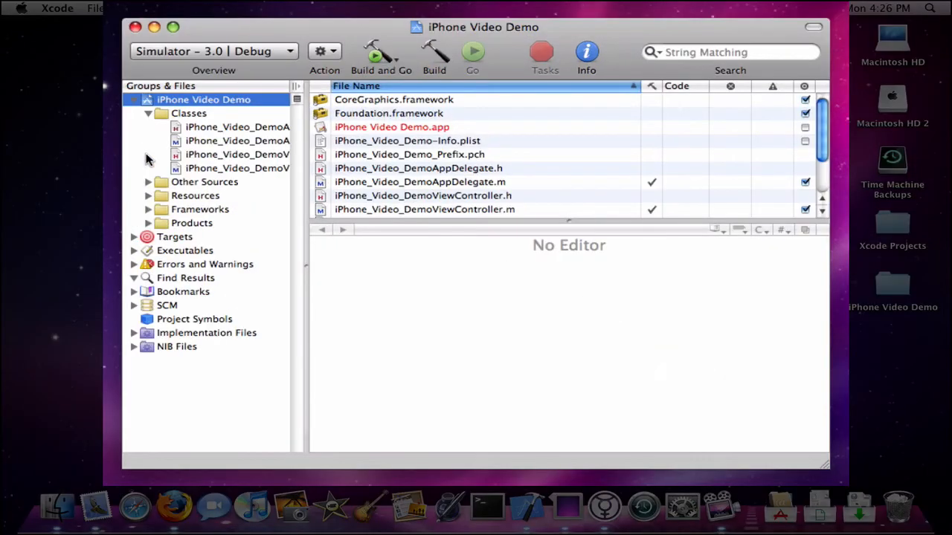
- Expand the Resources group, collapse Classes, and widen Groups & Files to show full names
left_click(149, 196)
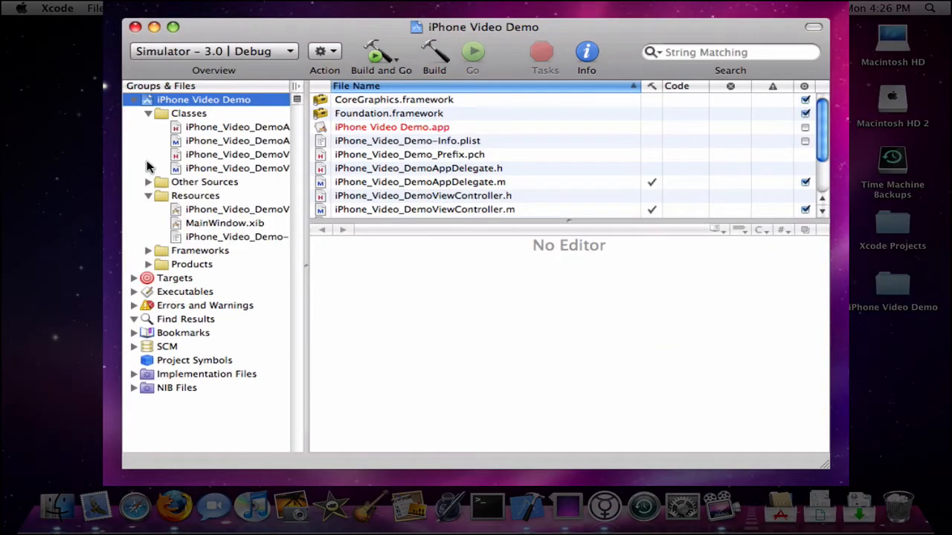
left_click(149, 113)
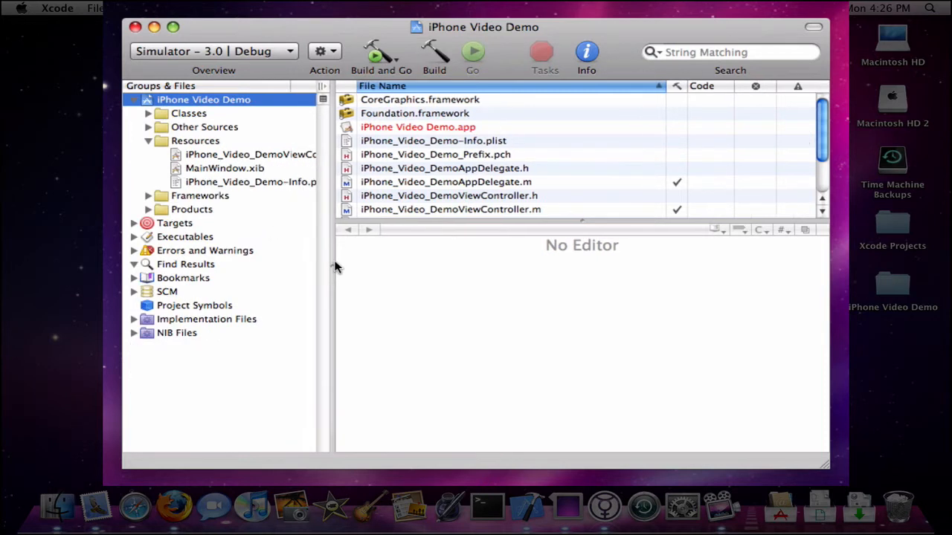
left_click_drag(330, 267, 380, 267)
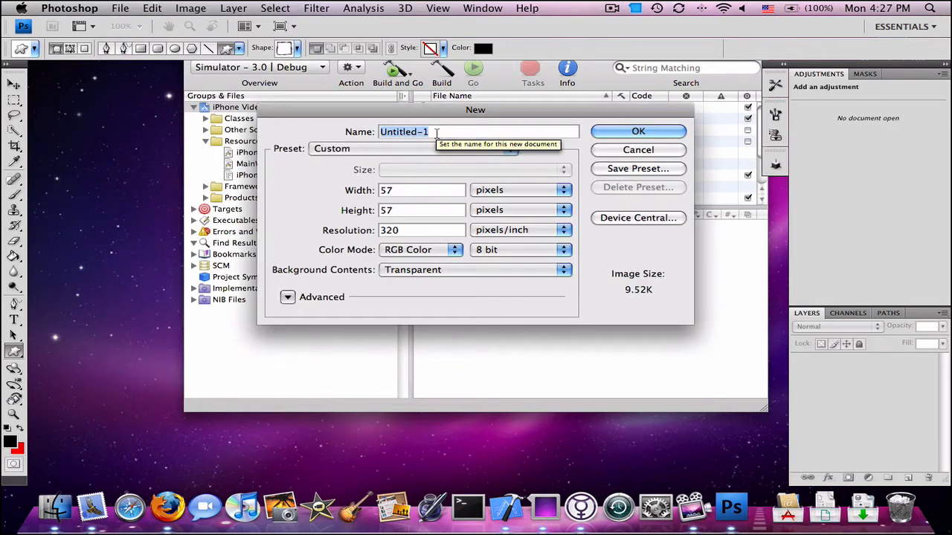
- Create the 57×57-pixel, 320 ppi transparent document named iPhone Video Demo Icon
type("iPhone Video De")
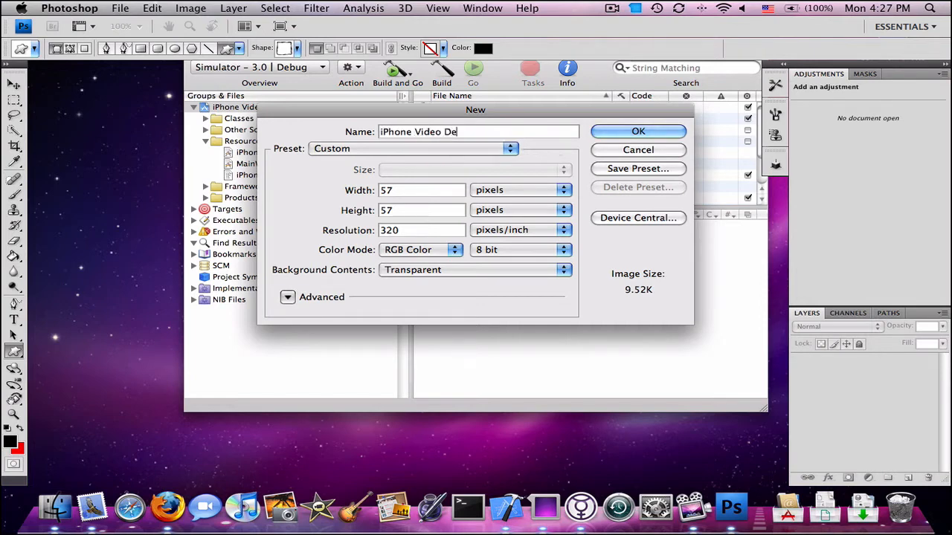
type("mo Icon")
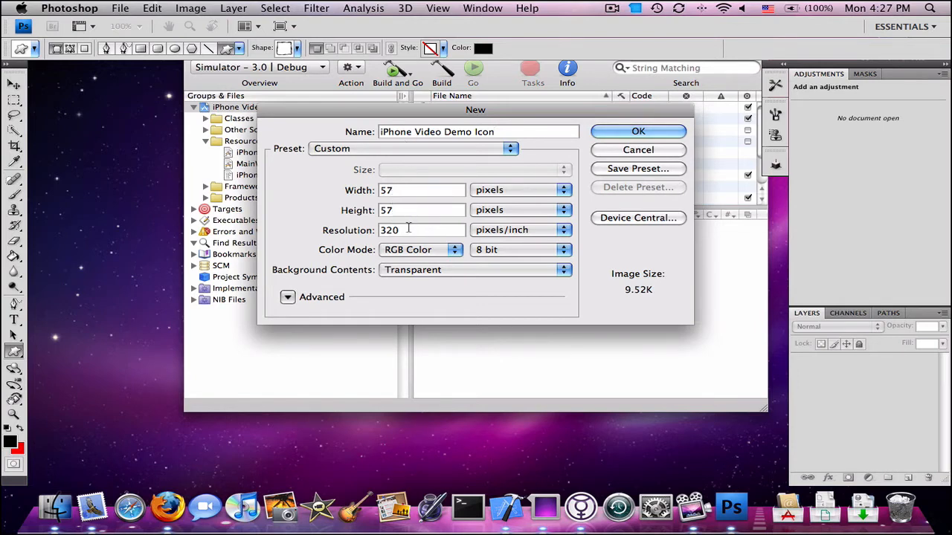
left_click(636, 149)
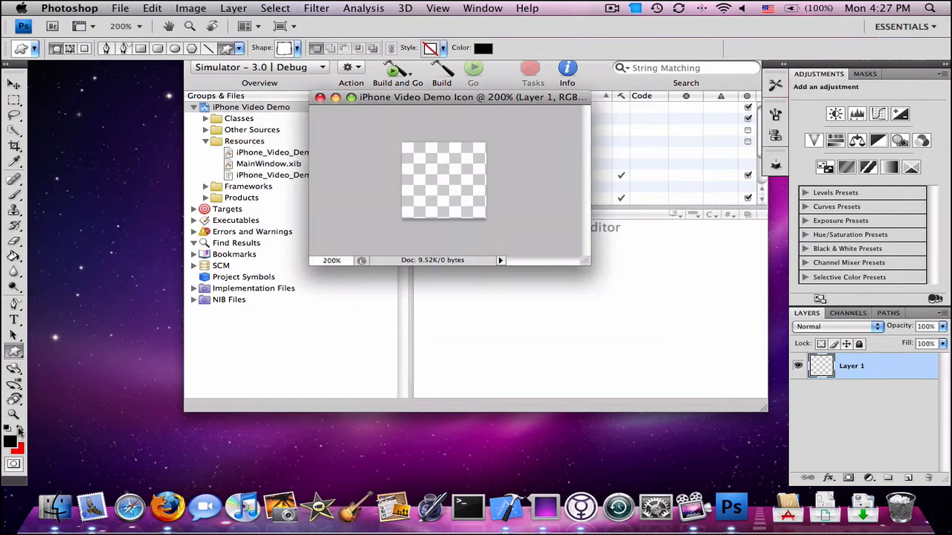
- Pick a bright saturated blue as a colour, then swap so black is the painting colour
left_click(11, 440)
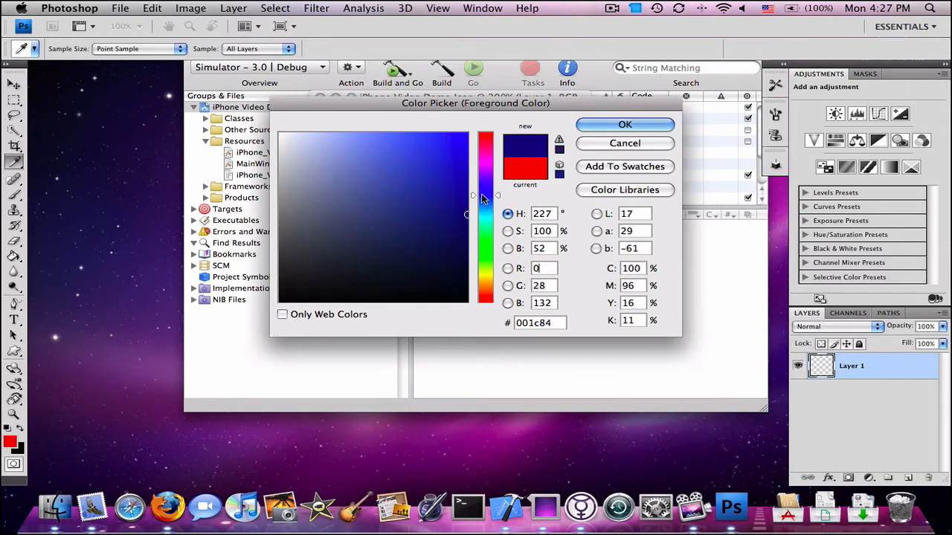
left_click(458, 152)
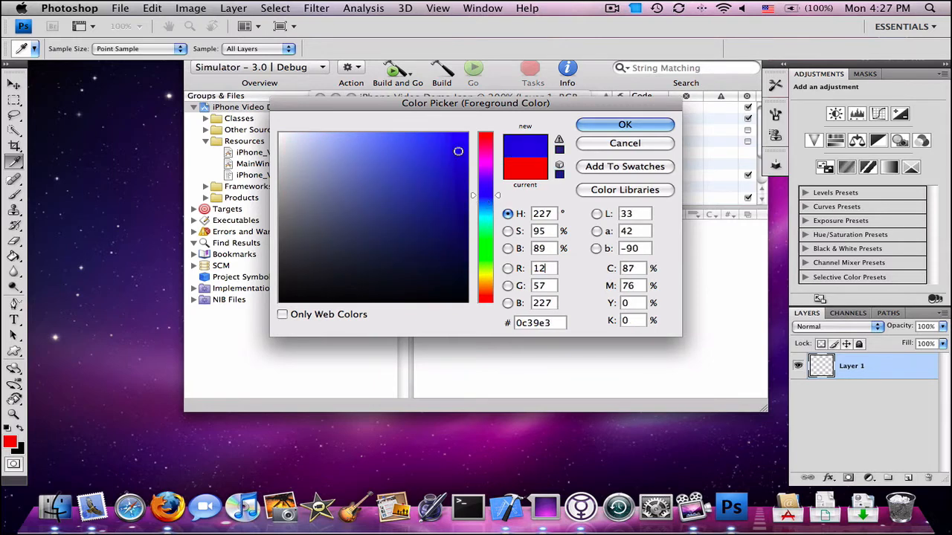
left_click(463, 147)
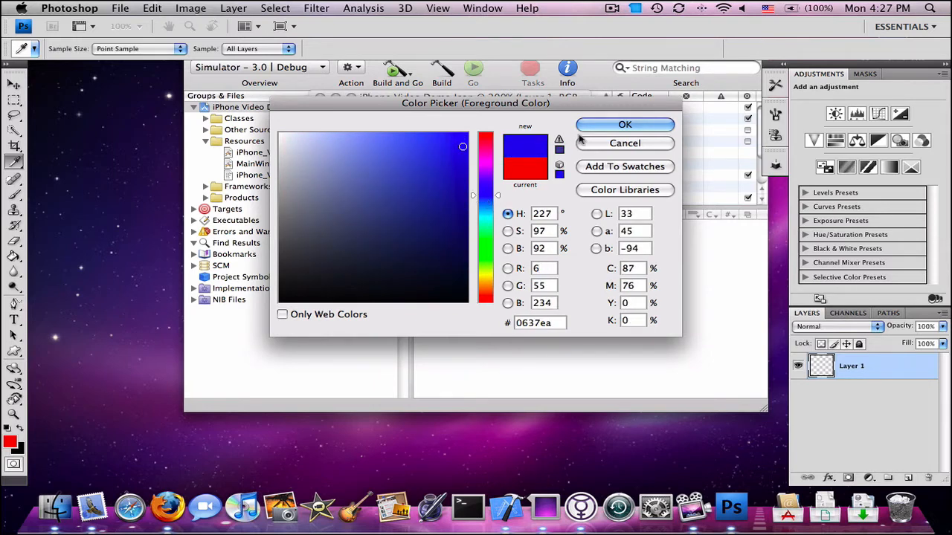
left_click(625, 125)
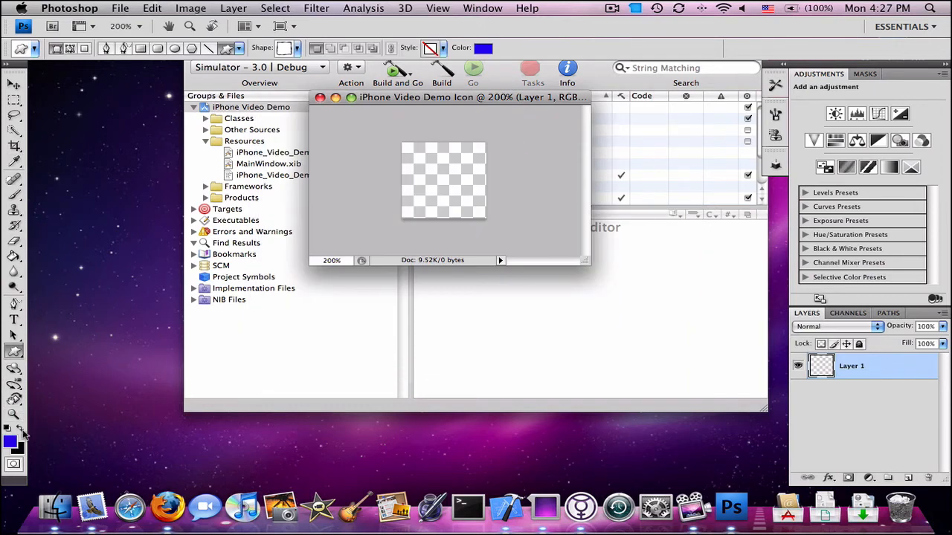
left_click(10, 440)
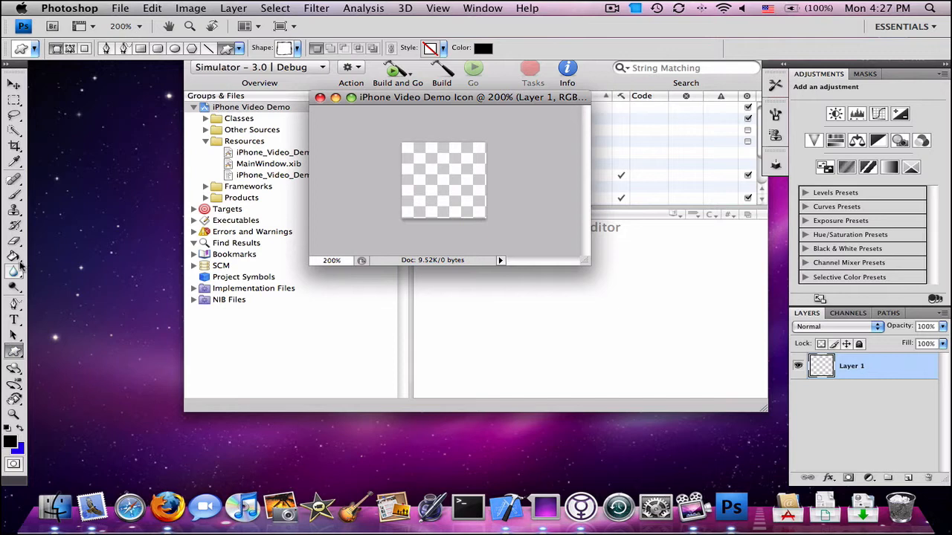
- Fill the empty icon canvas solid black with the Paint Bucket Tool
left_click(14, 256)
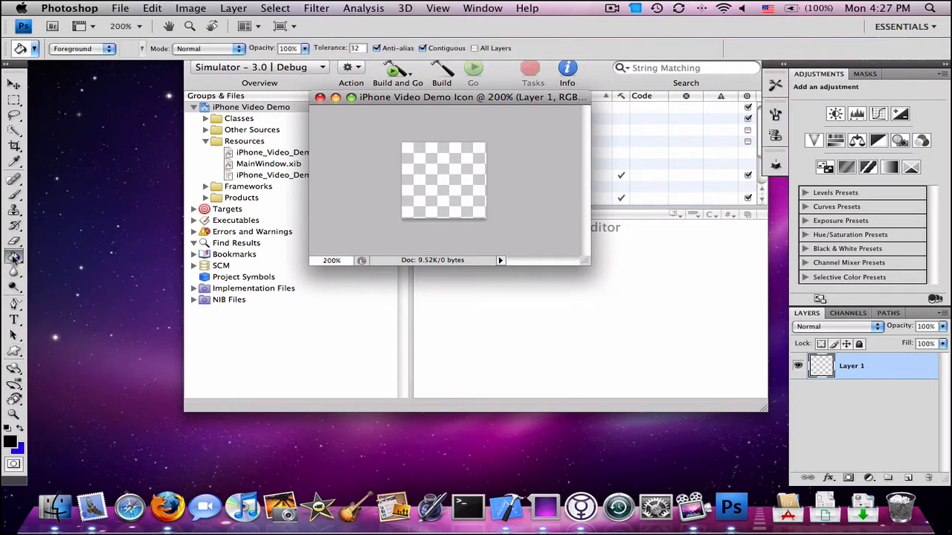
left_click(13, 255)
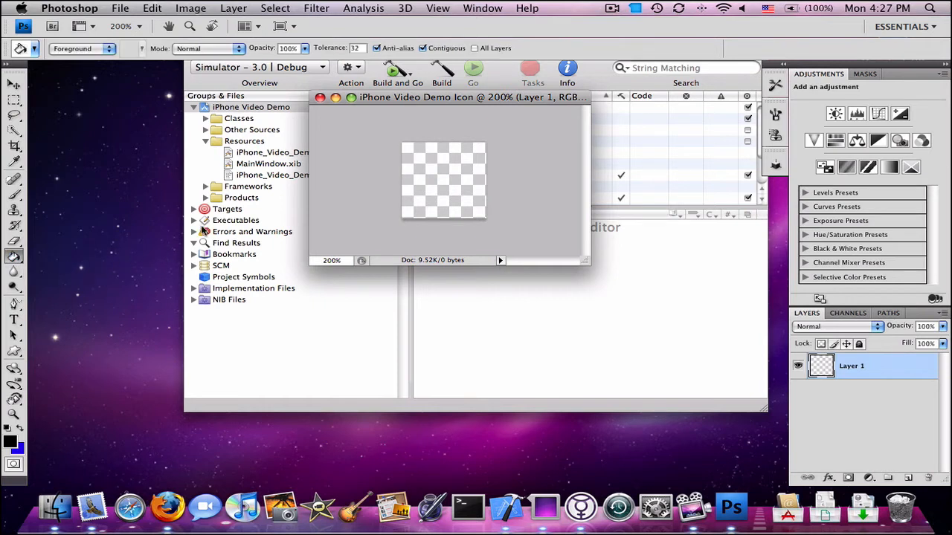
left_click(443, 180)
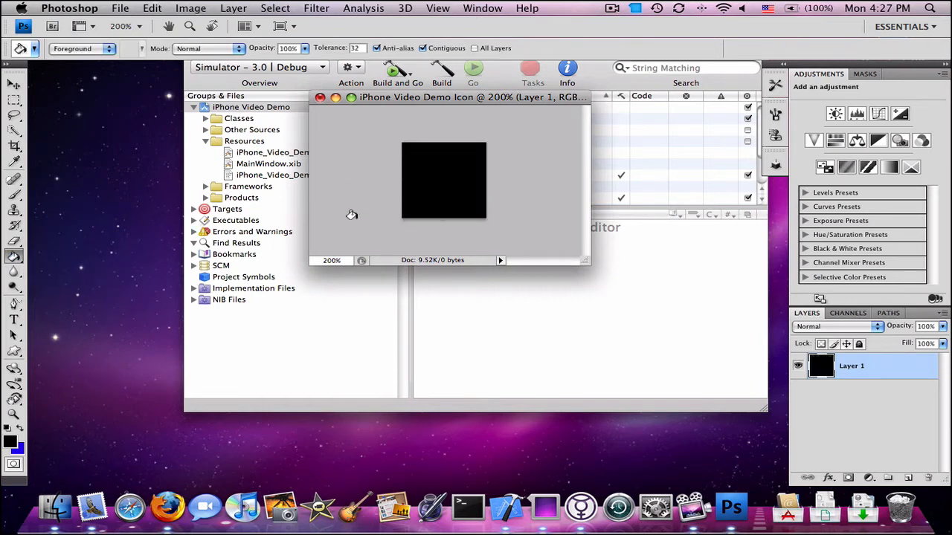
left_click(234, 8)
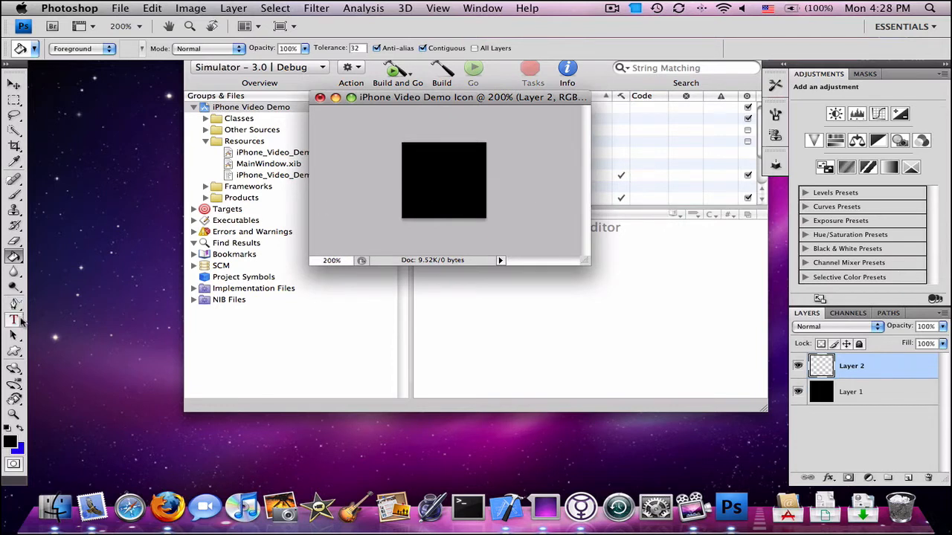
- Choose the Horizontal Type Tool with the Impact font and start a text entry on the canvas
left_click(13, 320)
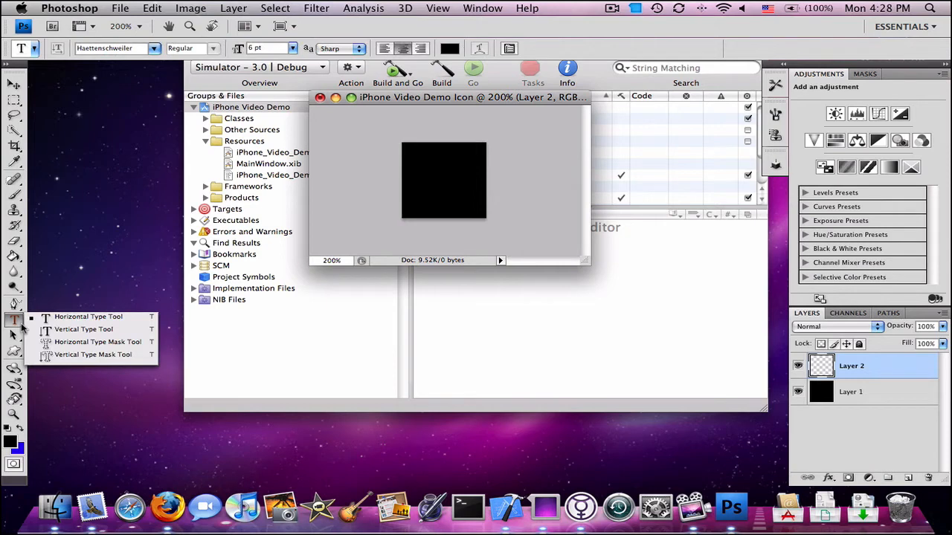
mouse_move(97, 340)
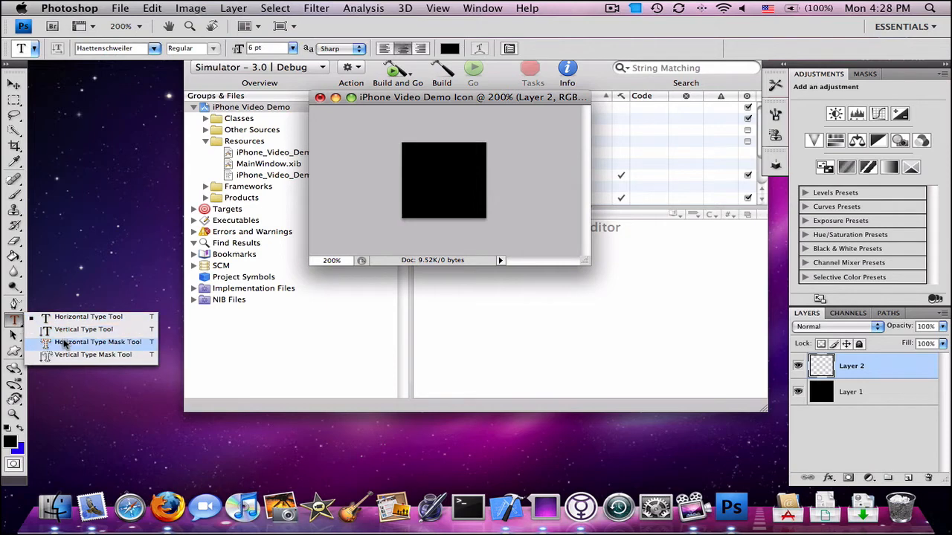
mouse_move(88, 315)
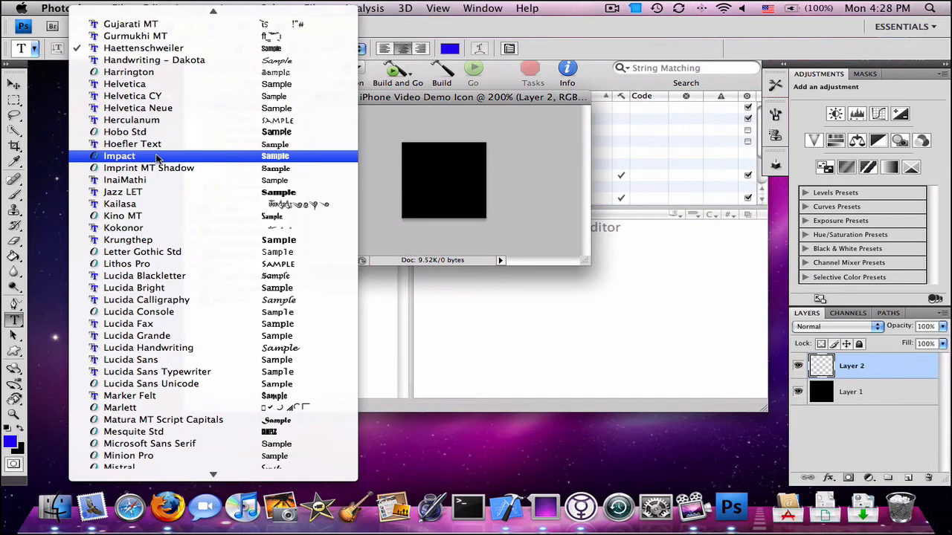
left_click(119, 156)
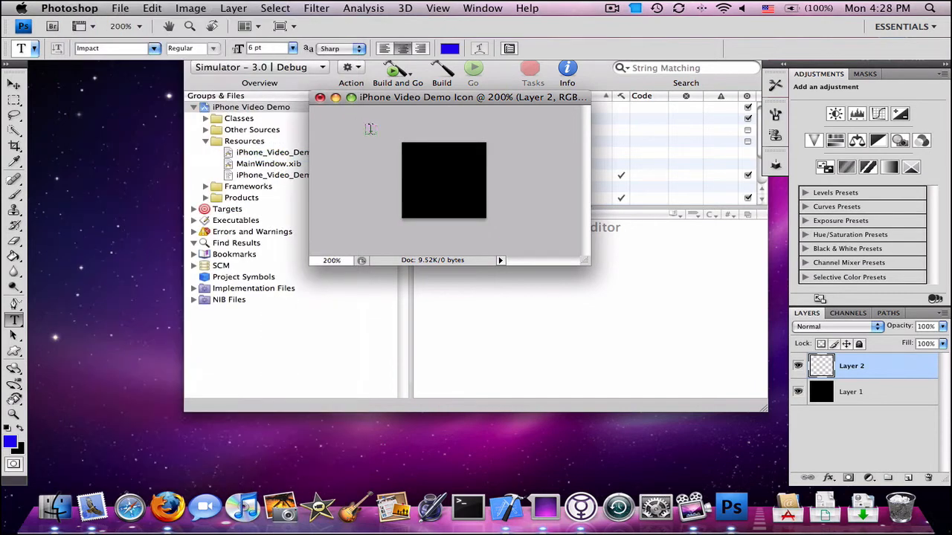
left_click(431, 182)
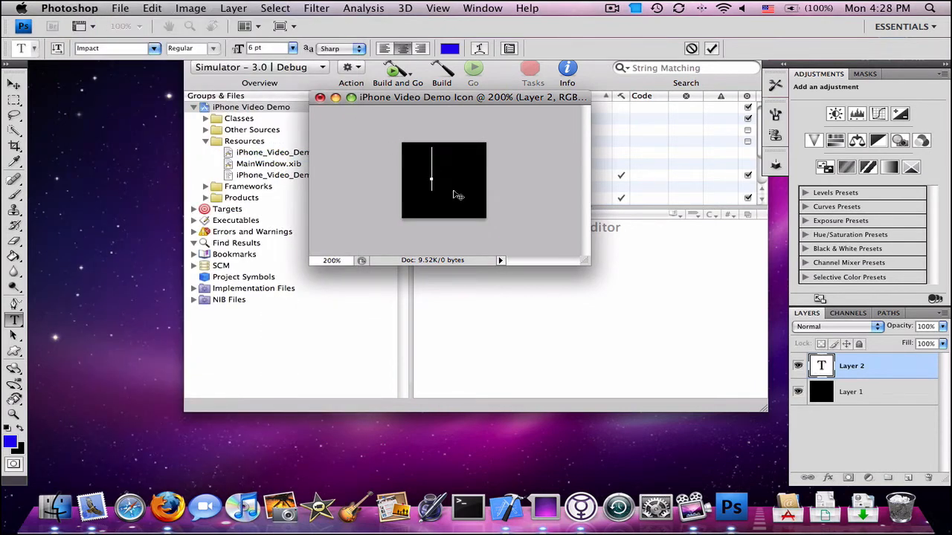
- Type HW and try several font sizes, settling on 9 pt so it fits the icon
type("H")
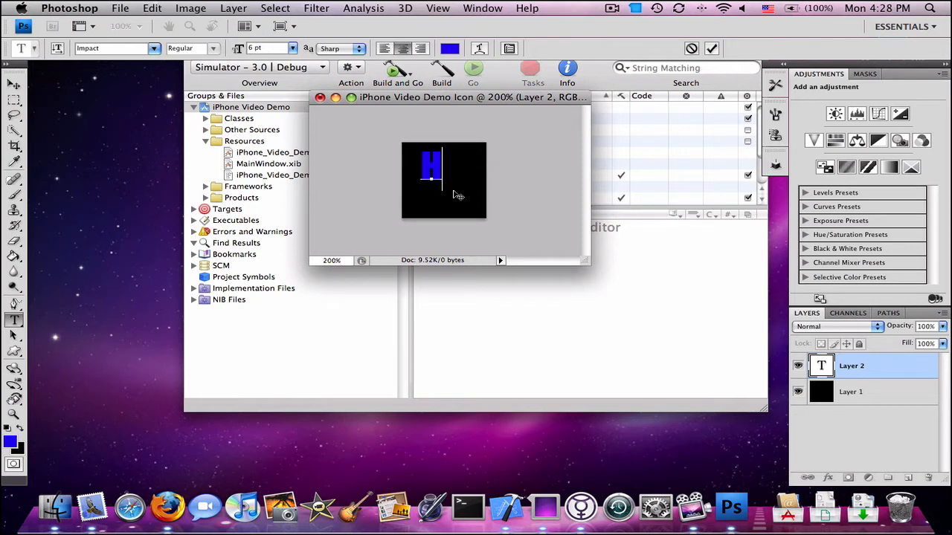
type("W")
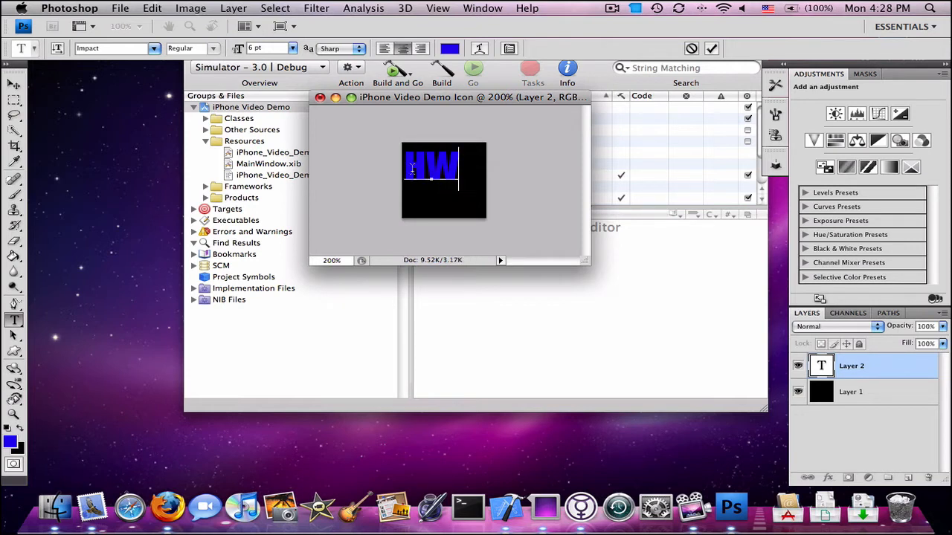
left_click(291, 48)
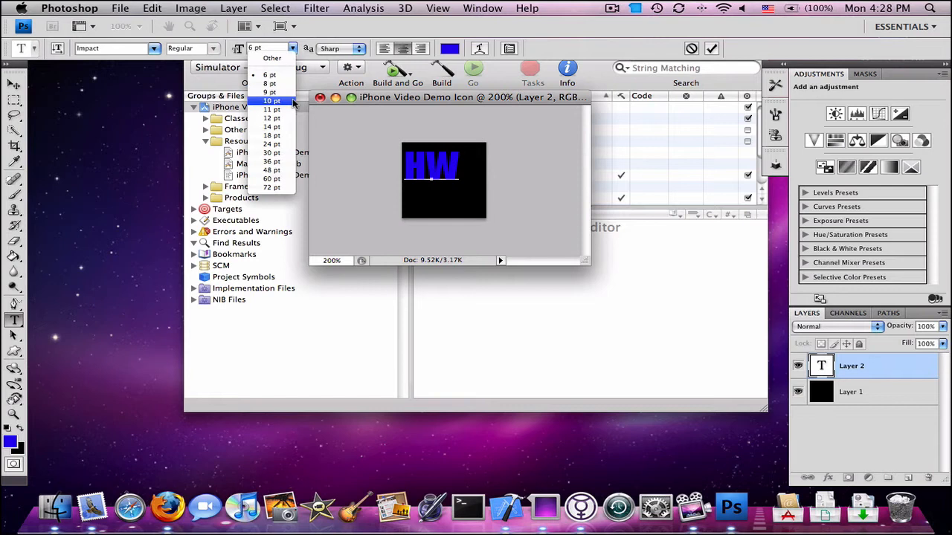
left_click(271, 101)
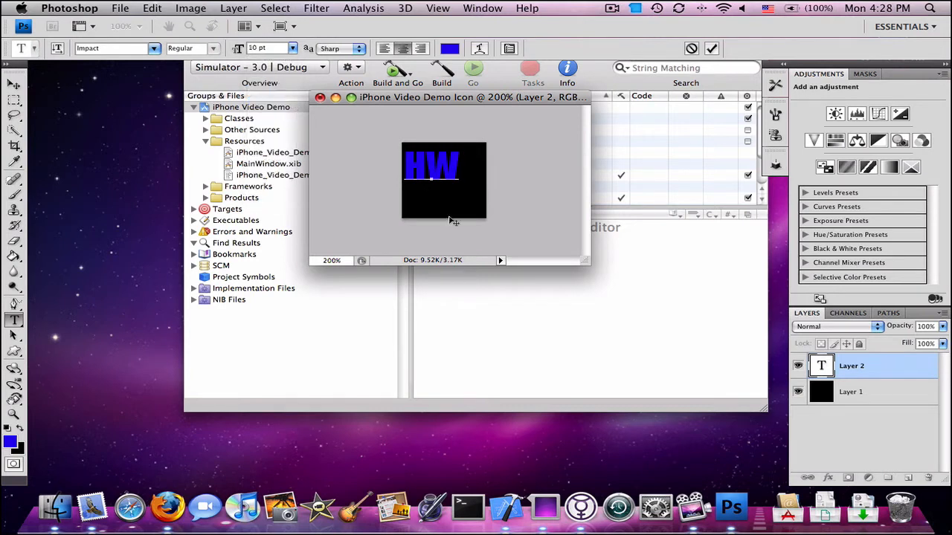
left_click(291, 48)
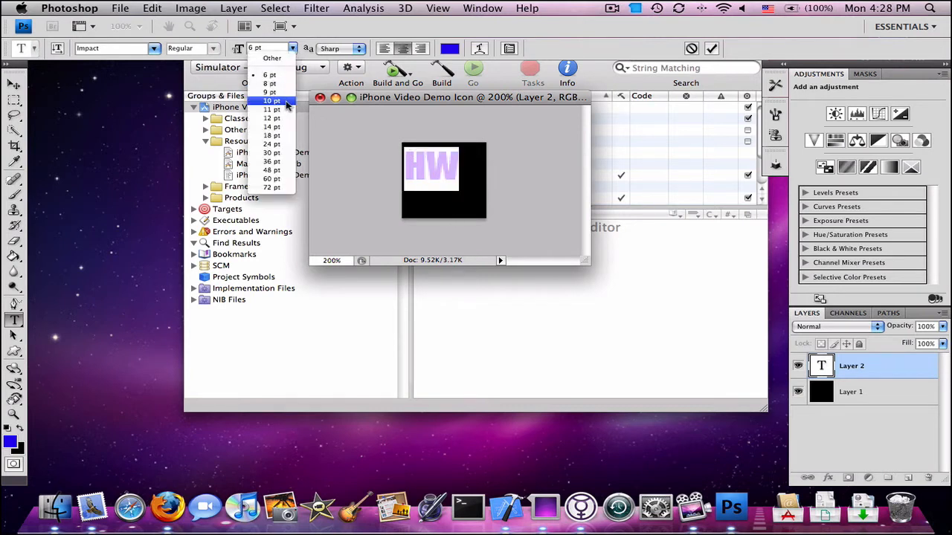
left_click(270, 110)
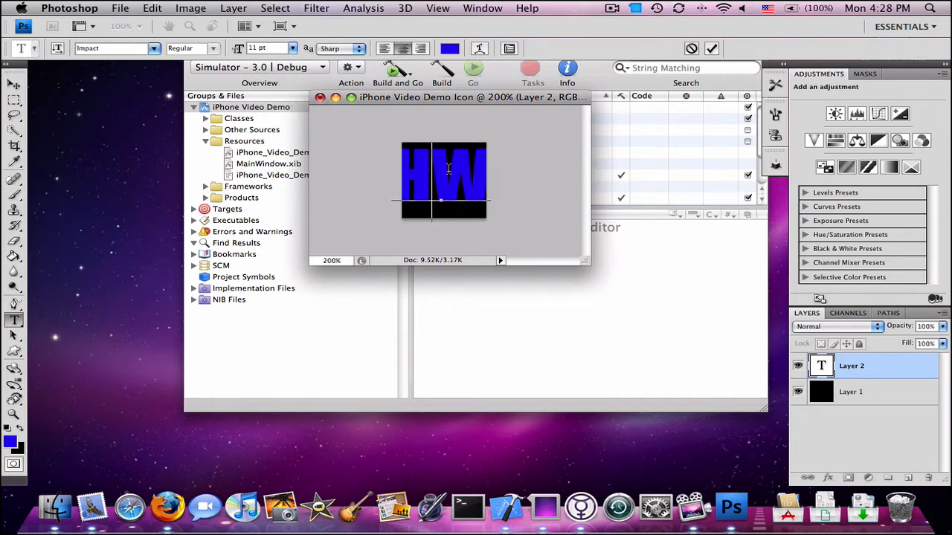
left_click(293, 47)
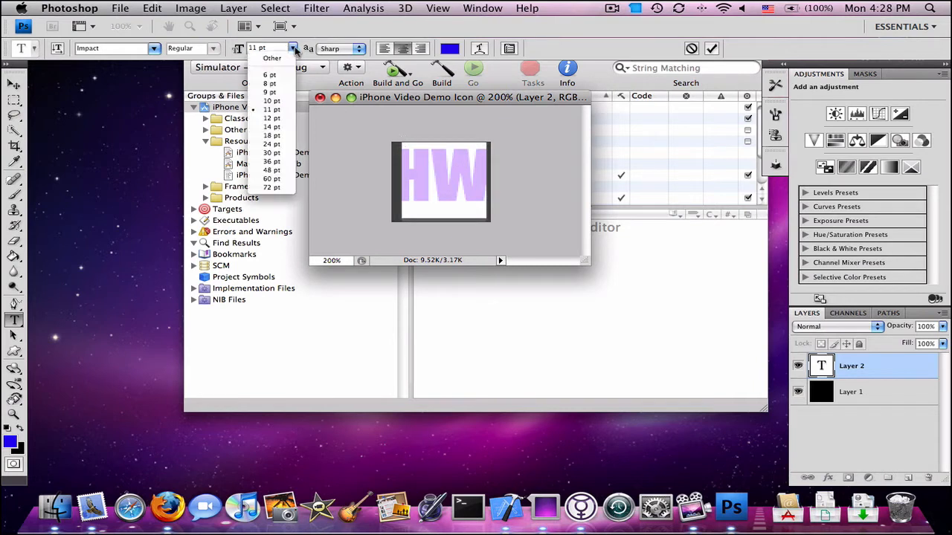
left_click(270, 101)
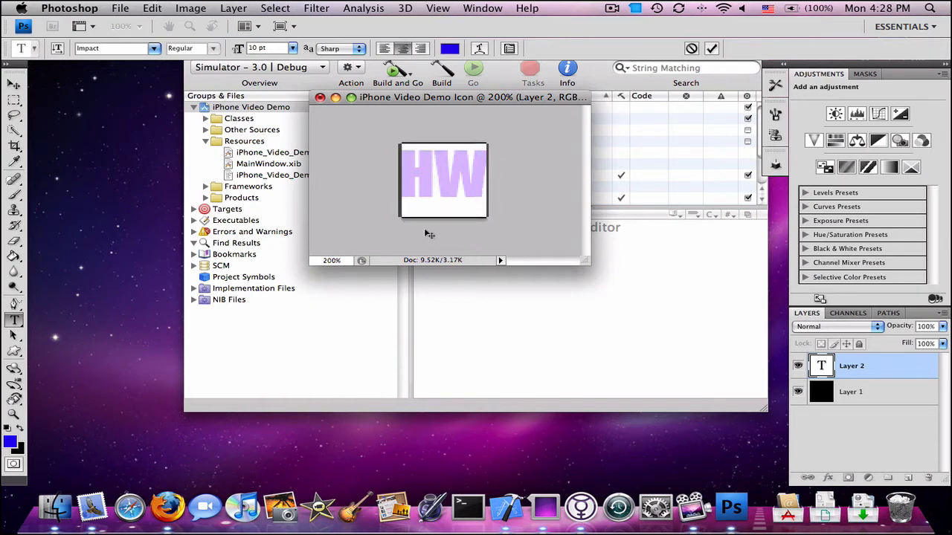
left_click(291, 48)
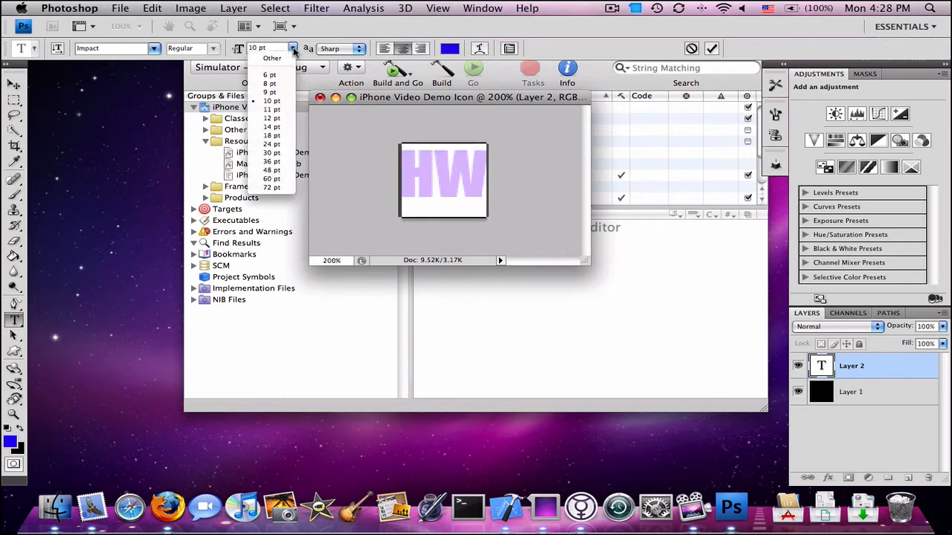
left_click(270, 93)
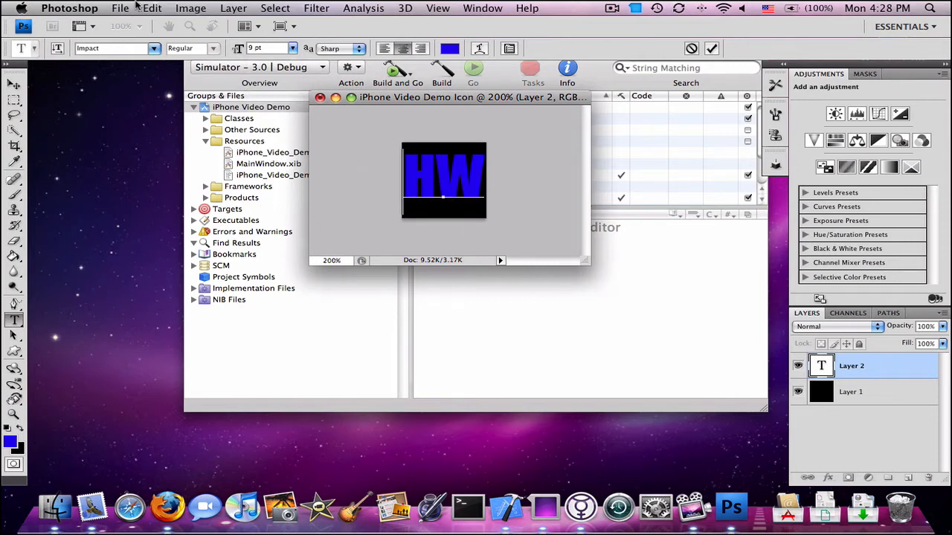
left_click(119, 9)
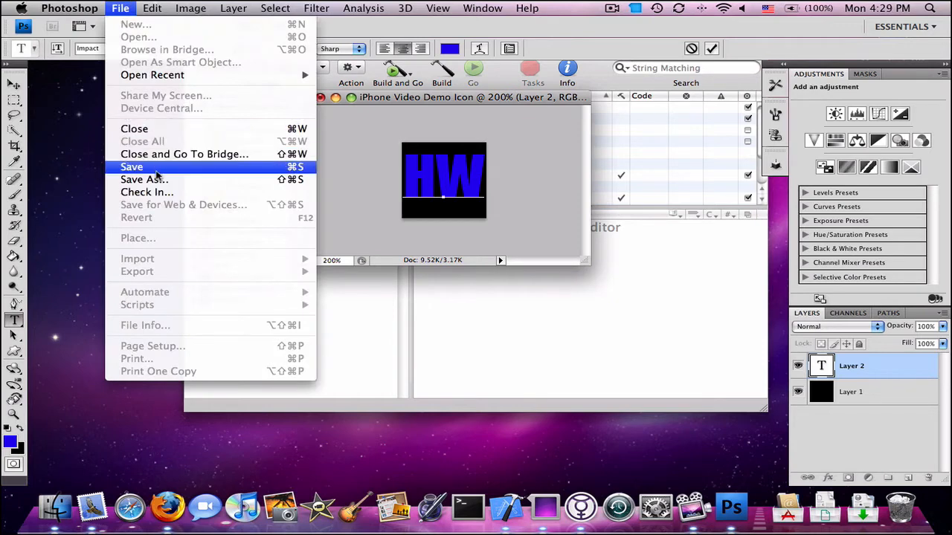
- Save the icon as iPhone Video Demo Icon.png on the desktop and quit Photoshop without saving
left_click(144, 178)
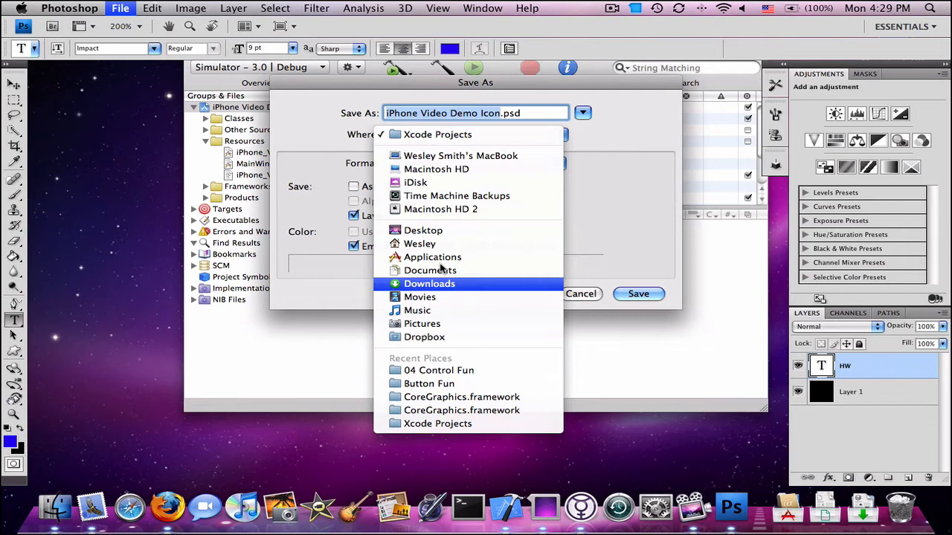
mouse_move(419, 297)
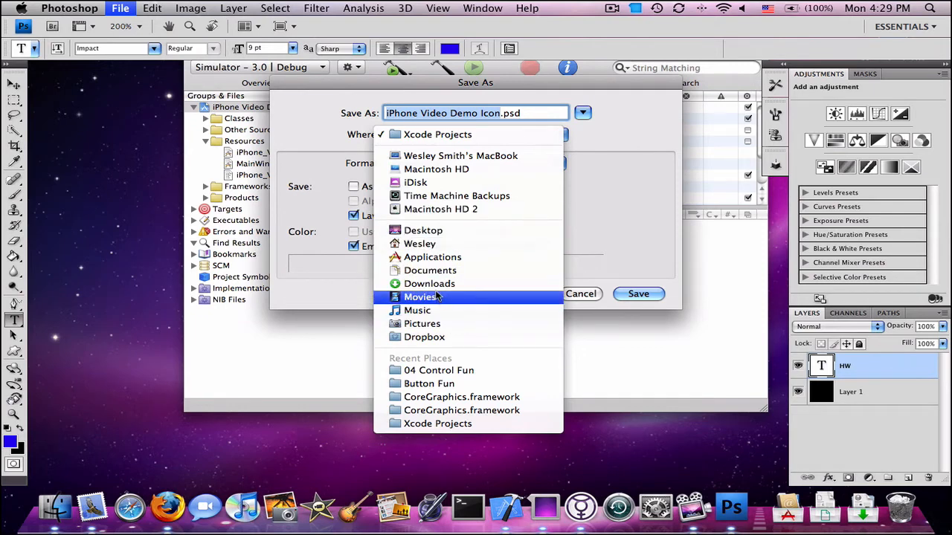
left_click(422, 229)
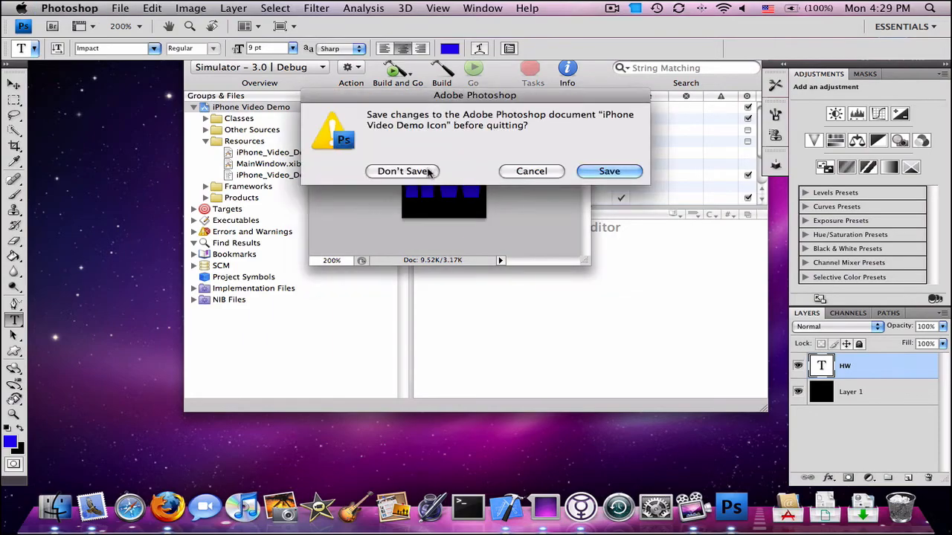
left_click(403, 171)
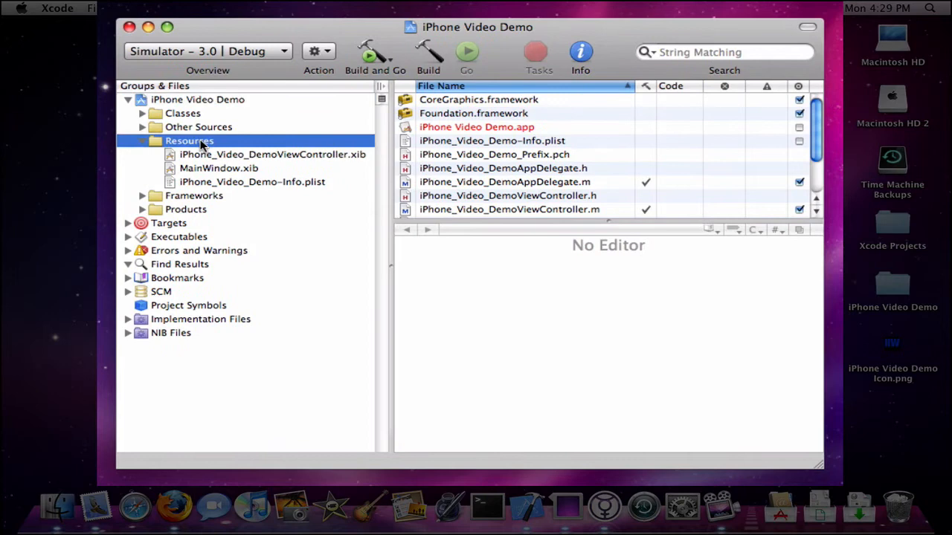
- Add 'iPhone Video Demo Icon.png' to the project's Resources with 'Copy items into destination folder' checked
left_click(205, 9)
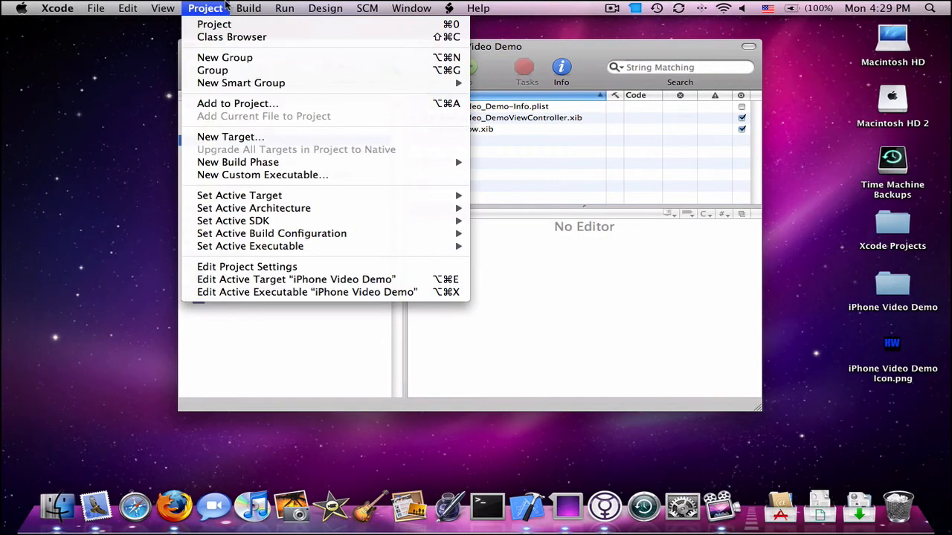
left_click(206, 9)
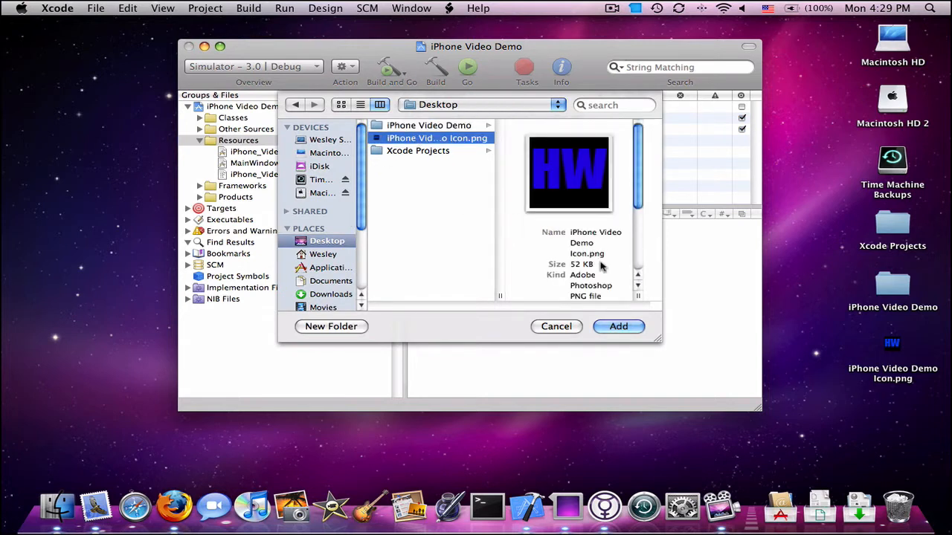
left_click(619, 327)
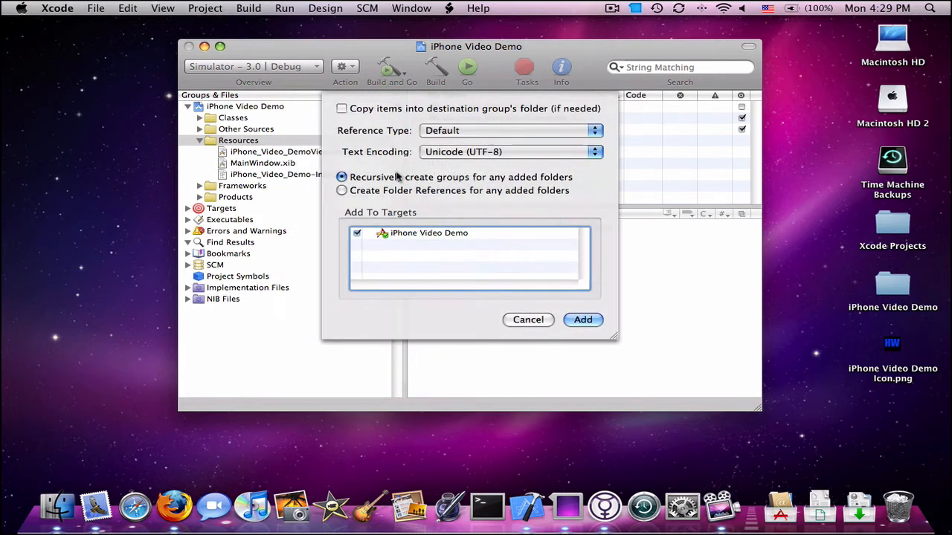
left_click(342, 107)
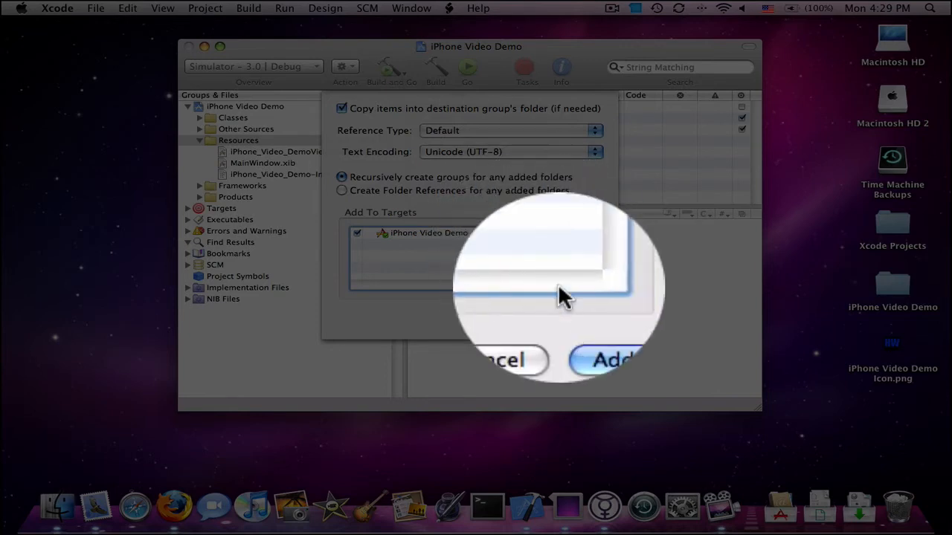
left_click(611, 360)
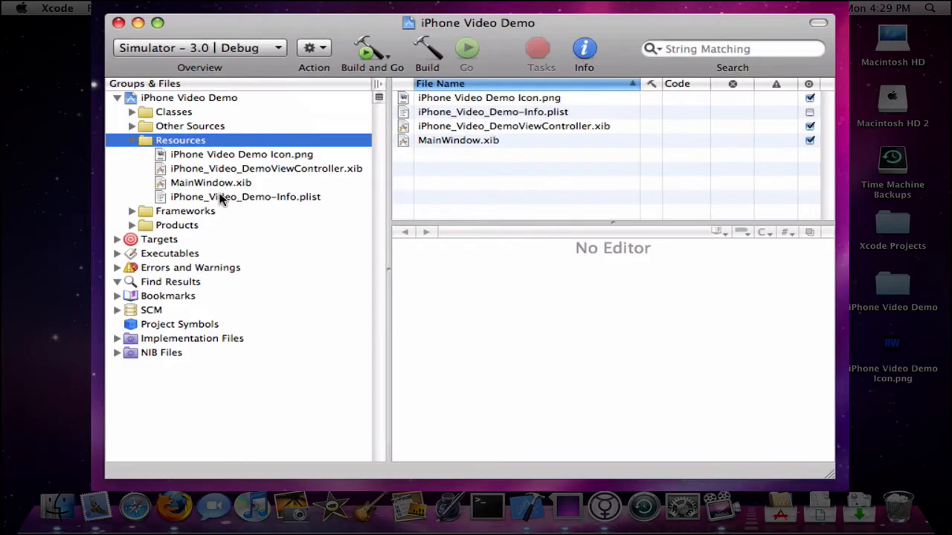
mouse_move(230, 201)
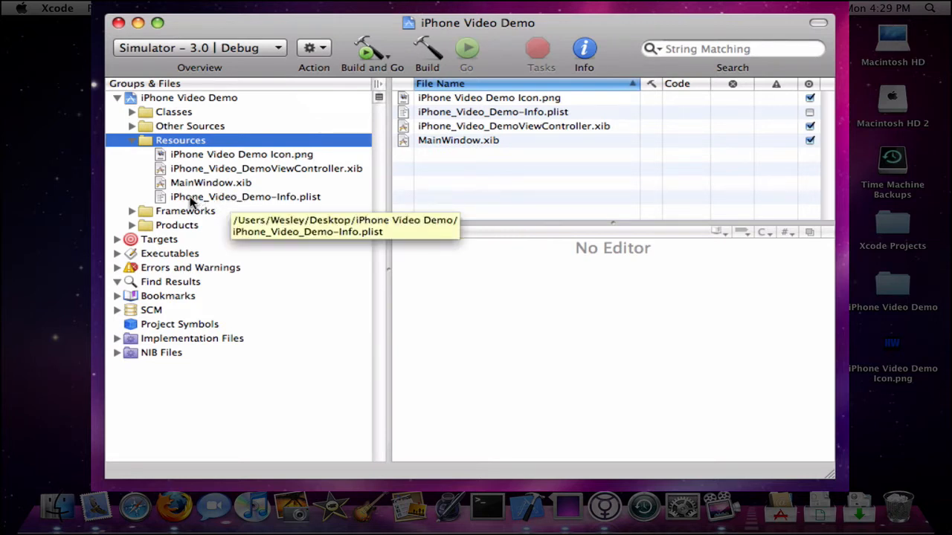
mouse_move(309, 194)
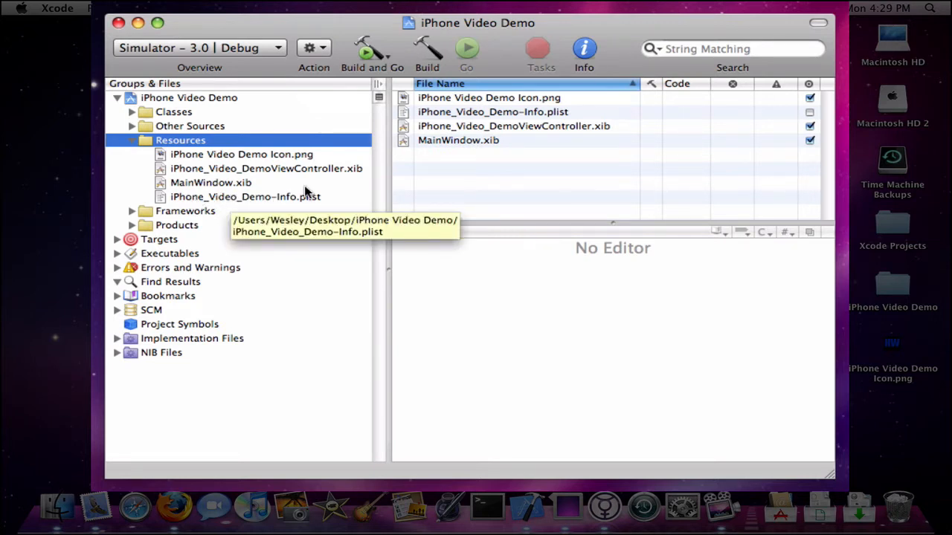
mouse_move(365, 206)
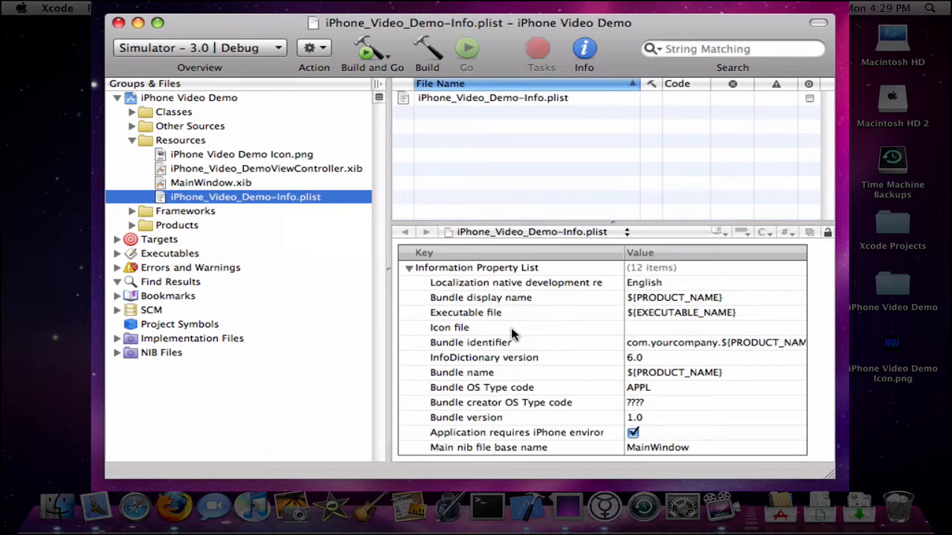
- Set the Info.plist Icon file value to 'iPhone Video Demo Icon.png'
left_click(449, 327)
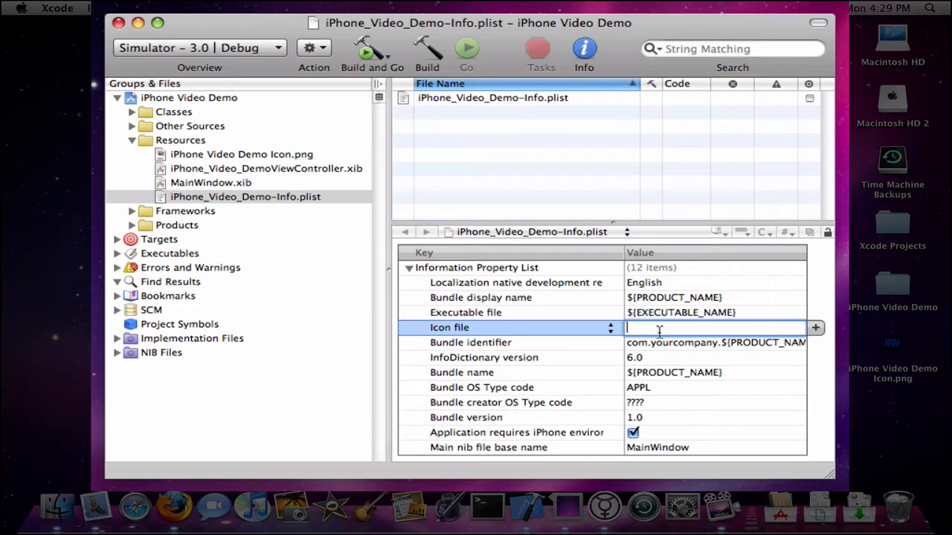
type("iPhone v")
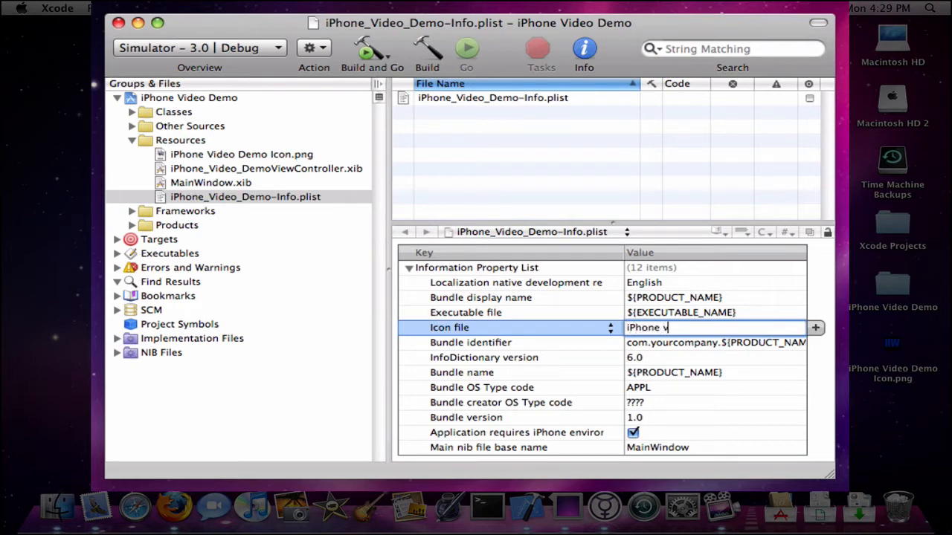
type("Video")
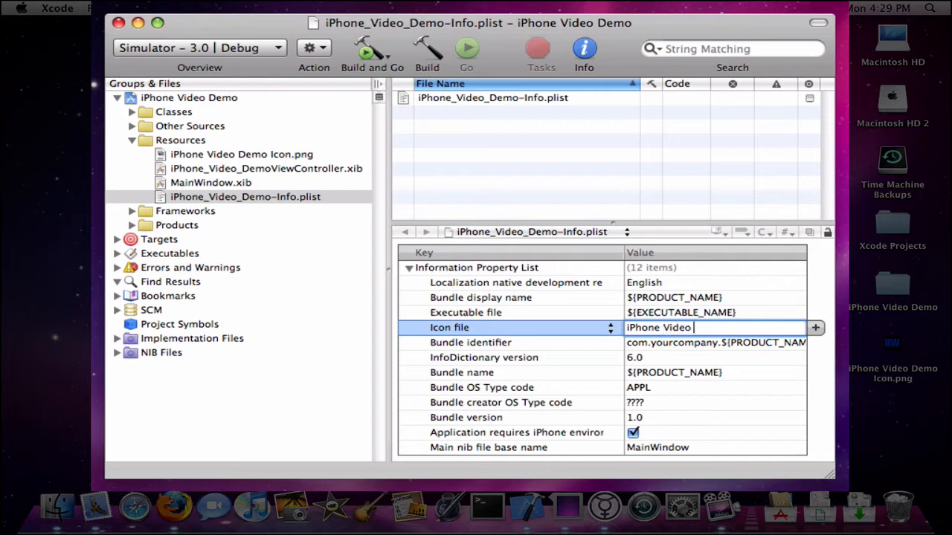
type("Deo")
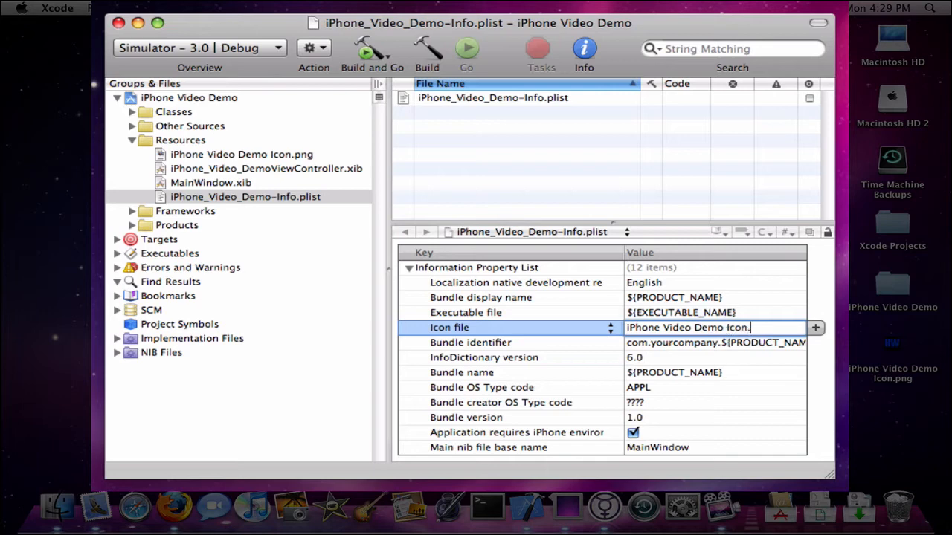
type("png")
left_click(715, 342)
type("or")
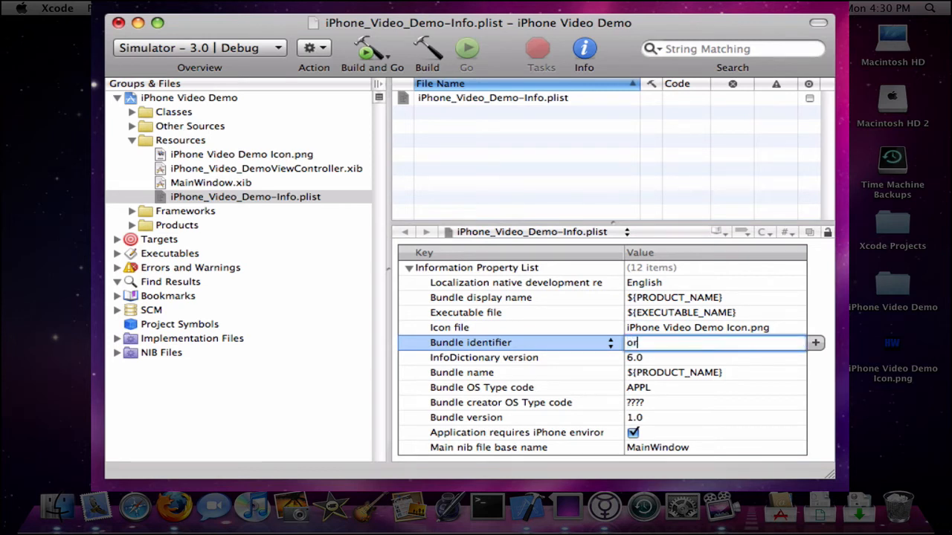
- Replace the Bundle identifier with a custom company identifier ending in 'Hello World'
type("e")
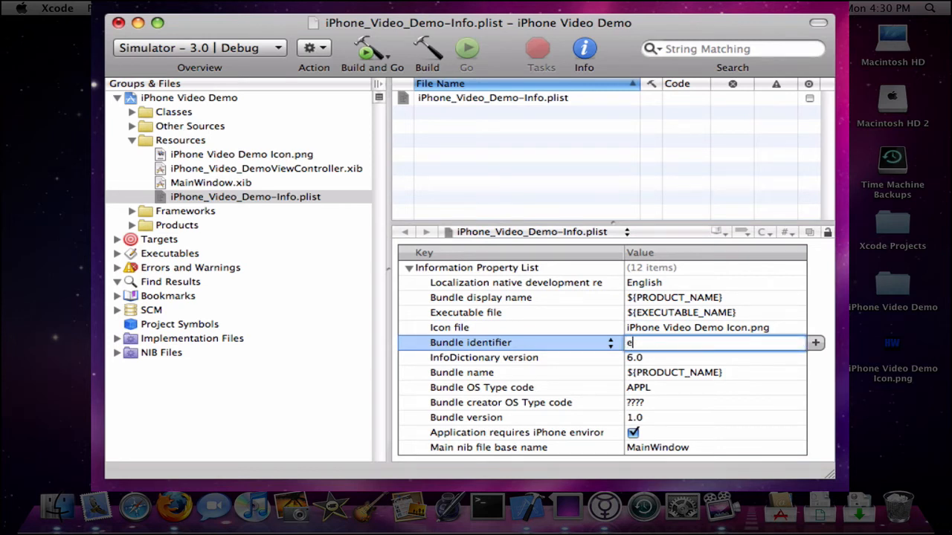
type("net.")
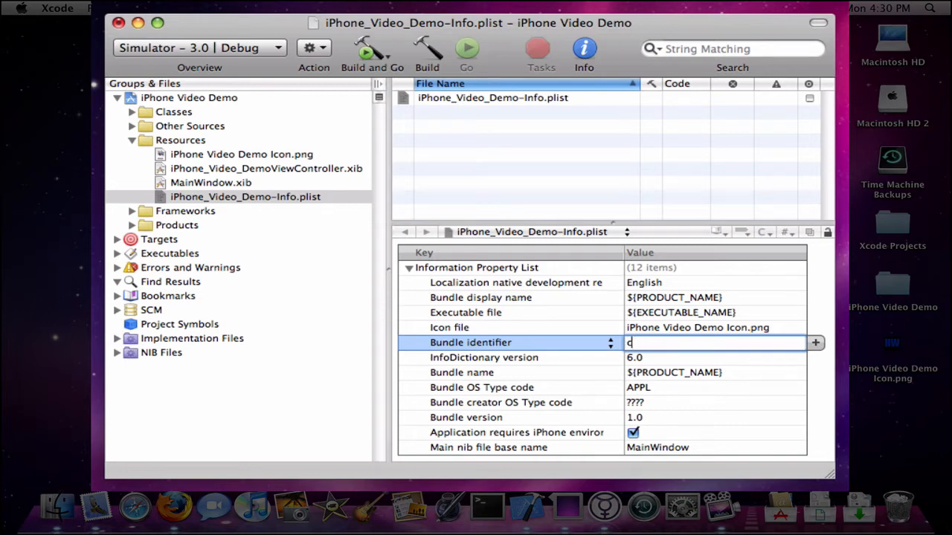
type("om.Wesley Smith In")
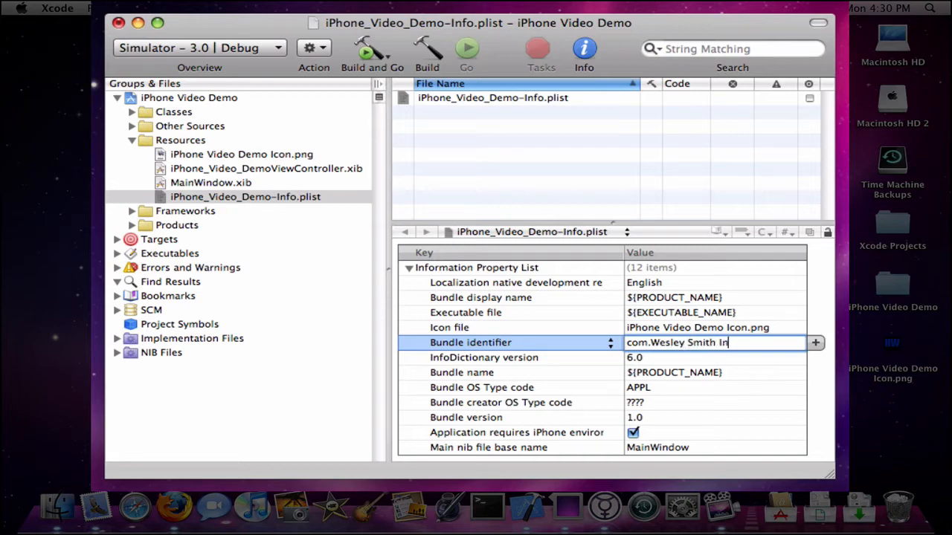
type("c.fh")
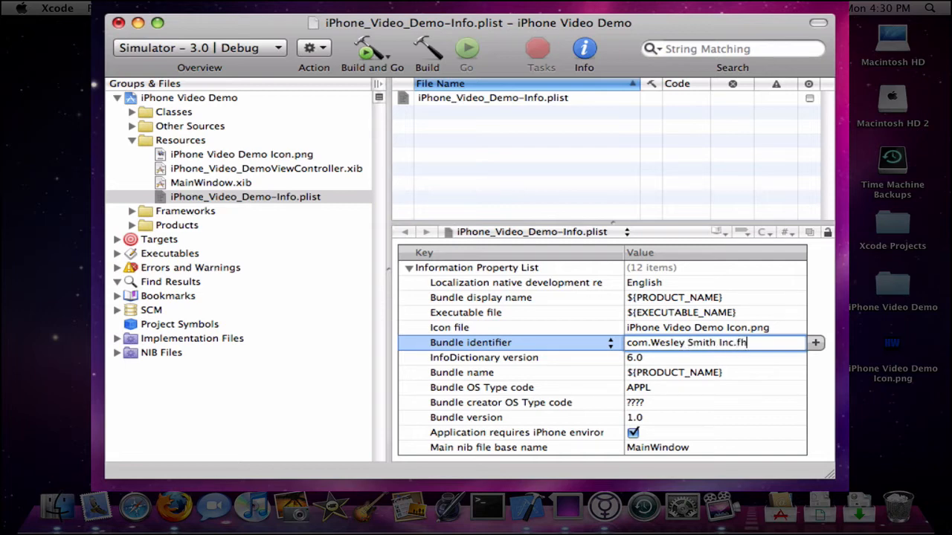
key("Backspace")
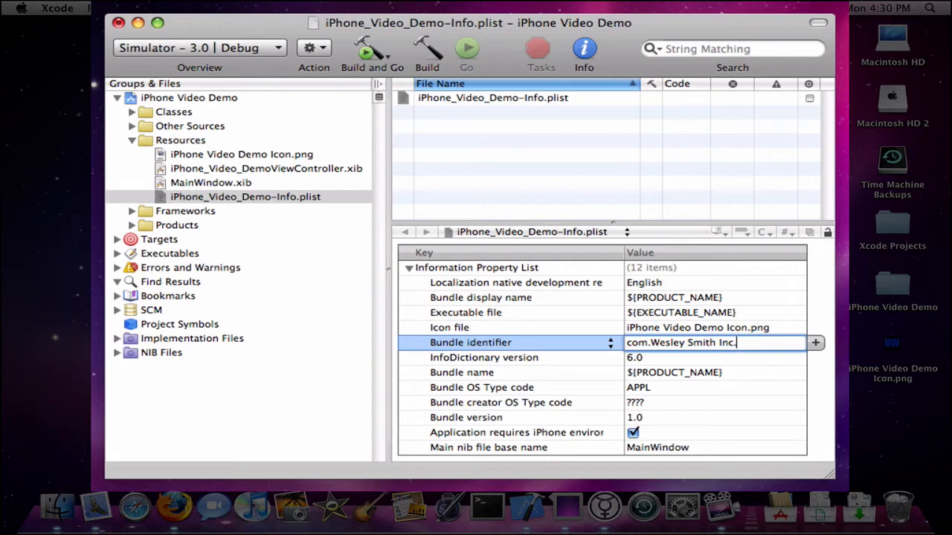
type("Hello World")
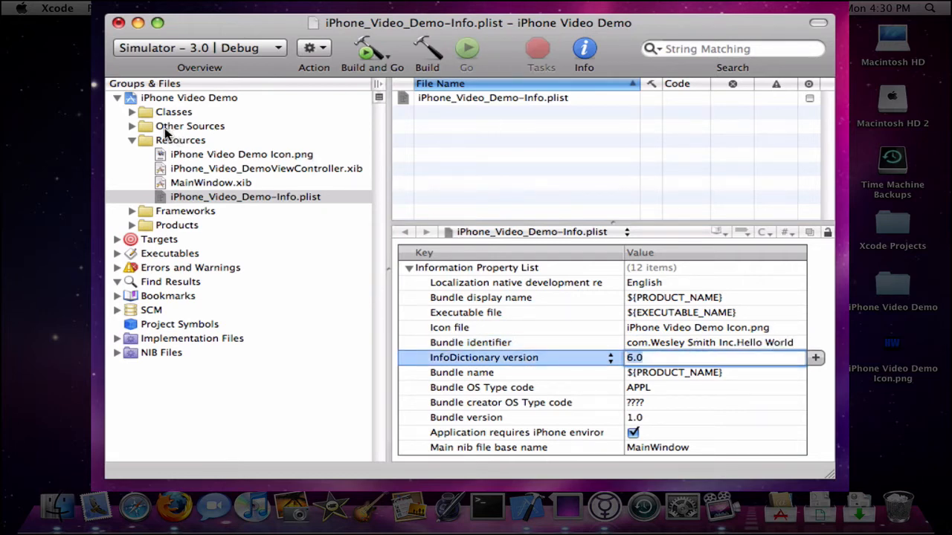
- Open iPhone_Video_DemoViewController.xib in Interface Builder, showing its empty View
left_click(264, 168)
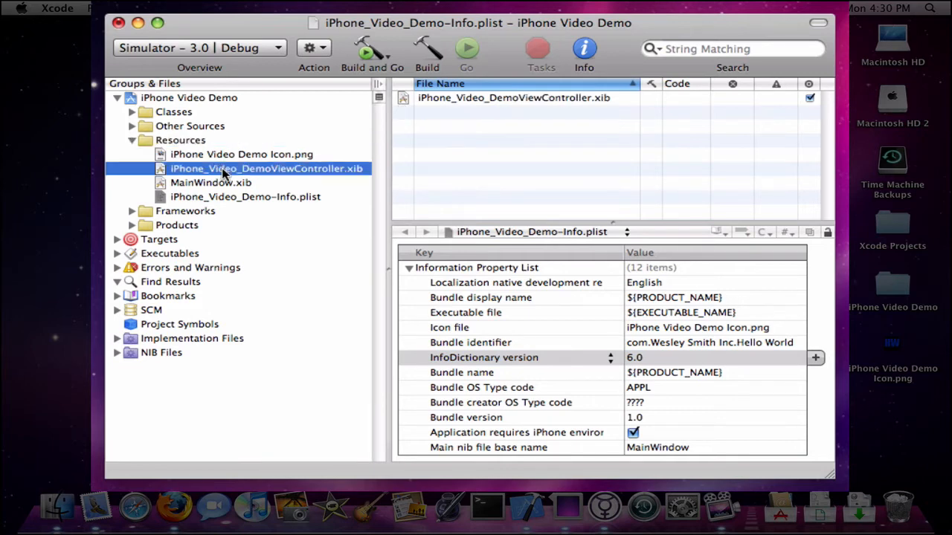
mouse_move(250, 174)
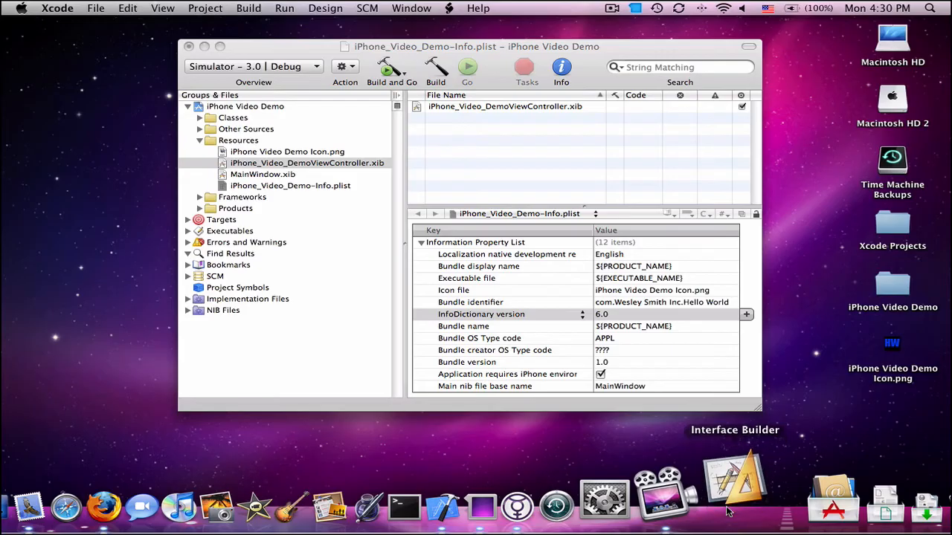
left_click(731, 479)
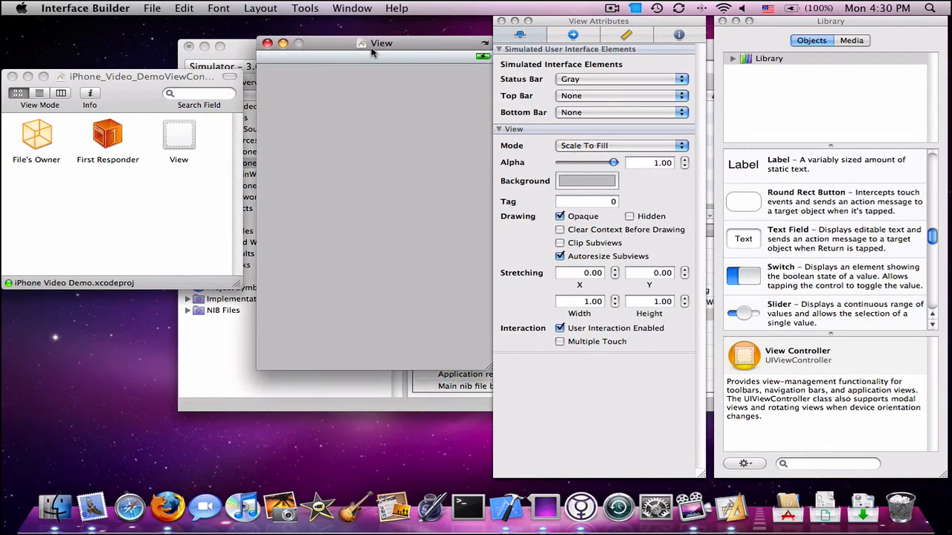
- Reposition the View editing window and bring up Interface Builder's Tools menu of panels
left_click_drag(380, 42, 375, 31)
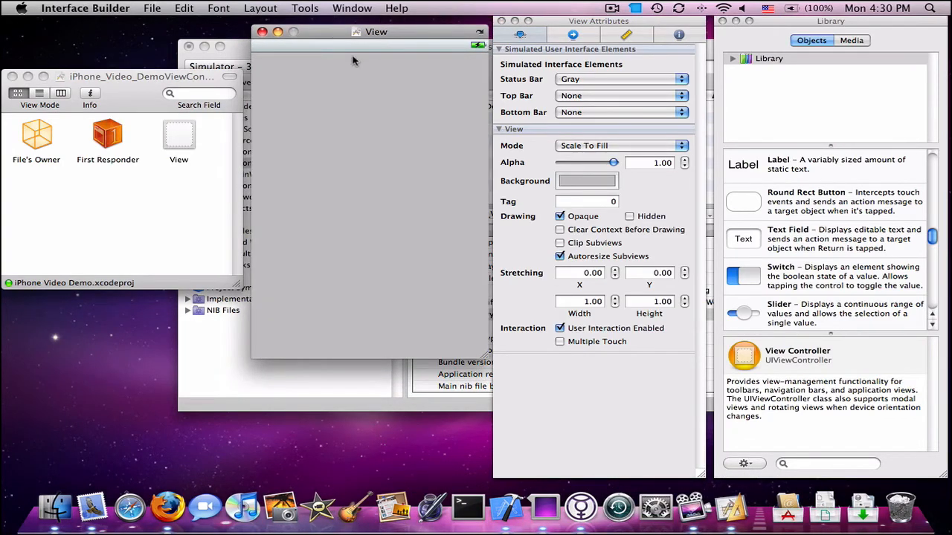
mouse_move(235, 158)
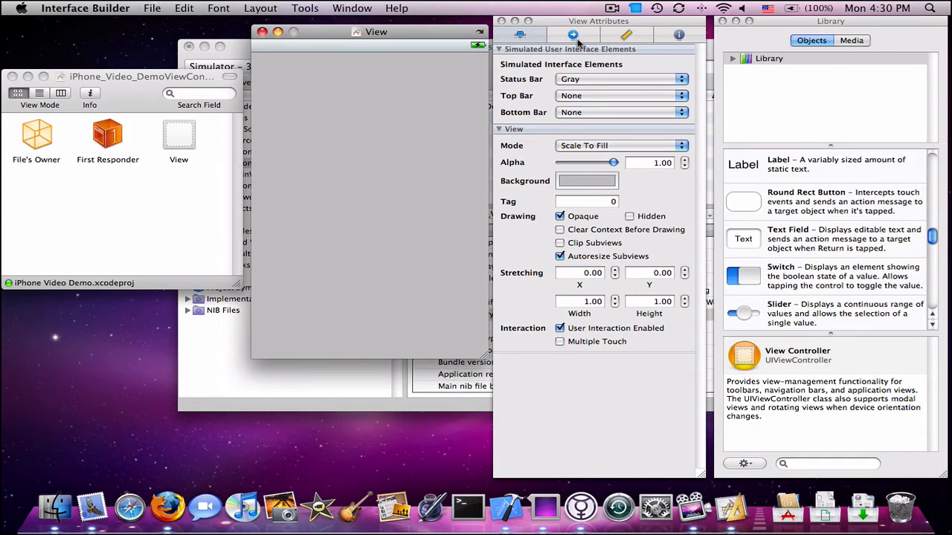
mouse_move(643, 107)
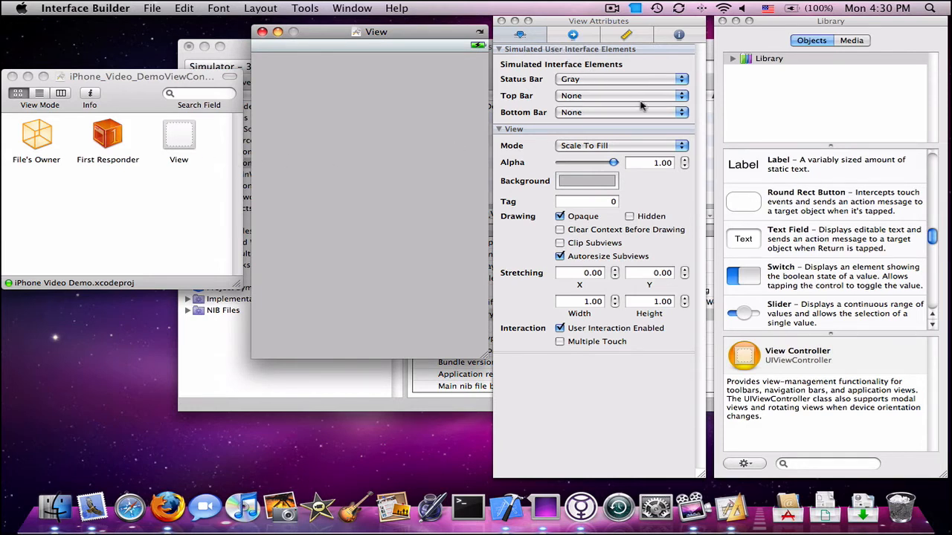
mouse_move(612, 64)
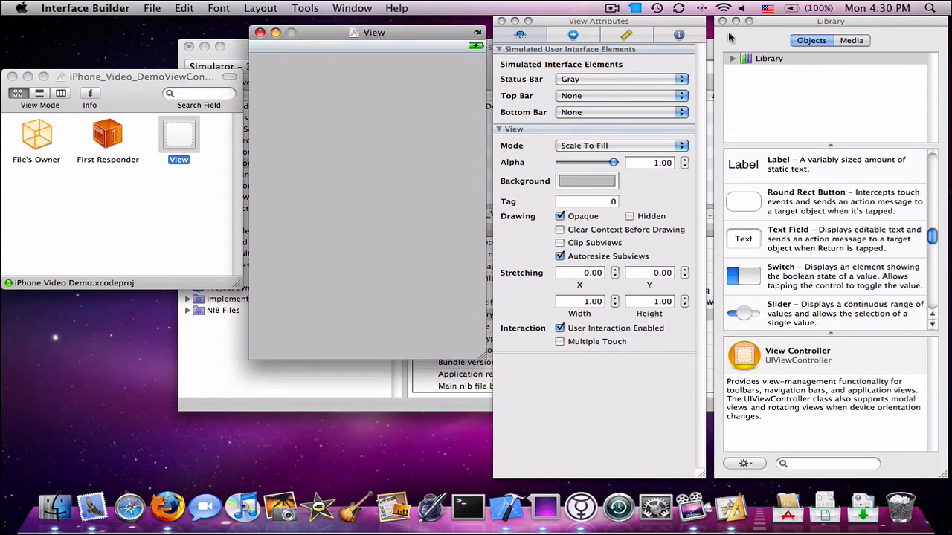
mouse_move(280, 6)
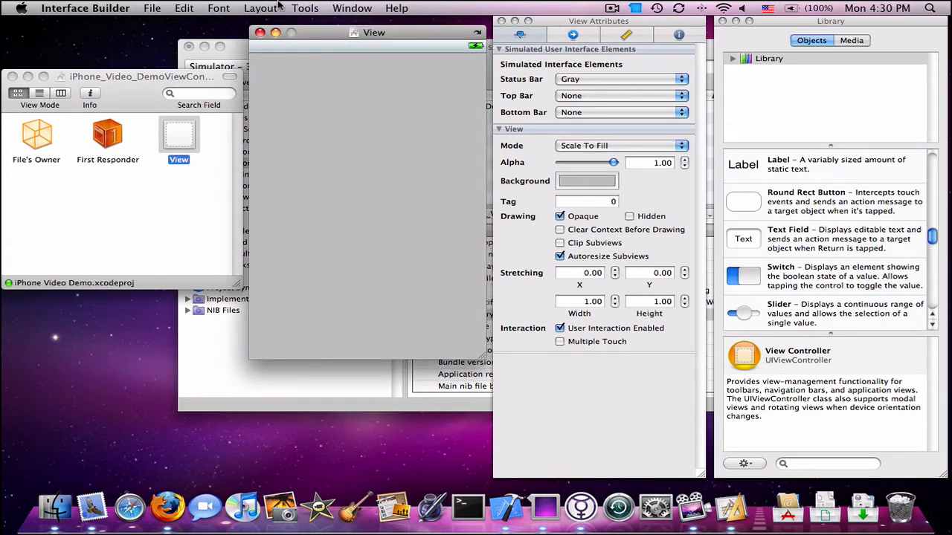
left_click(305, 9)
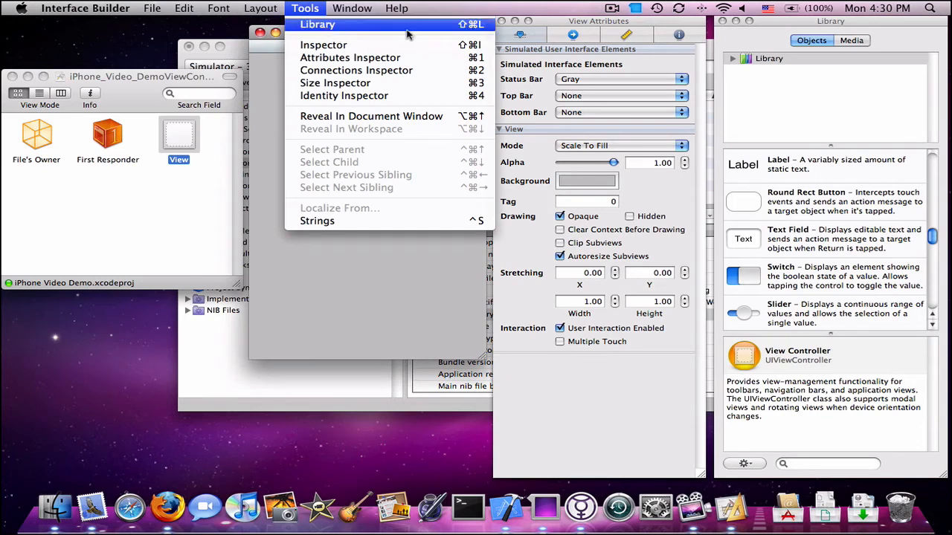
mouse_move(324, 45)
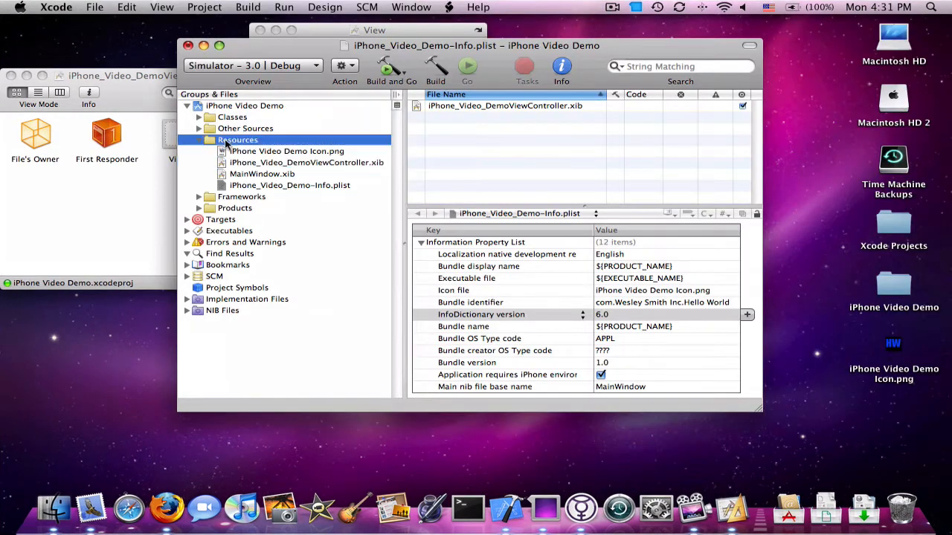
- Start adding an existing file and choose the Apple Earth image from the Pictures folder
left_click(205, 6)
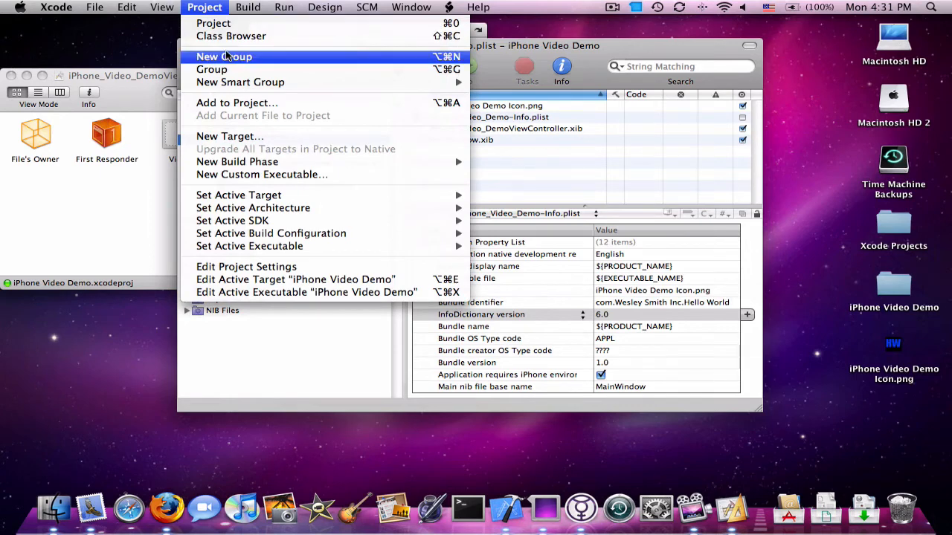
left_click(236, 103)
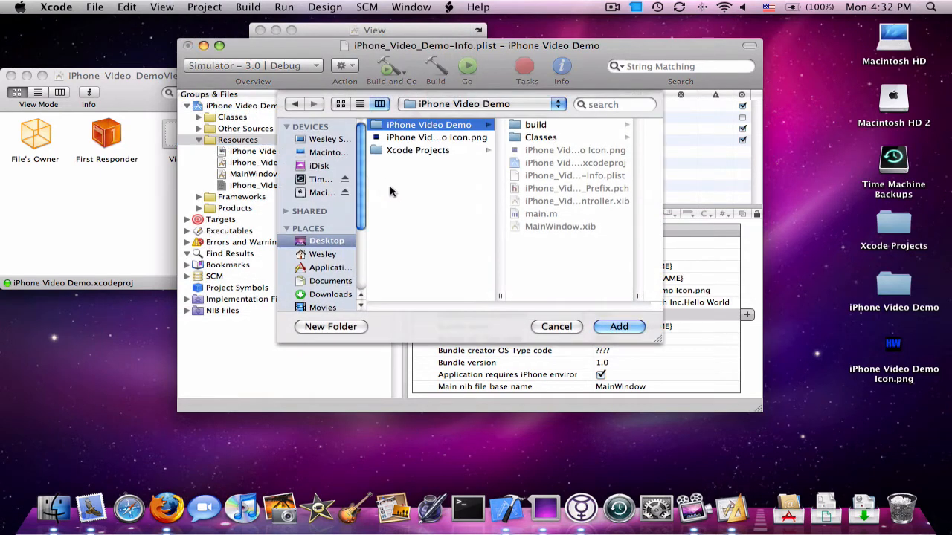
scroll("down", 3)
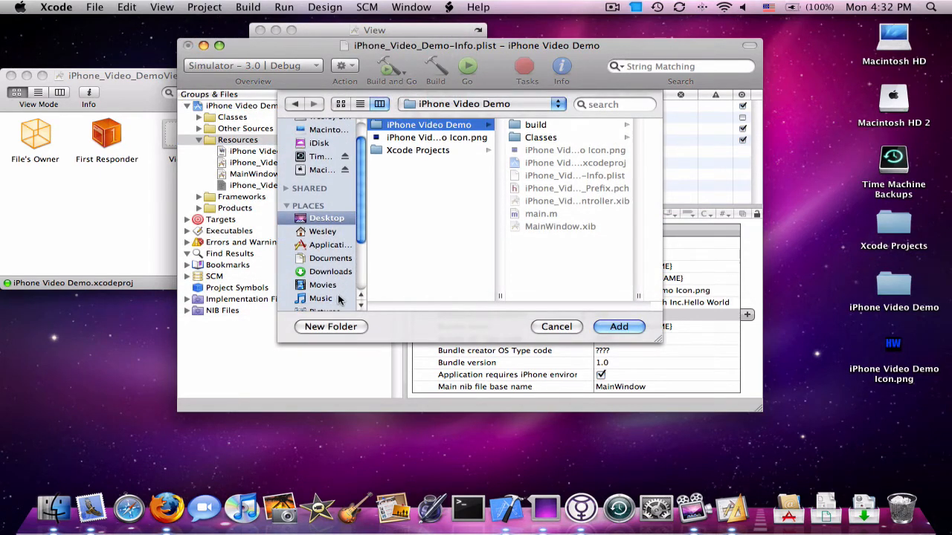
left_click(323, 301)
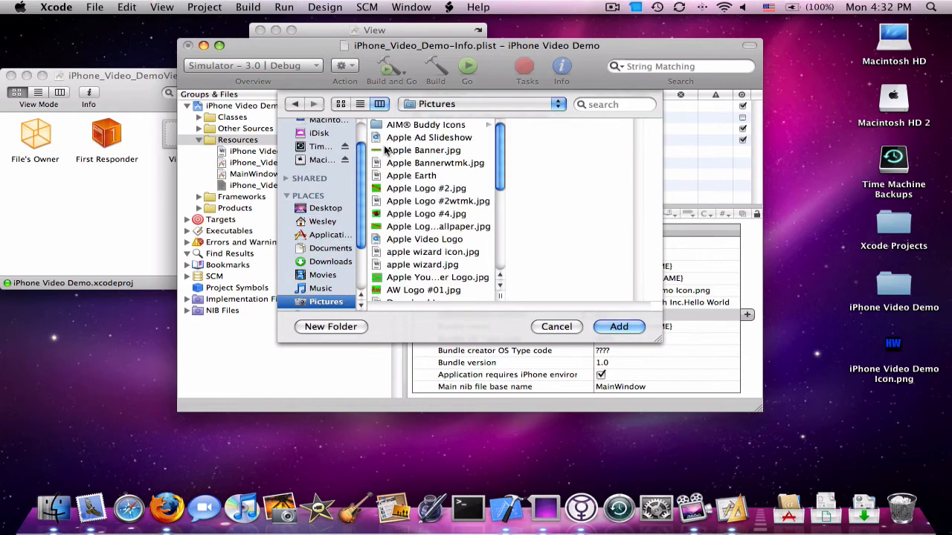
left_click(410, 176)
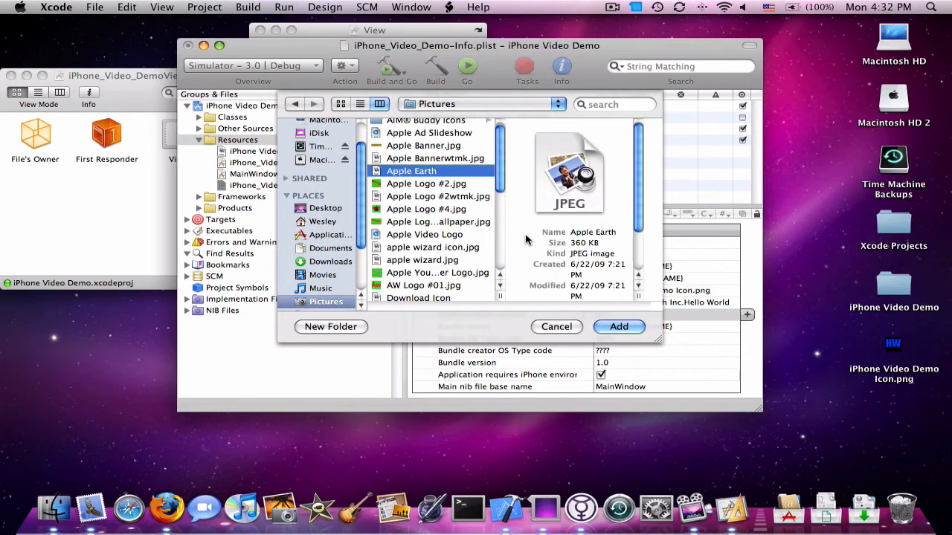
- Add Apple Earth to the project with 'Copy items into destination folder' checked
left_click(556, 327)
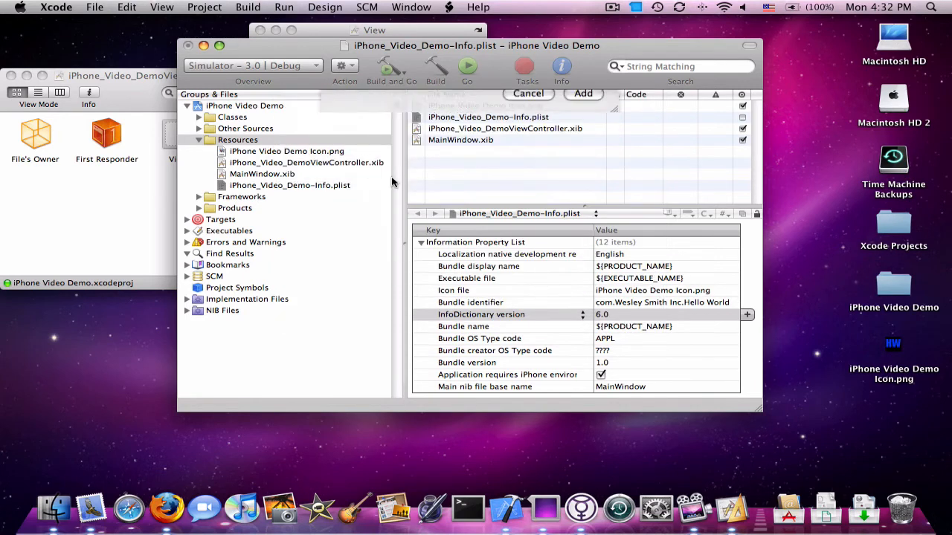
left_click(583, 92)
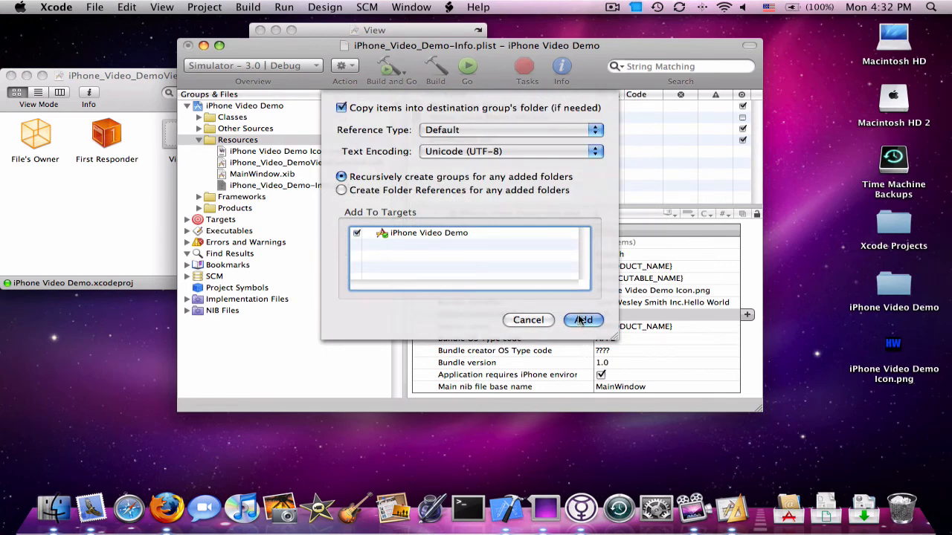
left_click(583, 319)
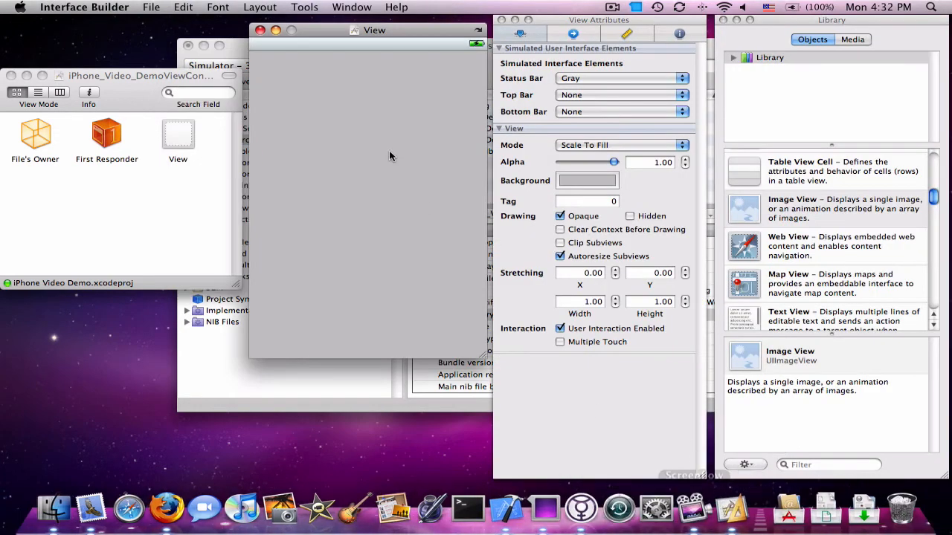
mouse_move(404, 133)
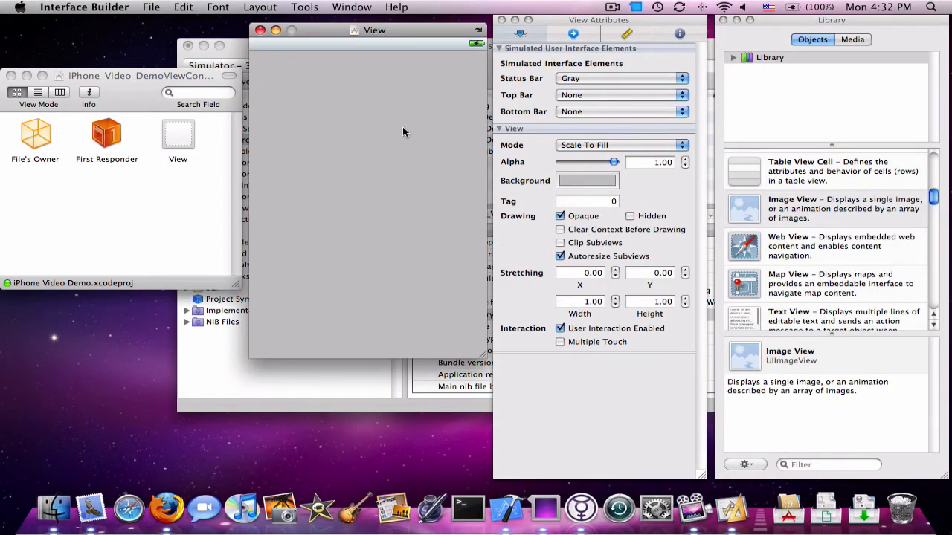
- Set the View's Background colour to Black in the Colors panel
left_click(586, 180)
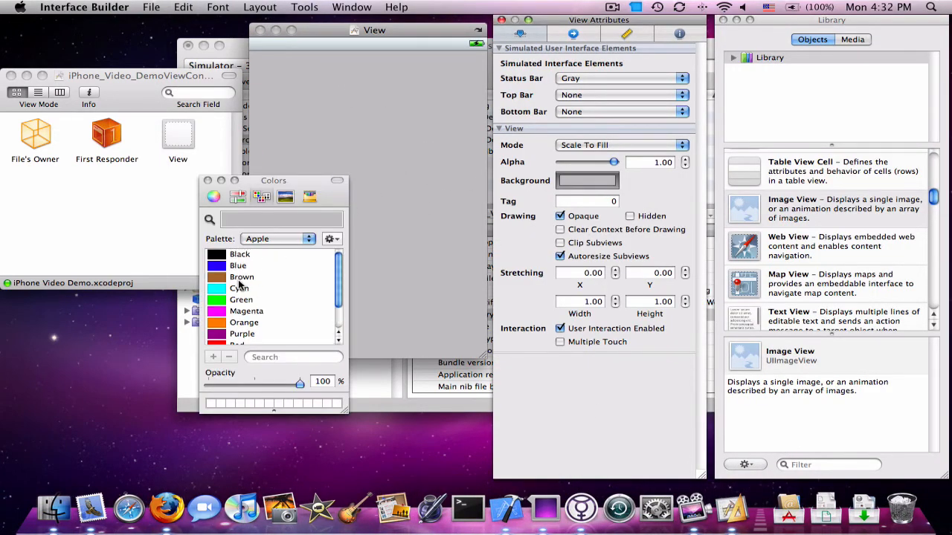
left_click(239, 253)
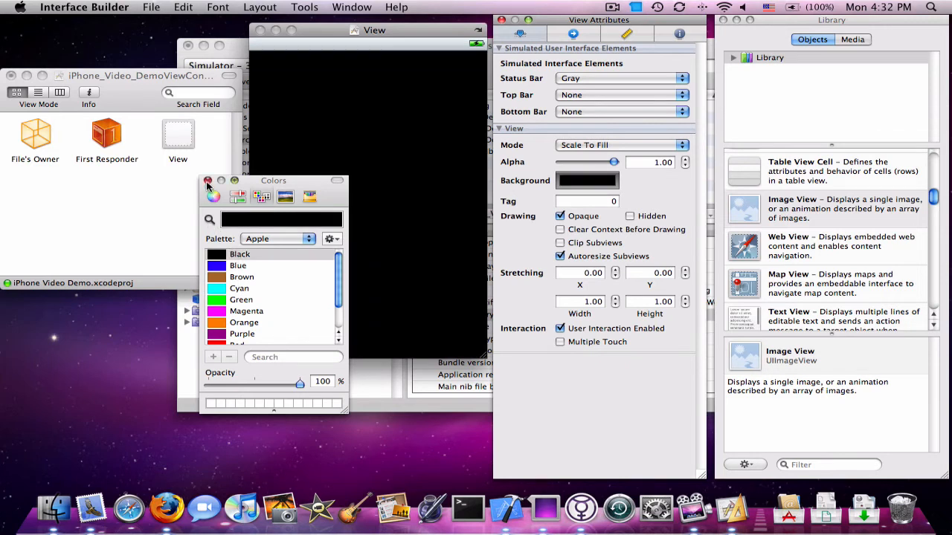
left_click(208, 182)
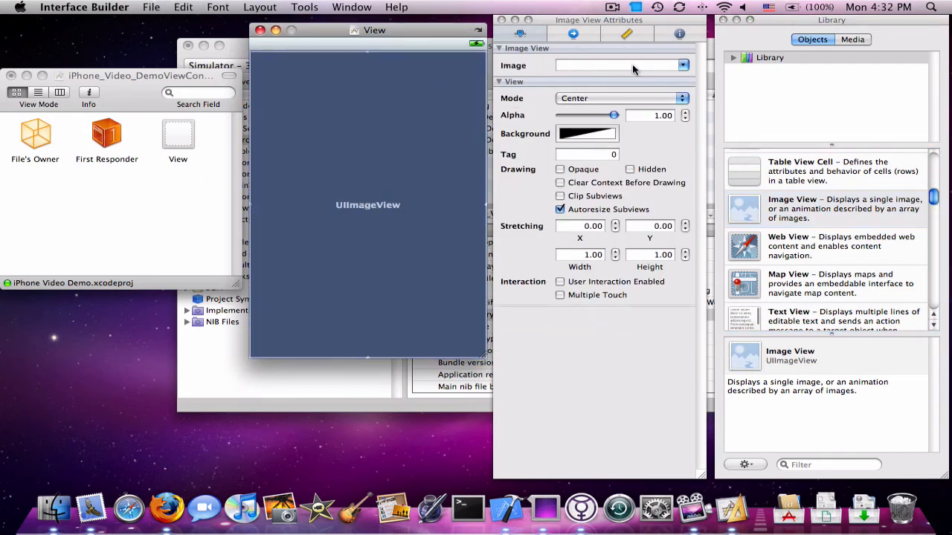
- Choose Apple Earth.jpg as the image view's Image in Image View Attributes
left_click(612, 66)
type("Apple Earth.jpg")
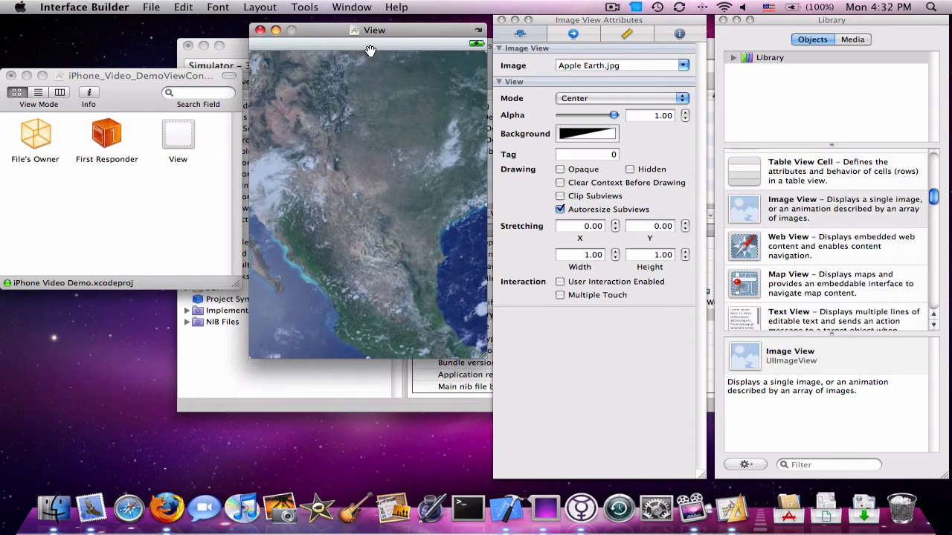
mouse_move(372, 69)
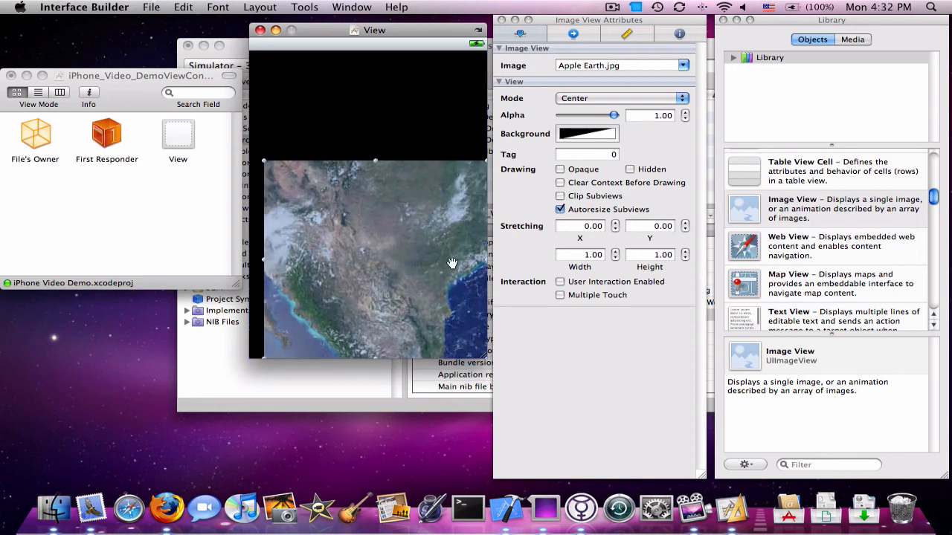
mouse_move(482, 259)
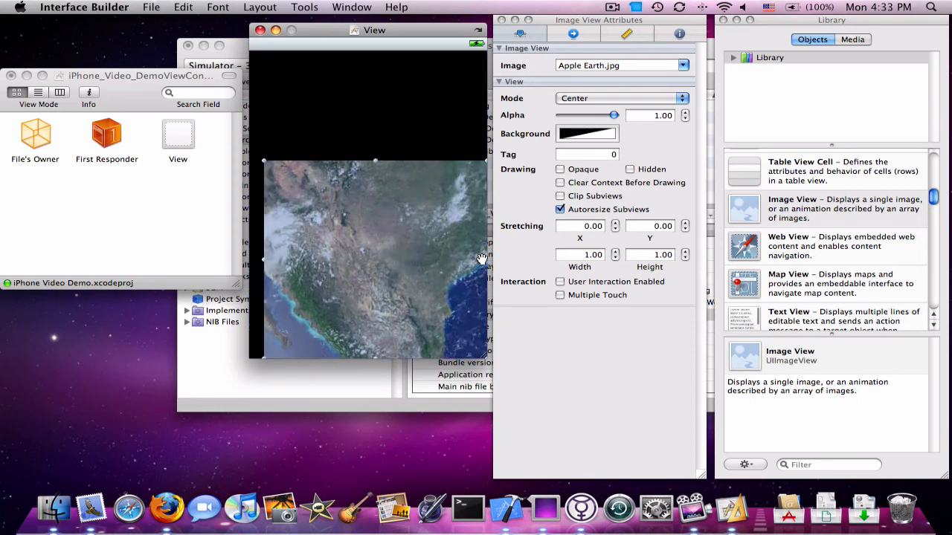
mouse_move(264, 259)
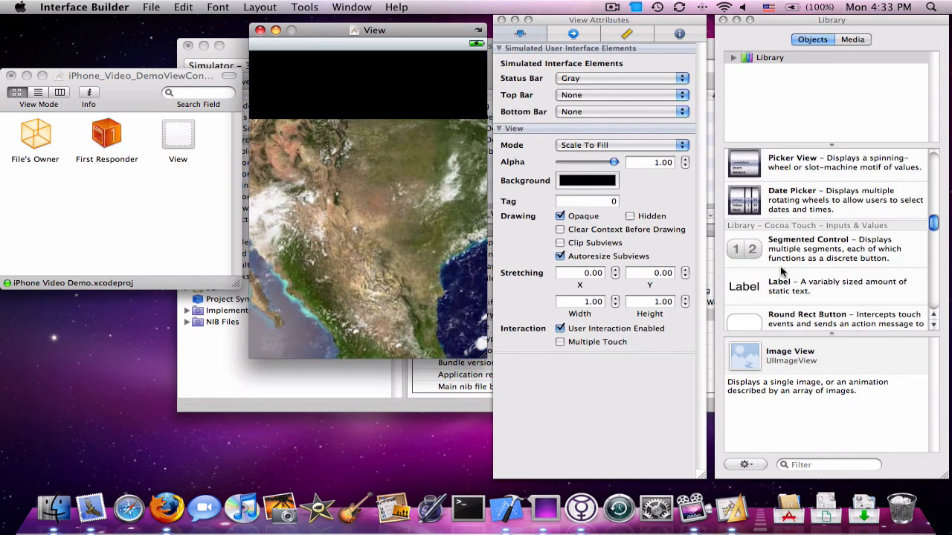
- Place a label reading 'Hello World!' centred at the top of the view with centre-aligned text
left_click_drag(743, 285, 375, 72)
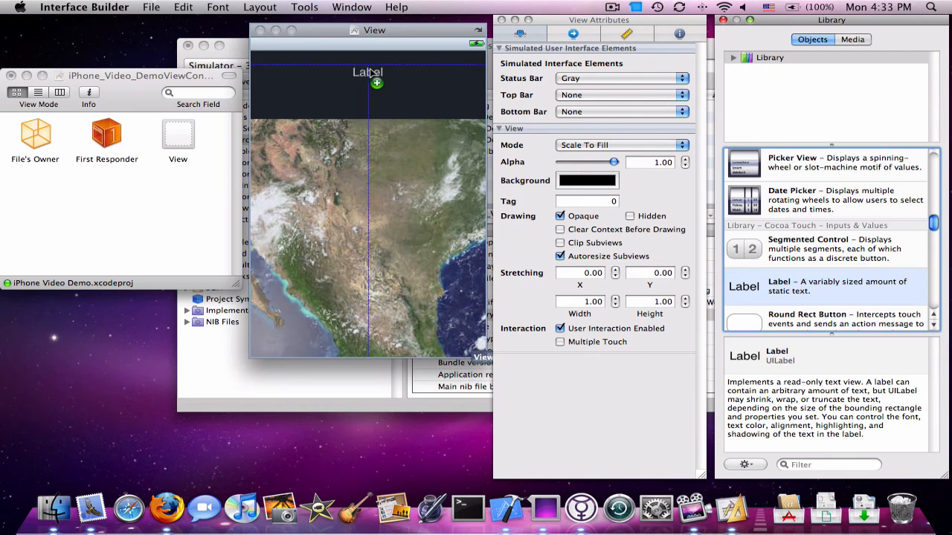
left_click(367, 72)
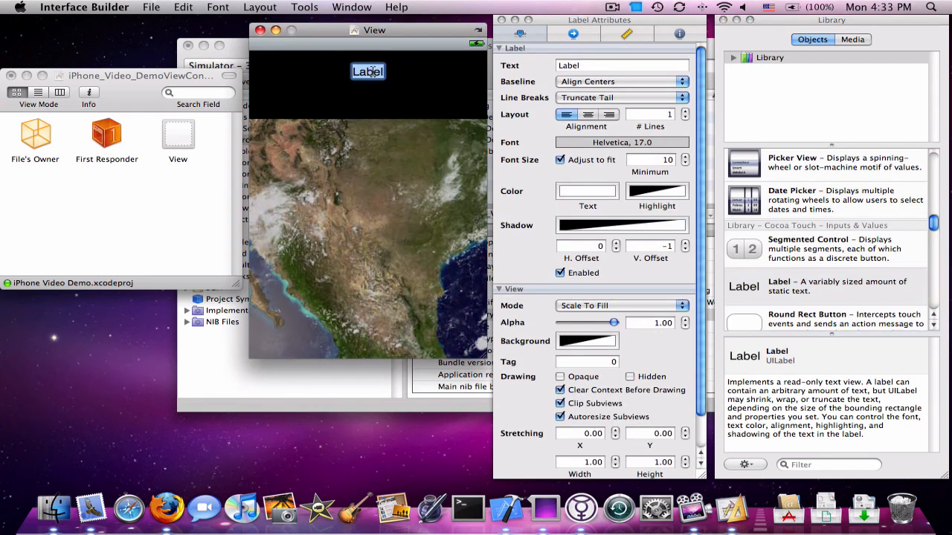
type("Hello World!")
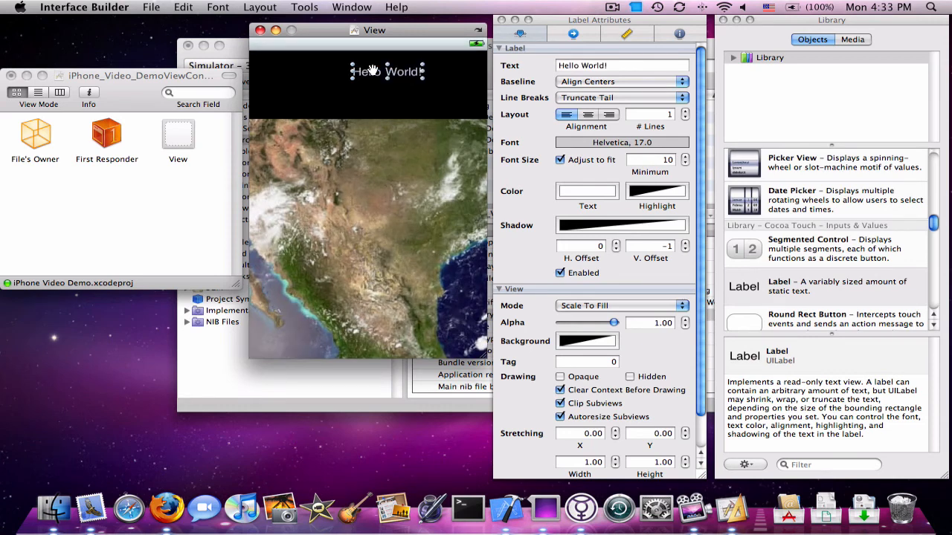
left_click(387, 72)
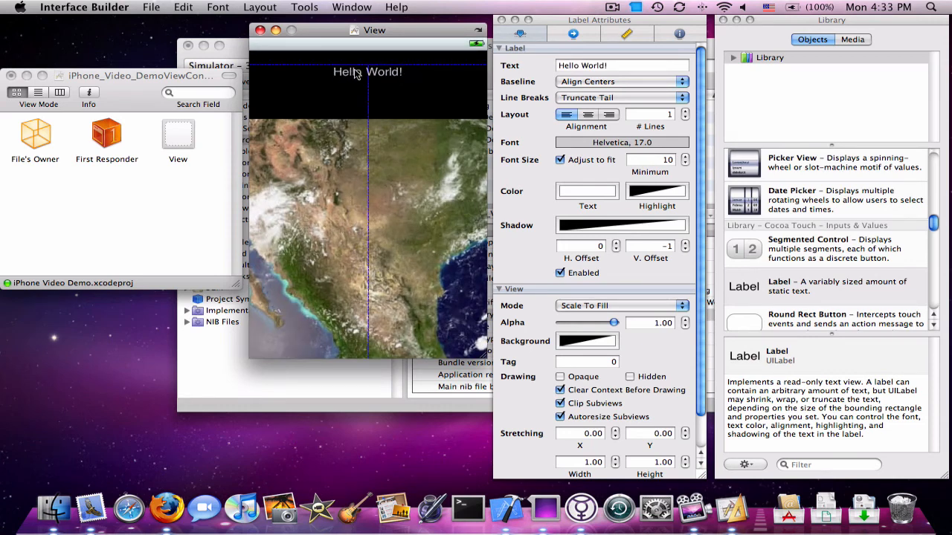
left_click(588, 113)
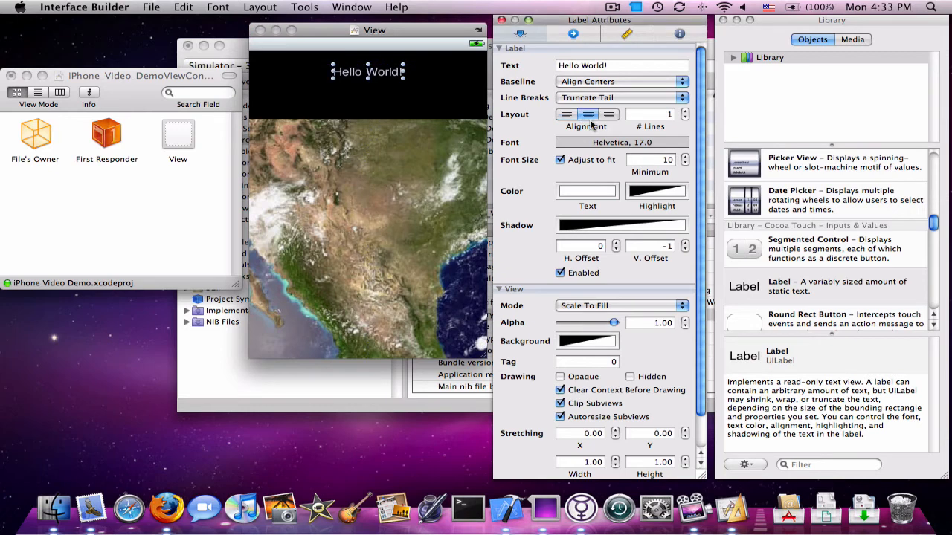
mouse_move(547, 57)
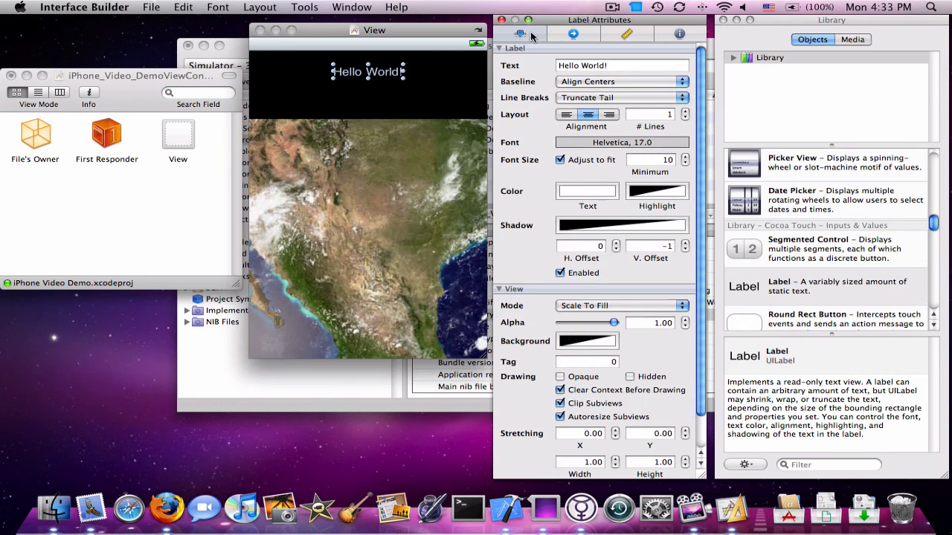
mouse_move(520, 36)
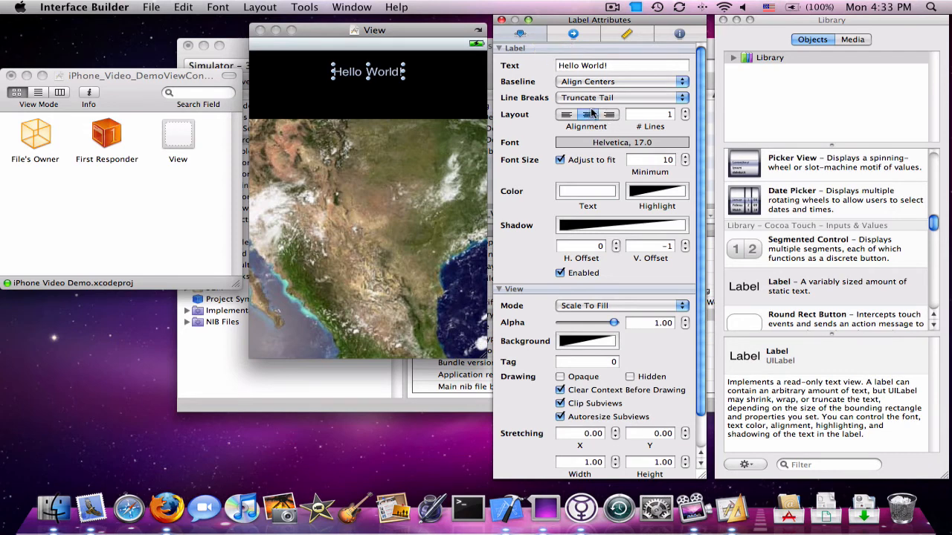
- Try the label at 36 and 64 point in the Fonts panel, leaving it at 36 point
left_click(621, 142)
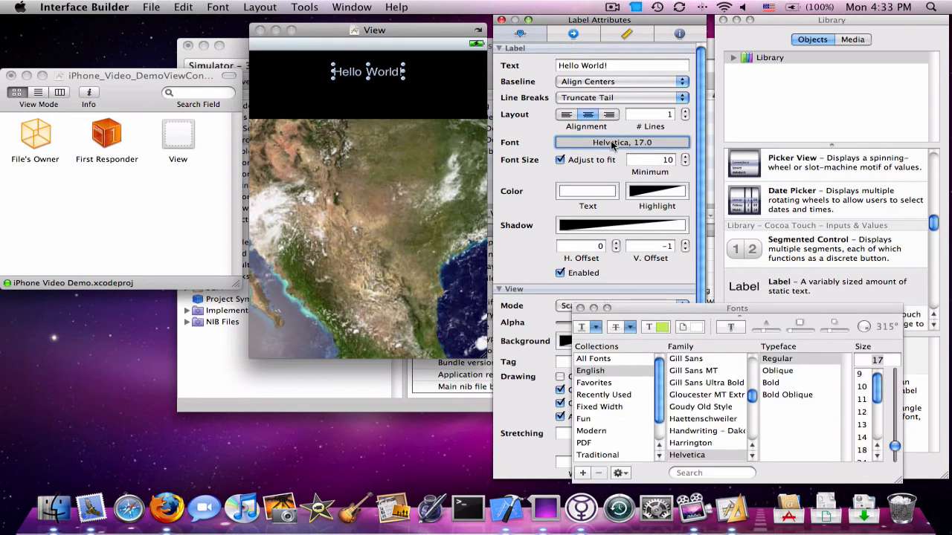
scroll("down", 3)
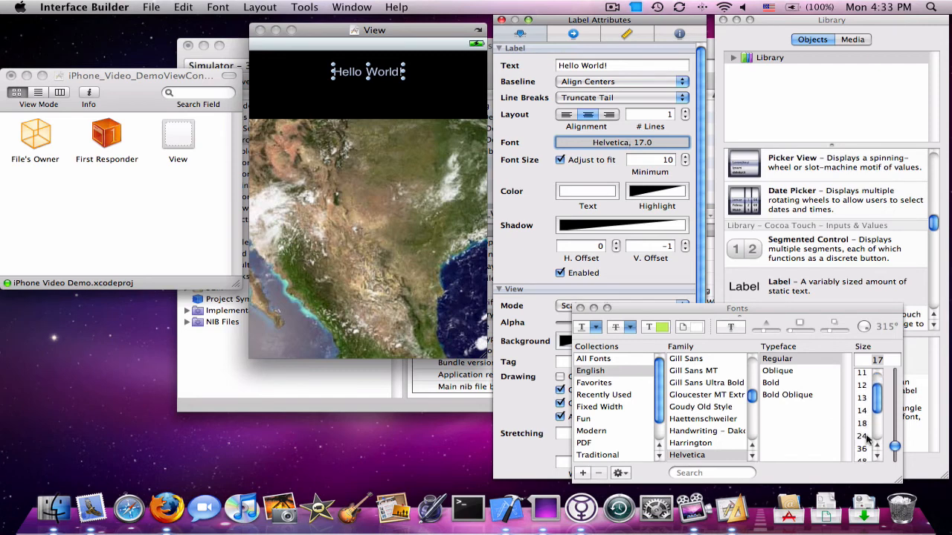
left_click(861, 418)
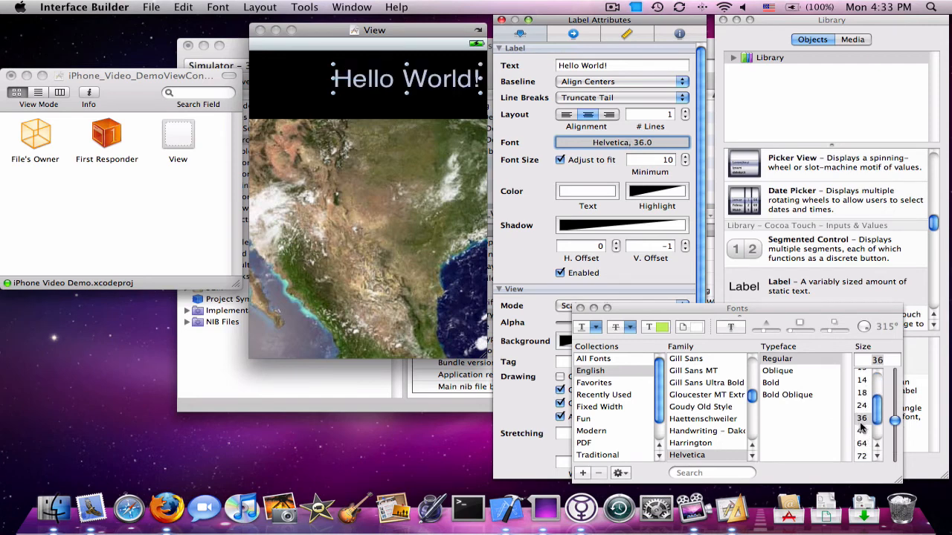
left_click(862, 443)
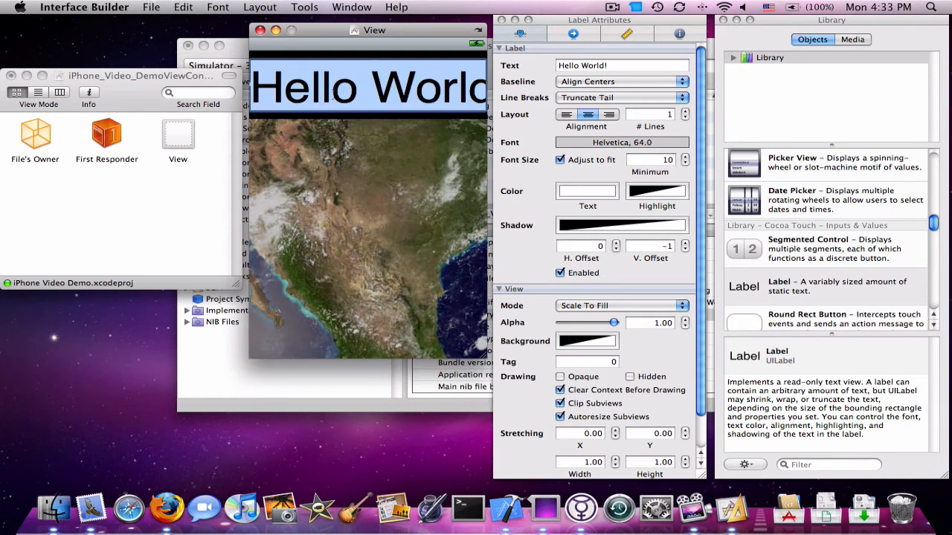
left_click(621, 142)
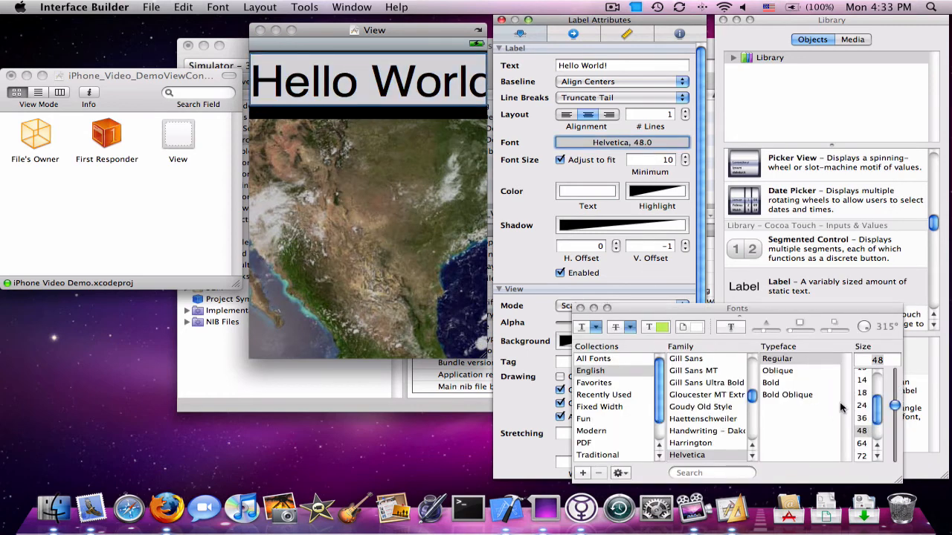
left_click(862, 418)
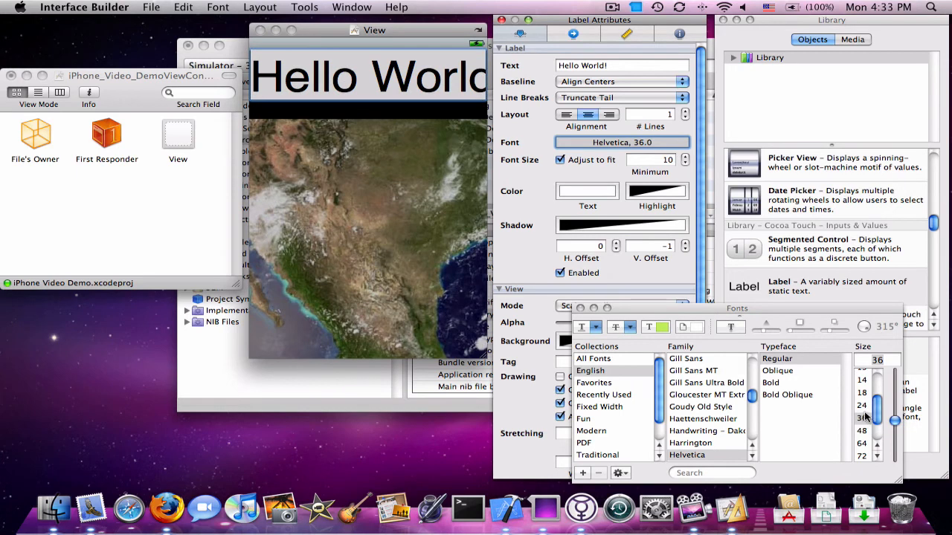
left_click(368, 78)
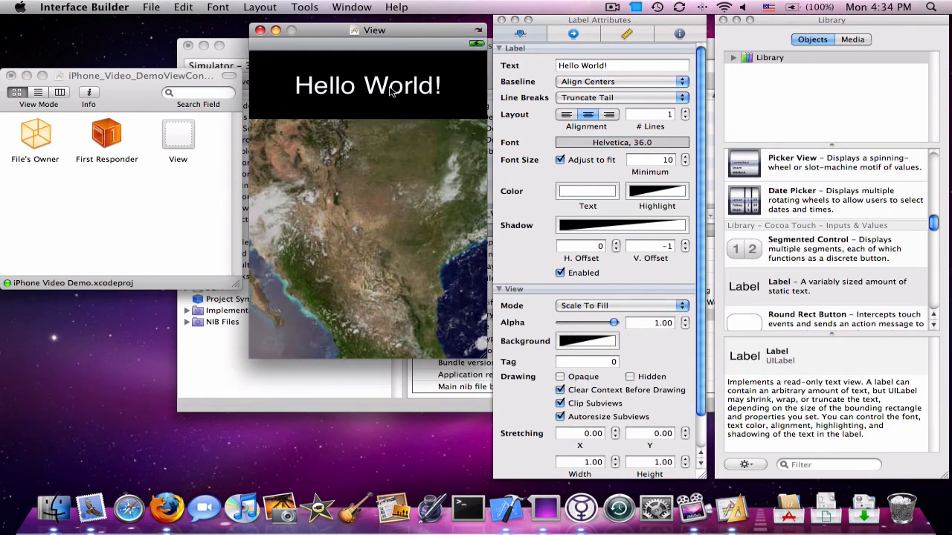
- Reselect the Hello World! label and set its font size to 48 point
left_click(367, 85)
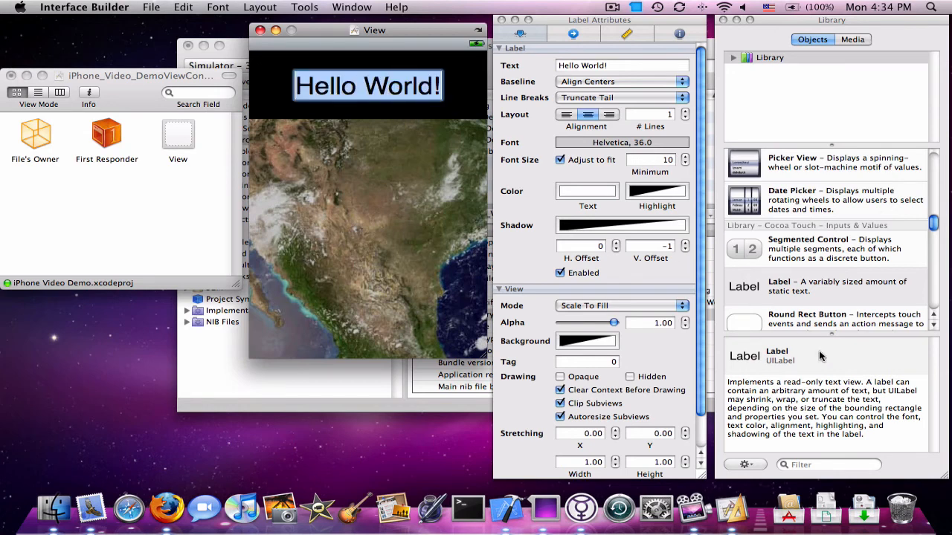
left_click(621, 143)
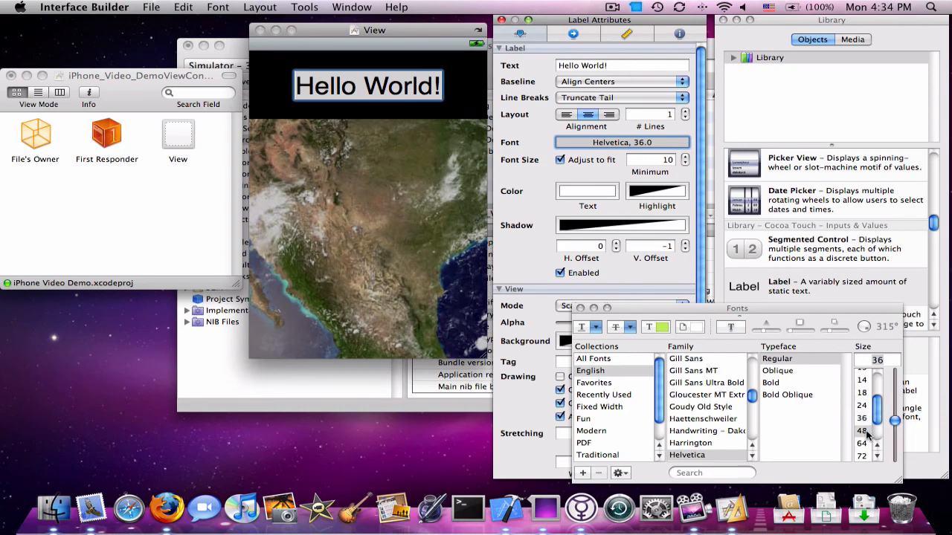
left_click(862, 431)
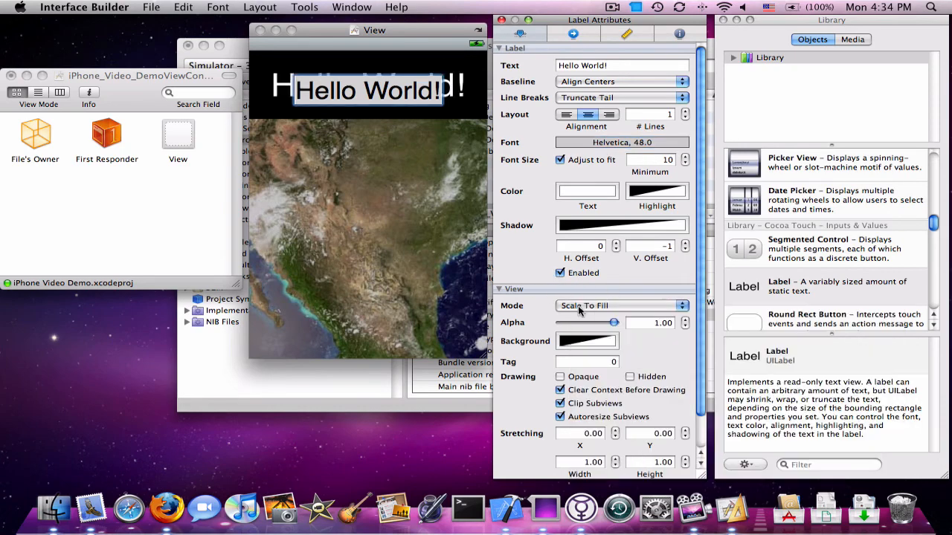
- Widen and re-centre the 48-pt label so the full text fits above the Earth image
left_click(367, 223)
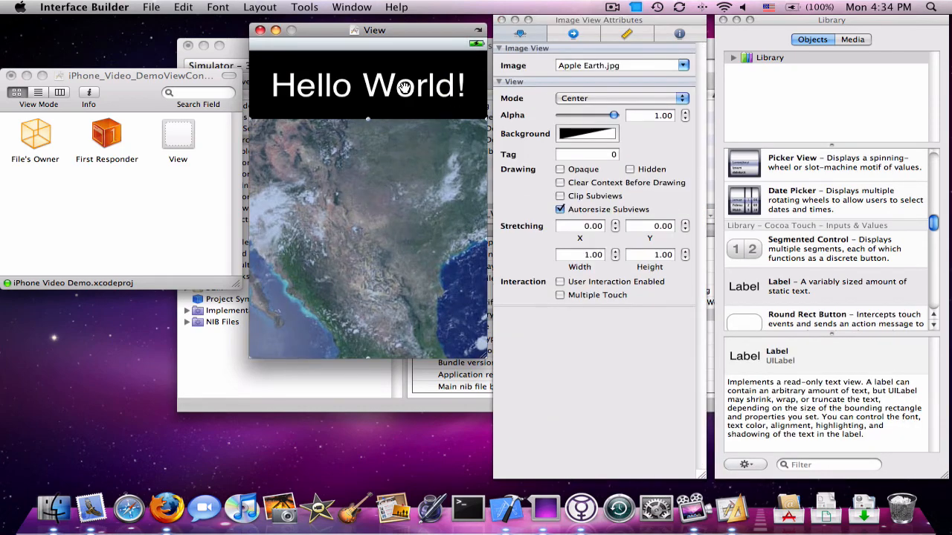
left_click(367, 85)
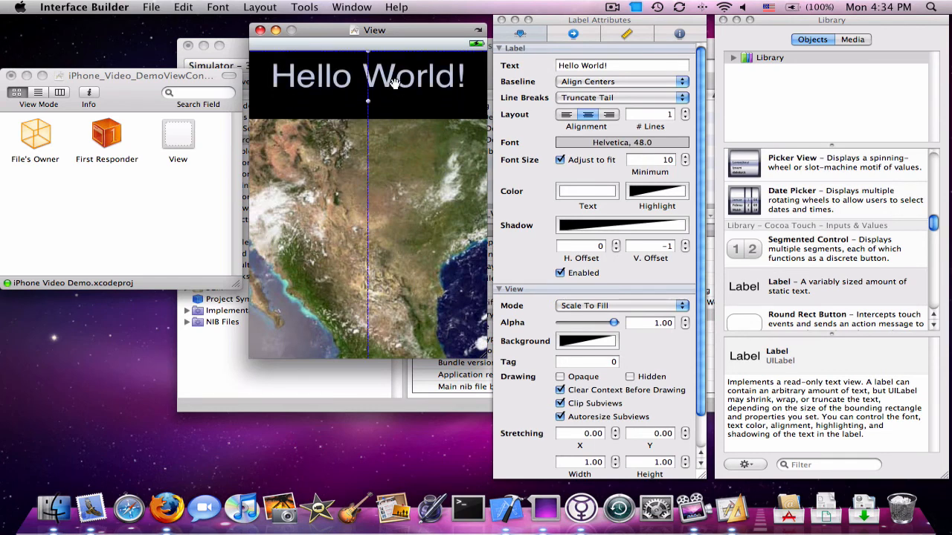
left_click(368, 238)
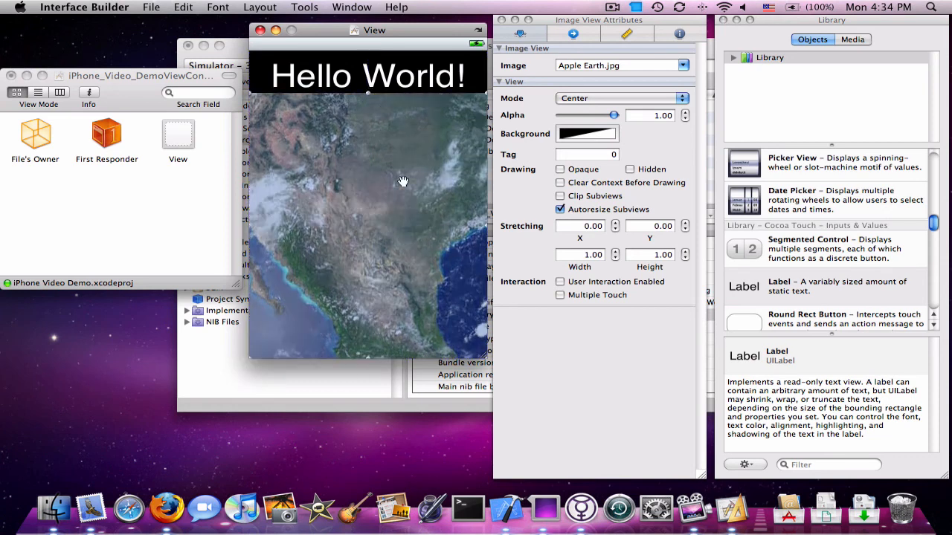
- Save the interface changes with File > Save
left_click(152, 6)
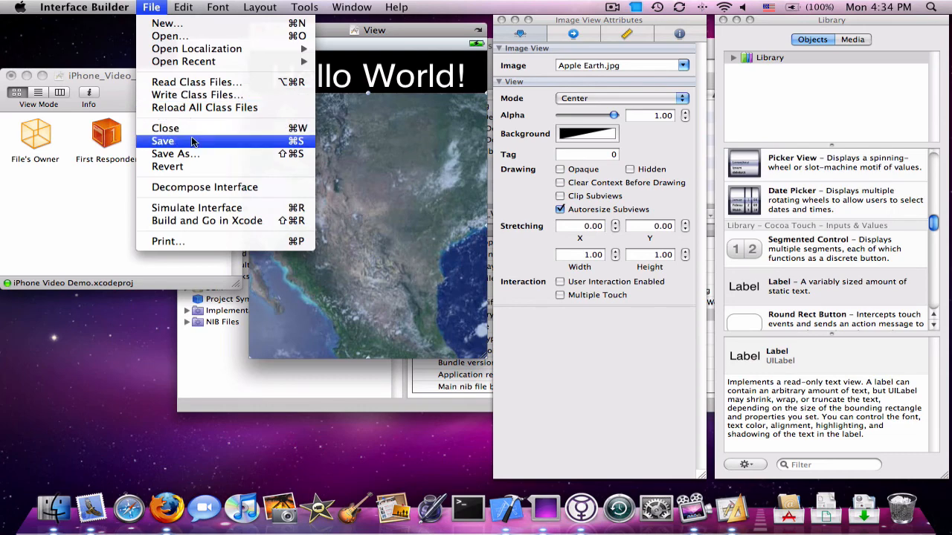
left_click(162, 141)
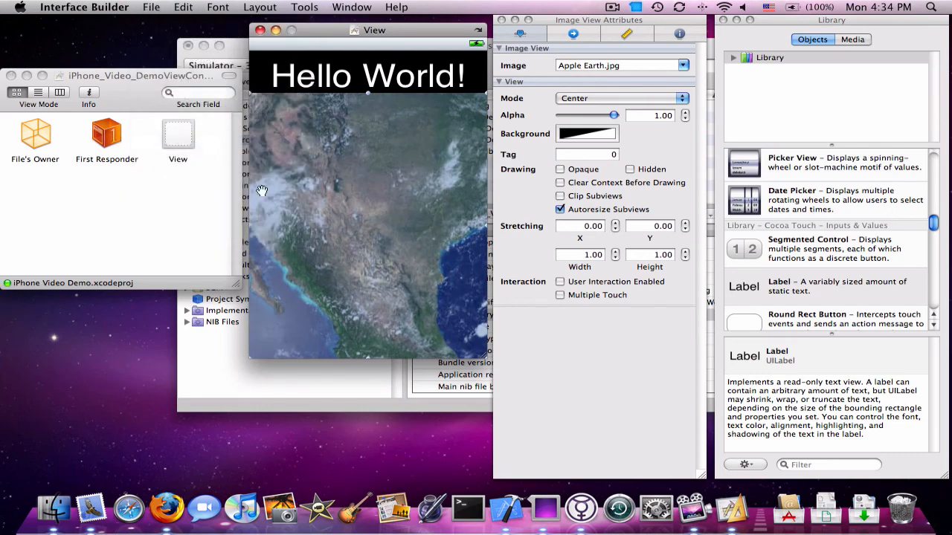
mouse_move(281, 197)
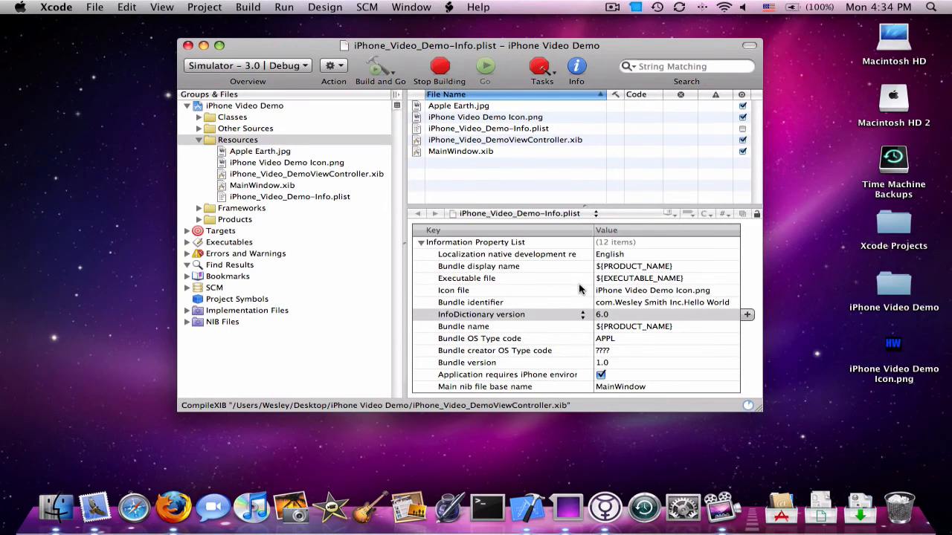
- Build and run the updated iPhone Video Demo app in the Simulator via Build and Go
left_click(393, 65)
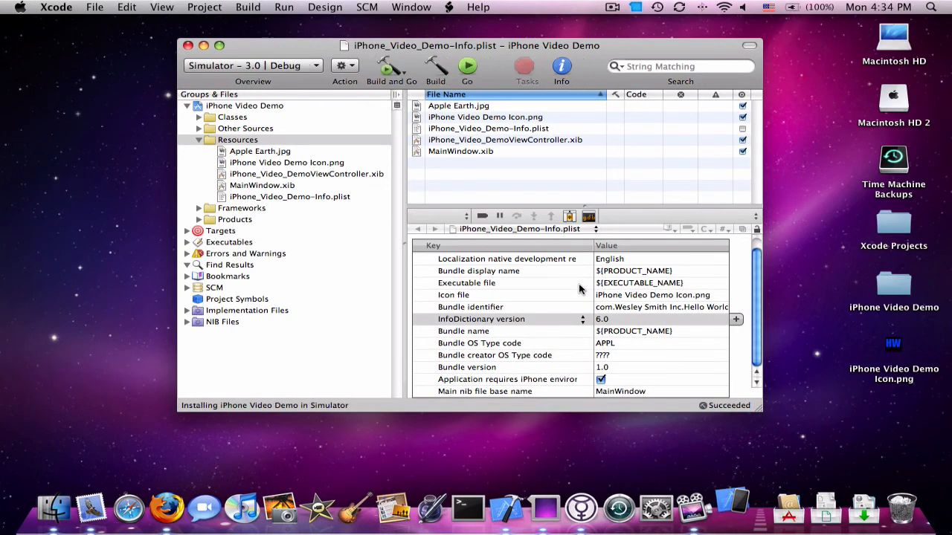
left_click(466, 67)
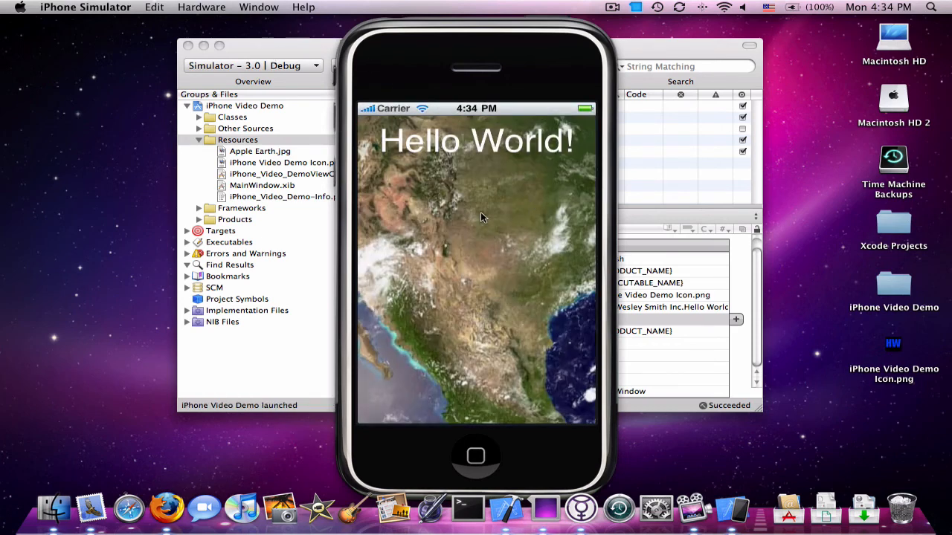
mouse_move(506, 157)
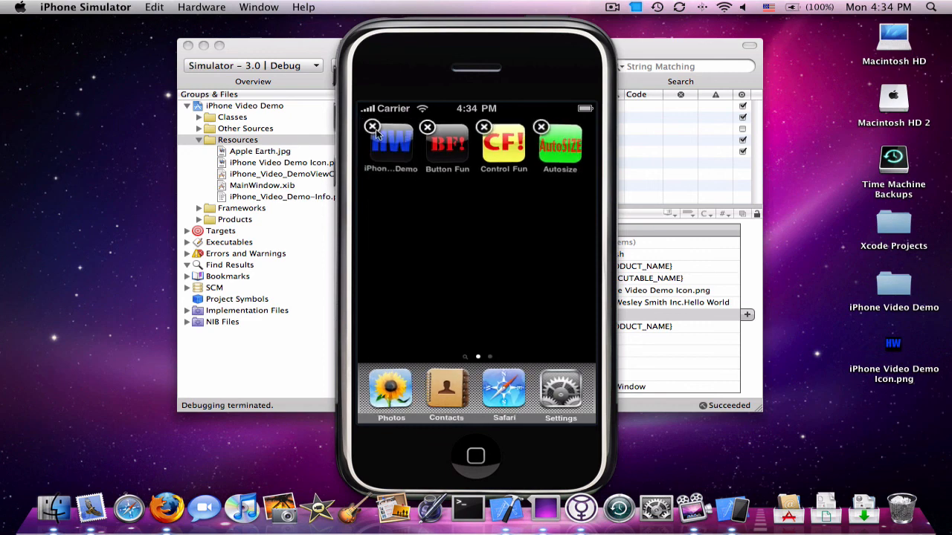
- Delete the iPhone Video Demo app from the jiggling home screen and return Home
left_click(371, 127)
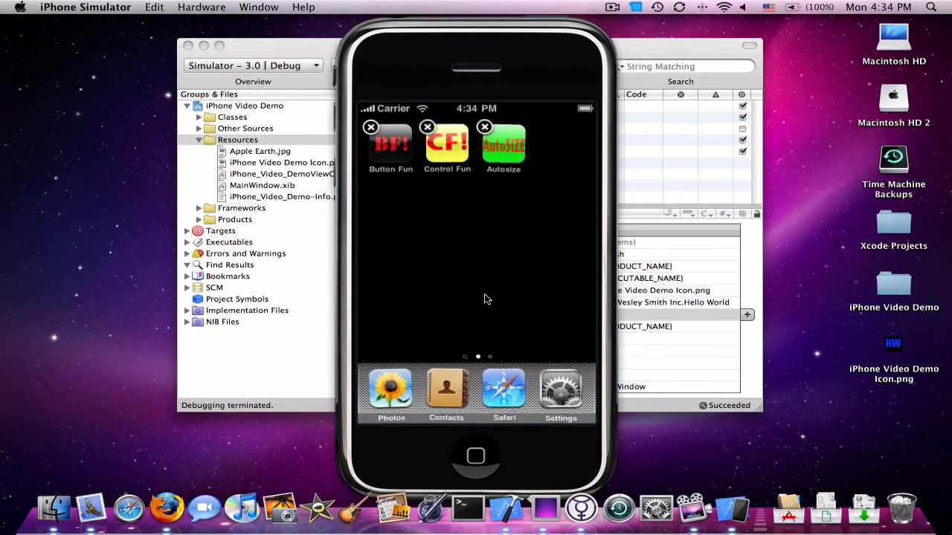
left_click(476, 457)
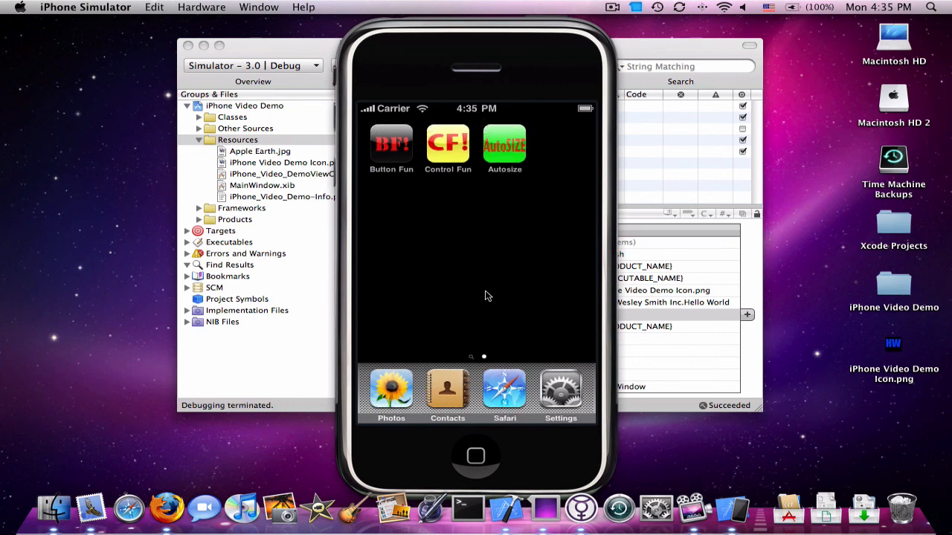